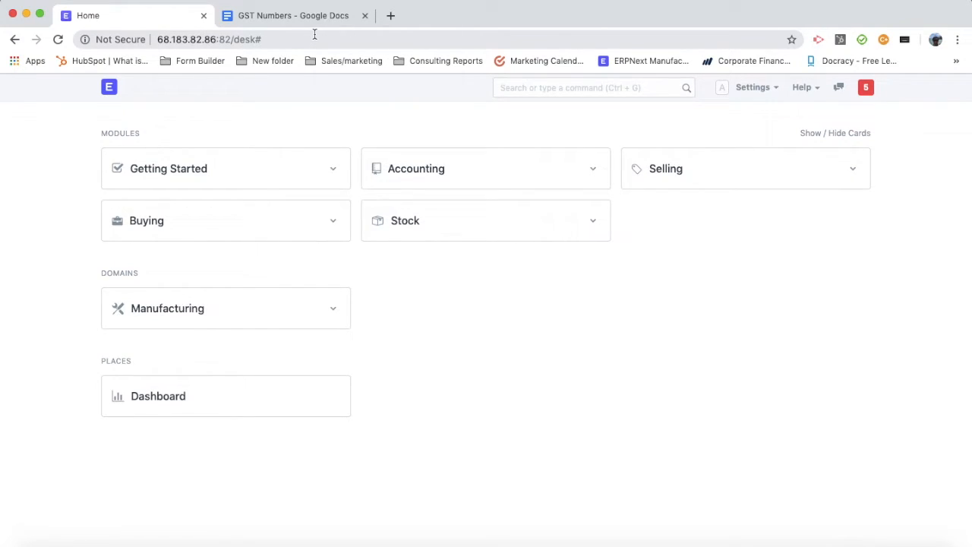
mouse_move(482, 181)
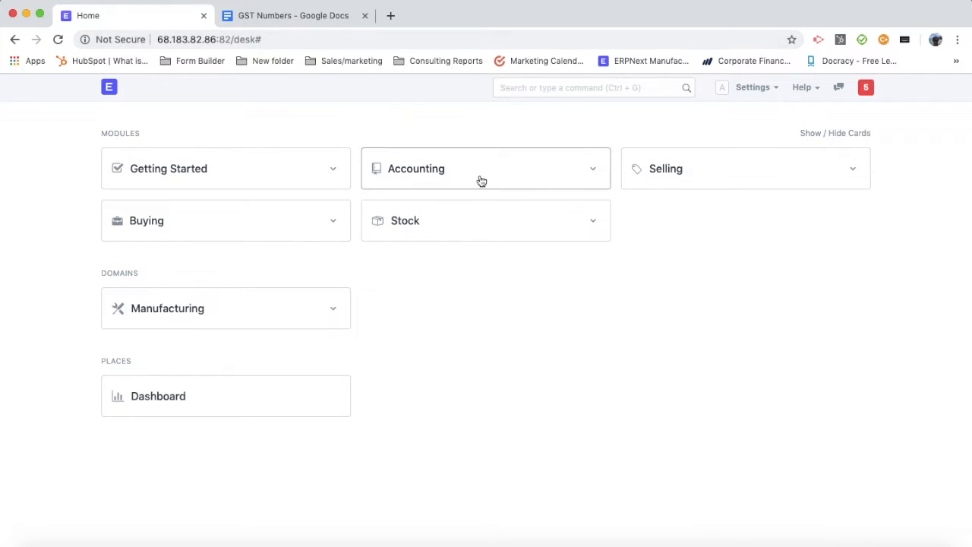
mouse_move(492, 175)
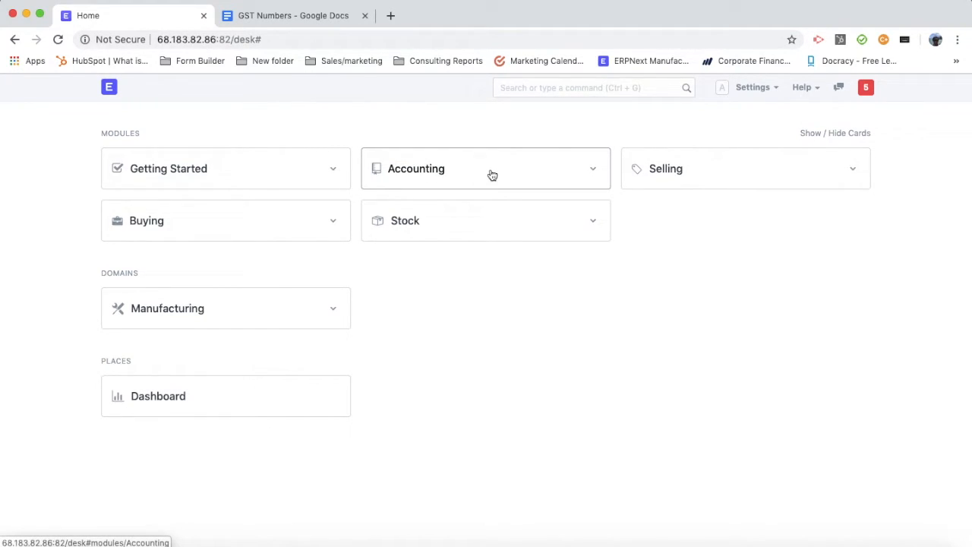
Step: Search the awesome bar for "char" to list Chart of Accounts suggestions
text(char)
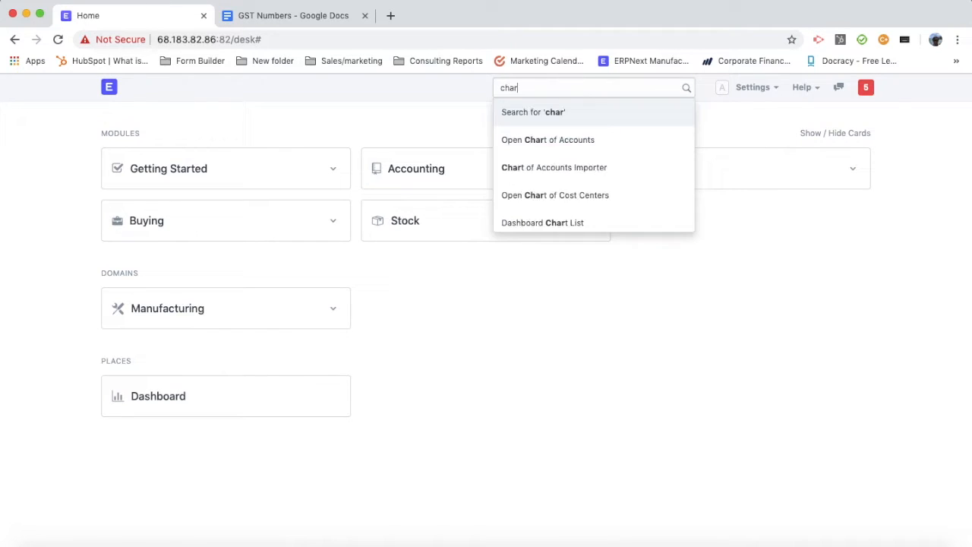
Step: Open Acme Inc's Chart of Accounts tree from the search results
click(546, 140)
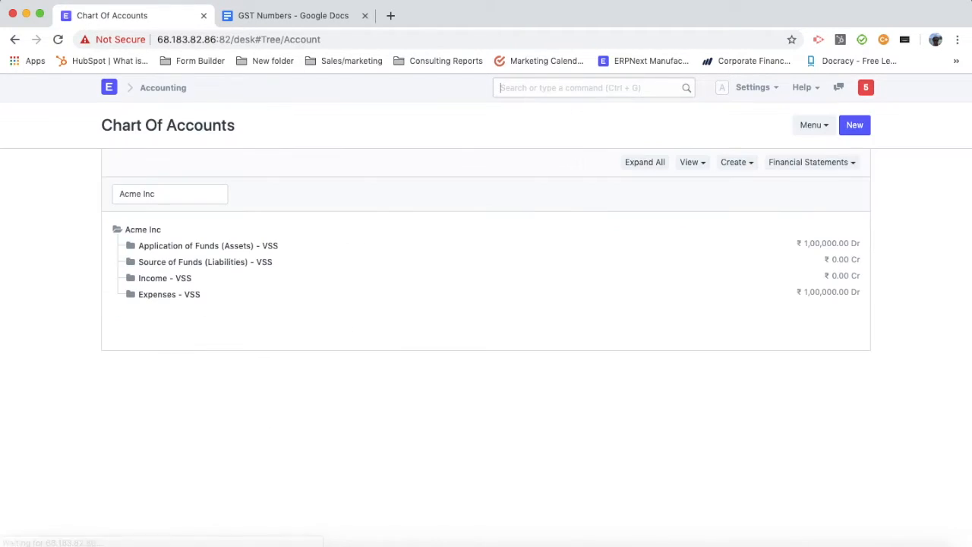
mouse_move(213, 272)
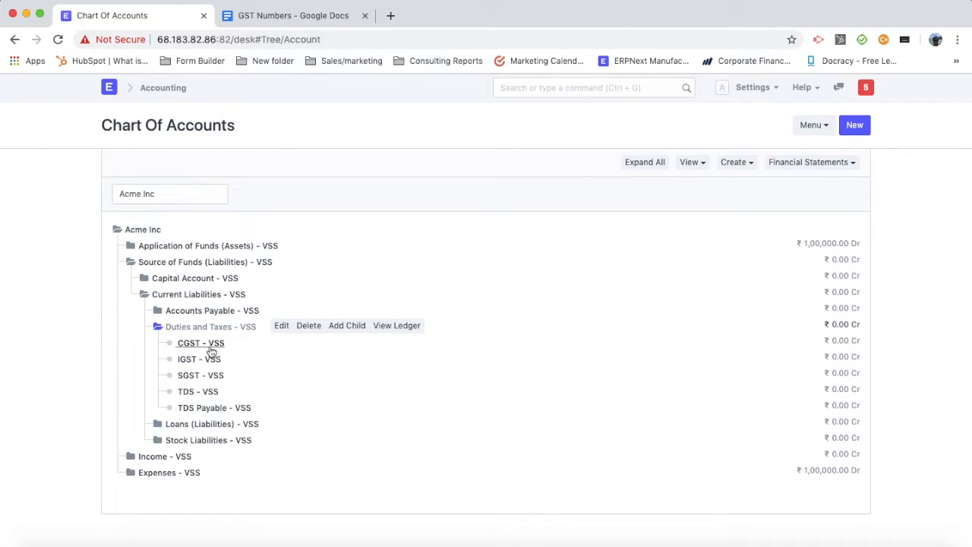
mouse_move(196, 350)
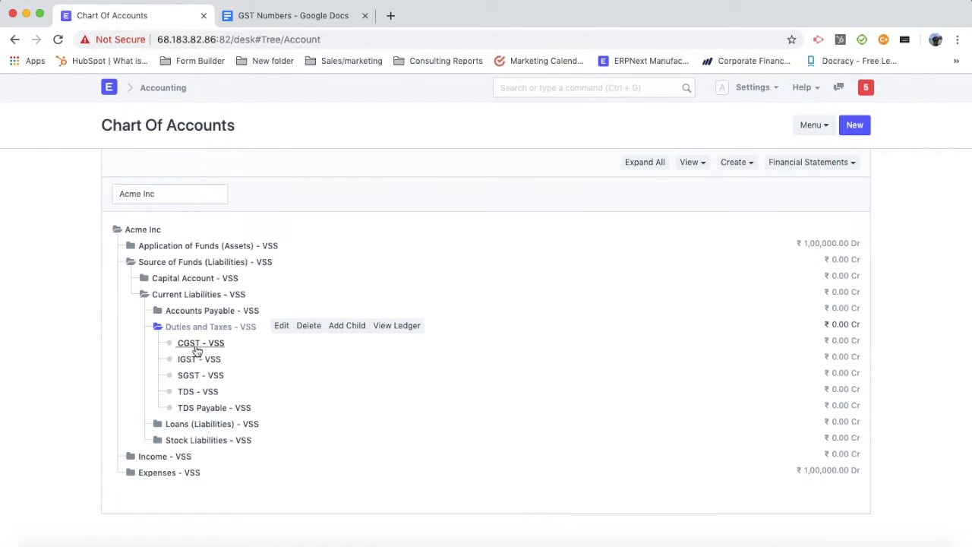
mouse_move(185, 360)
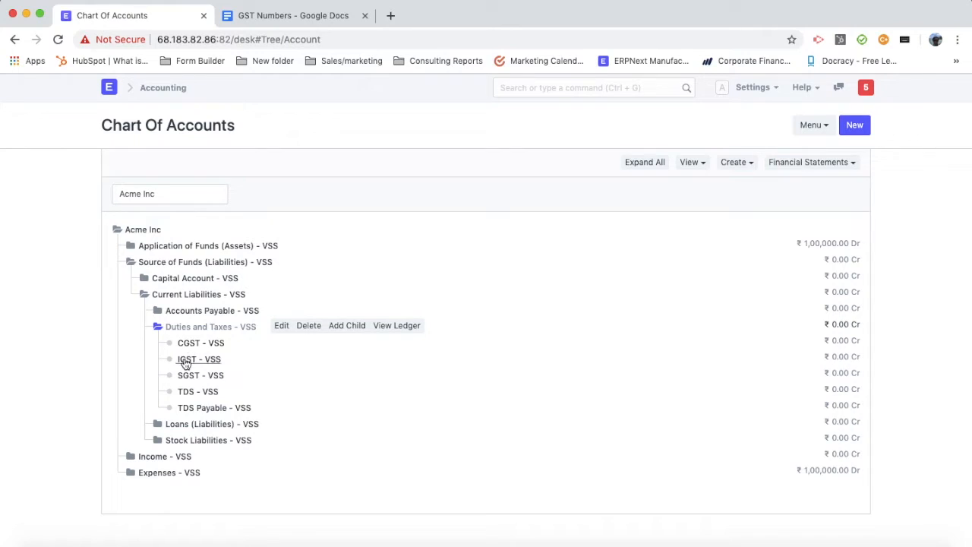
mouse_move(204, 379)
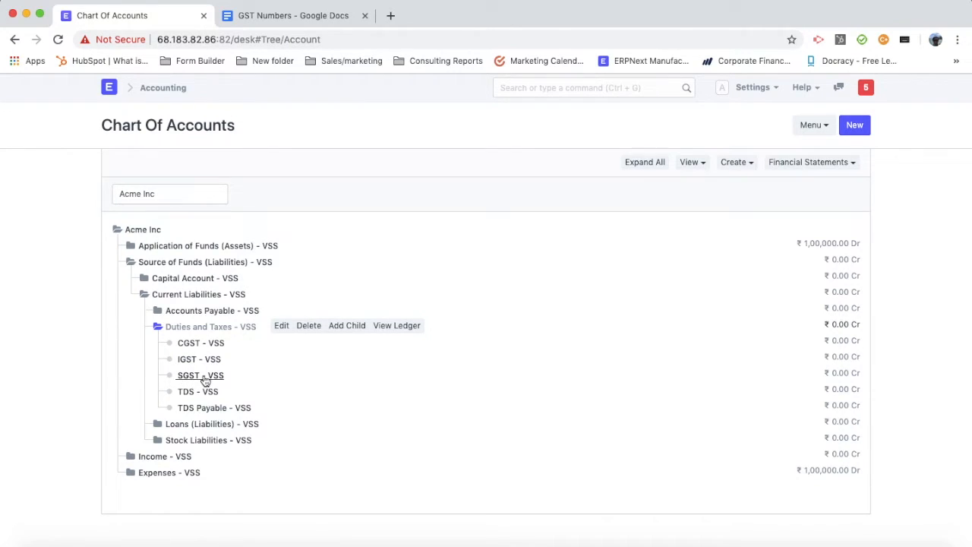
mouse_move(201, 355)
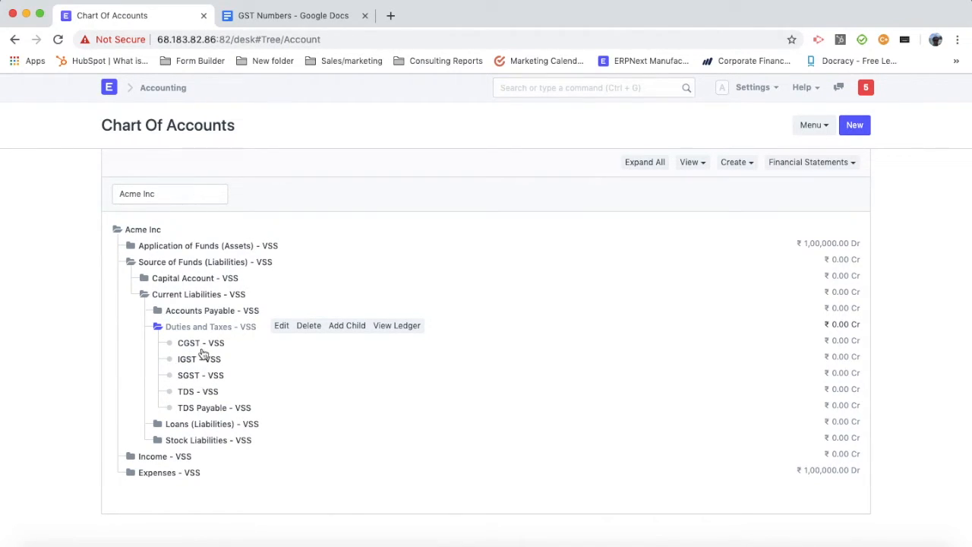
mouse_move(200, 375)
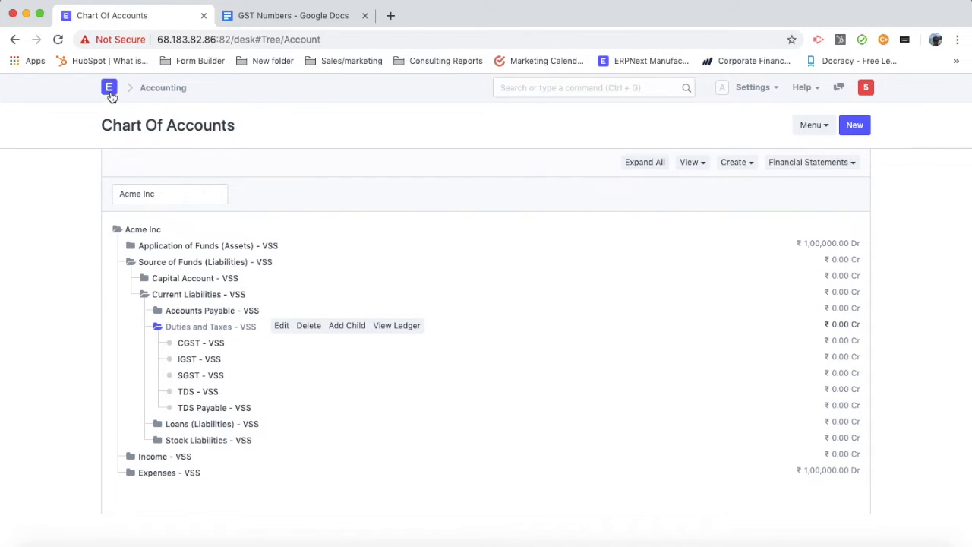
Step: Go to the Accounting module overview and reach the Goods and Services Tax (GST India) card
click(159, 87)
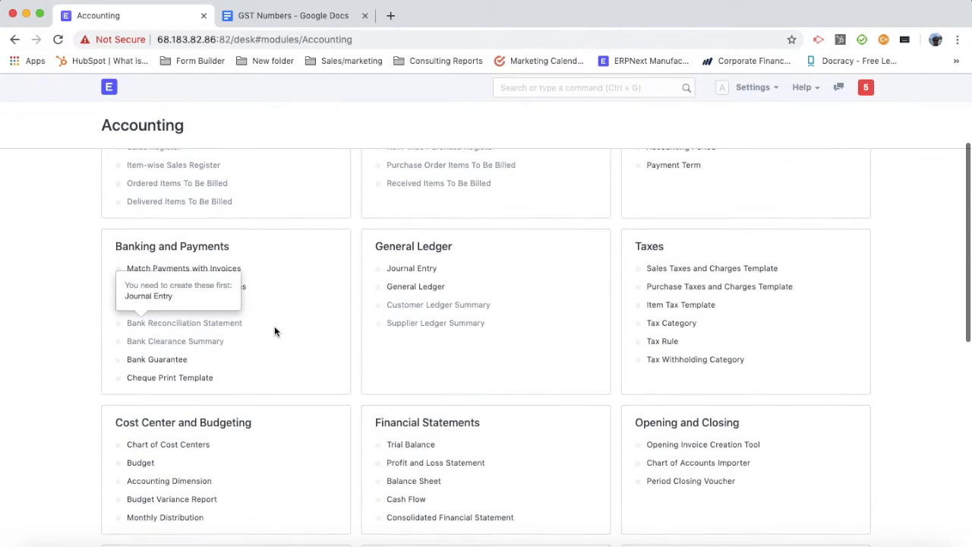
scroll(down, 3)
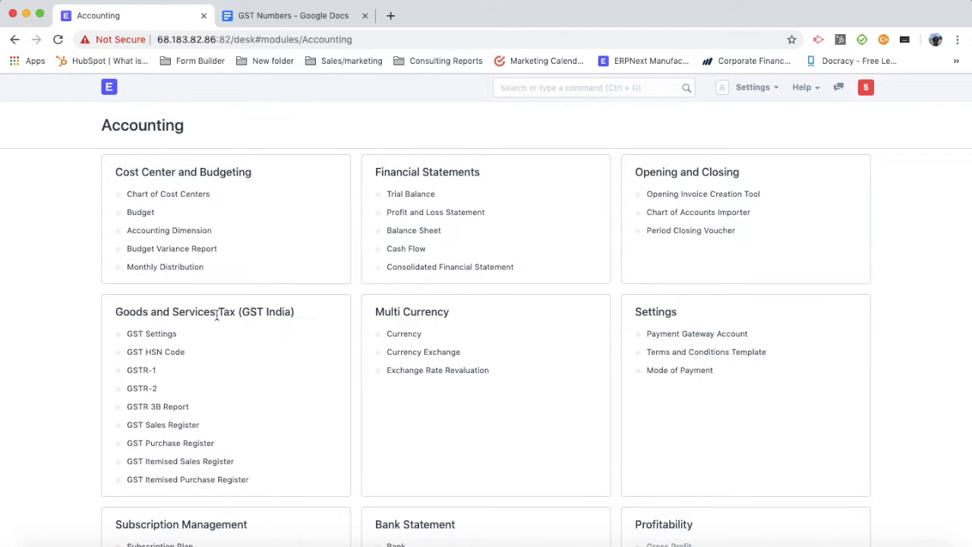
mouse_move(146, 343)
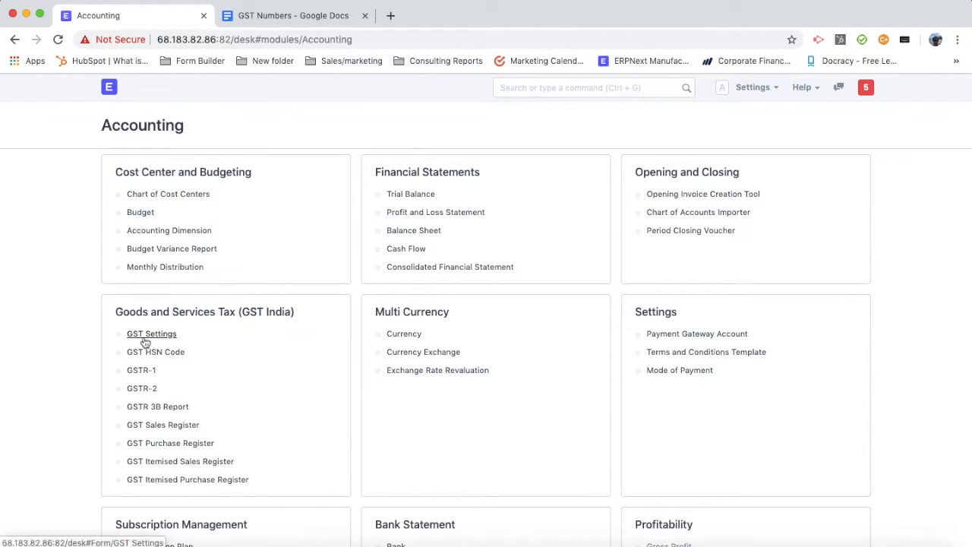
Step: Add an Acme Inc row in GST Settings with CGST, SGST and IGST - VSS accounts and save
click(152, 334)
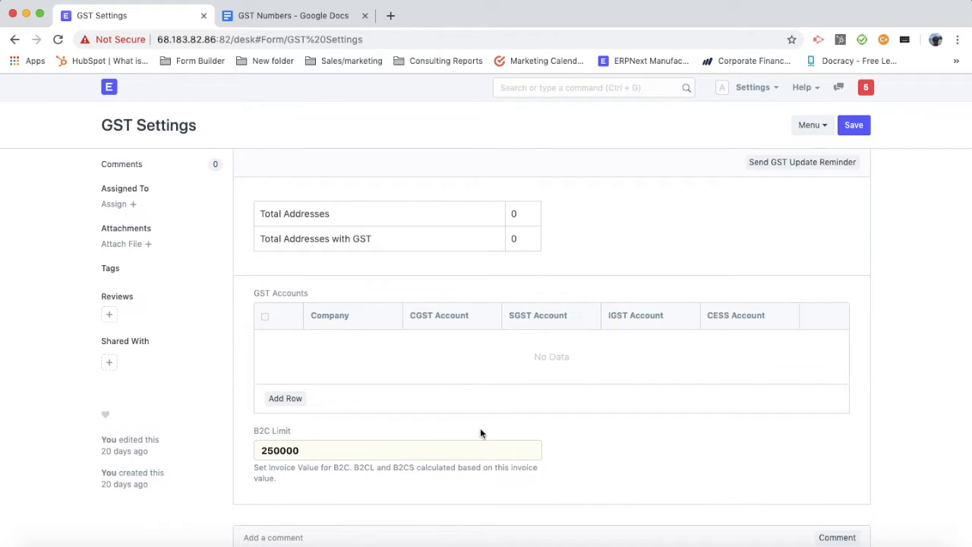
mouse_move(285, 398)
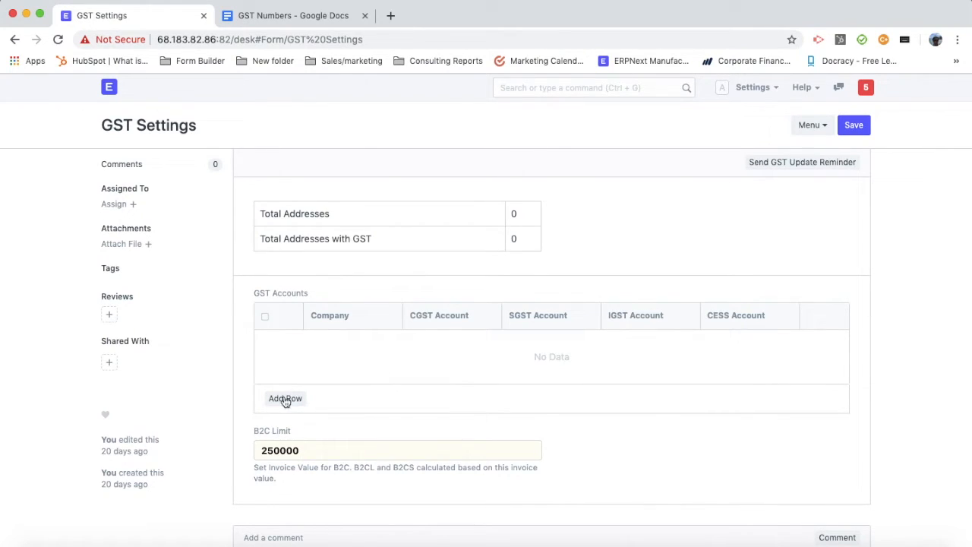
click(285, 398)
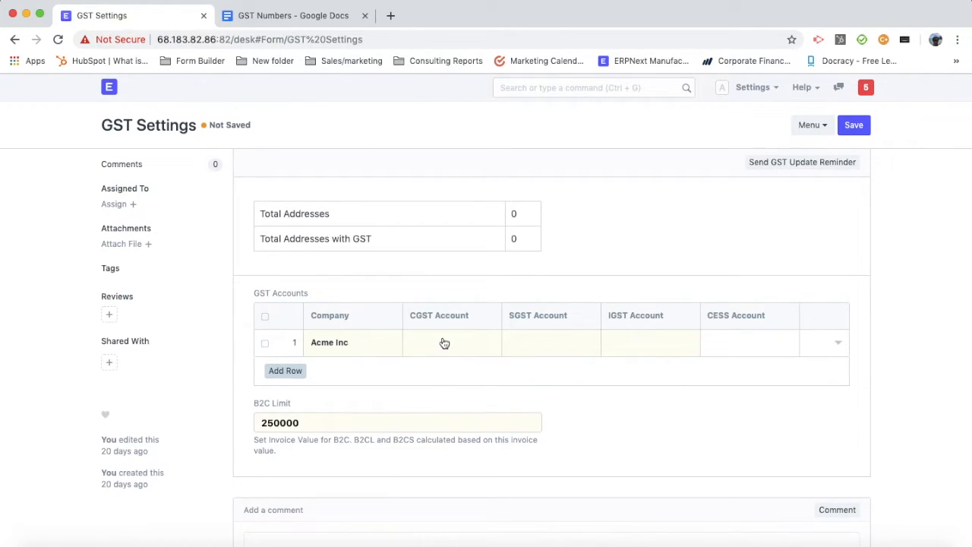
click(443, 344)
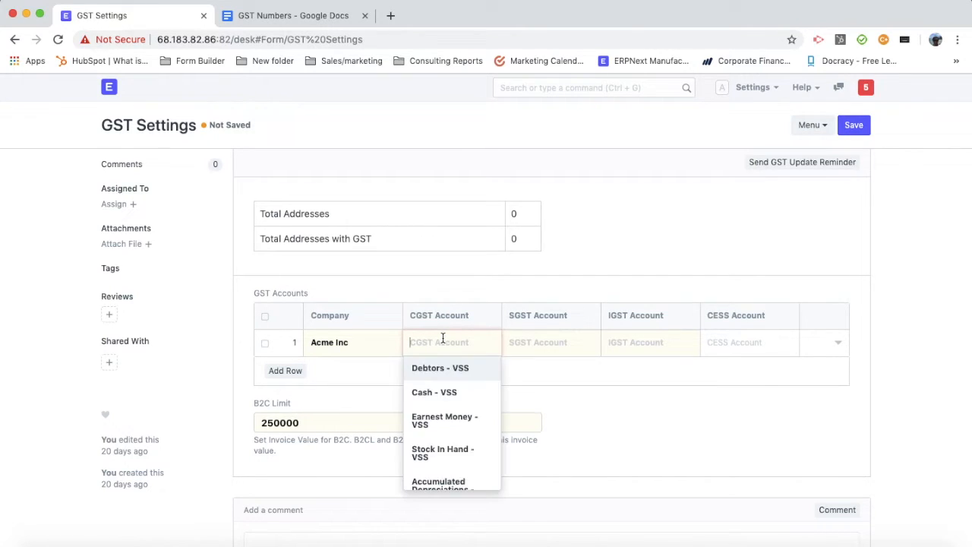
text(c)
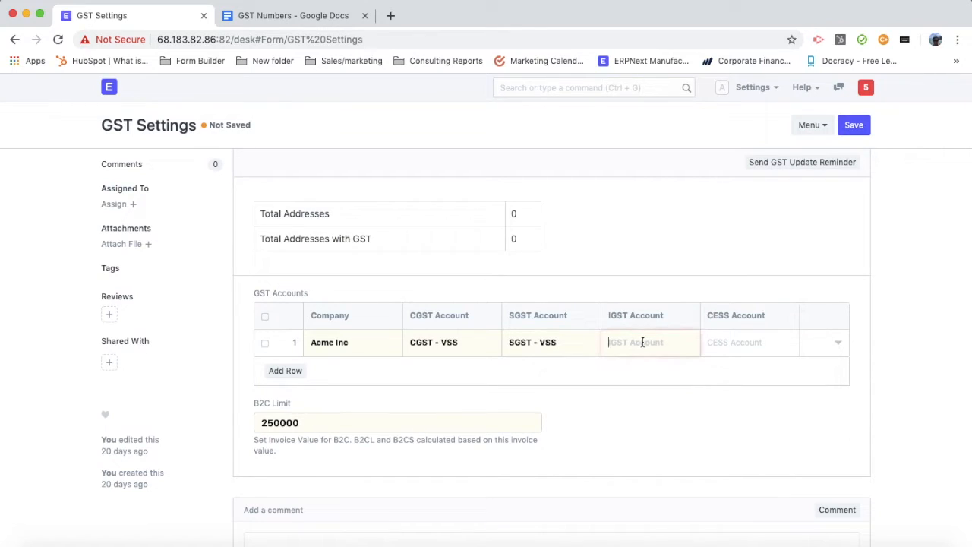
text(ig)
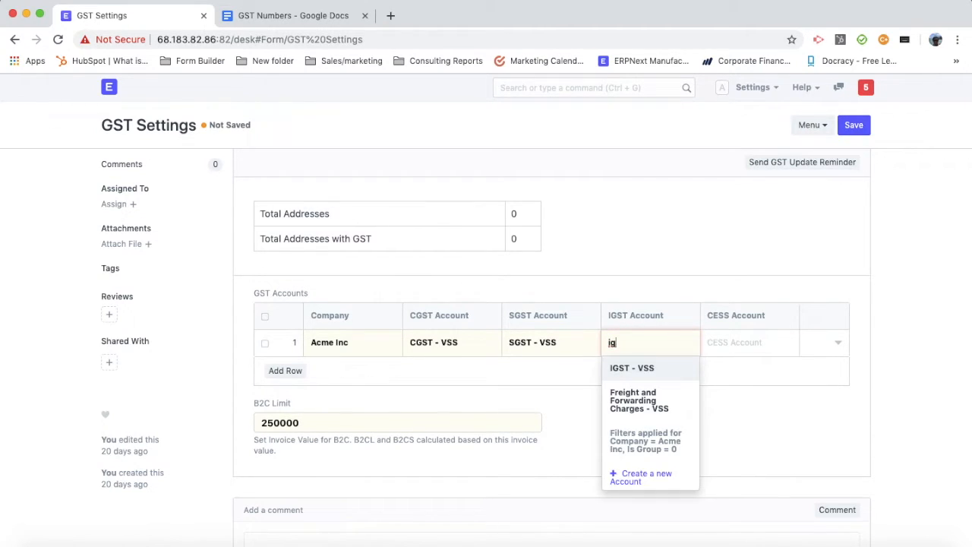
click(631, 367)
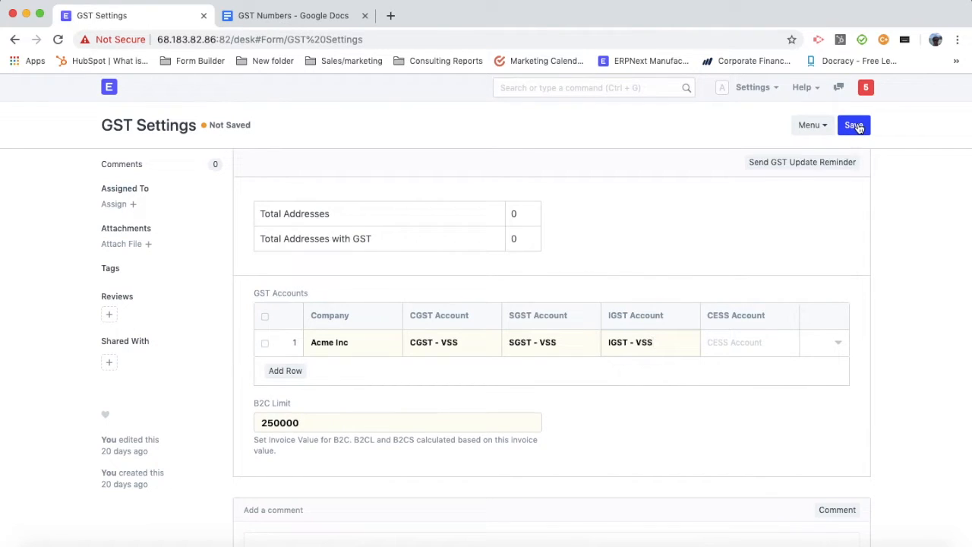
click(853, 125)
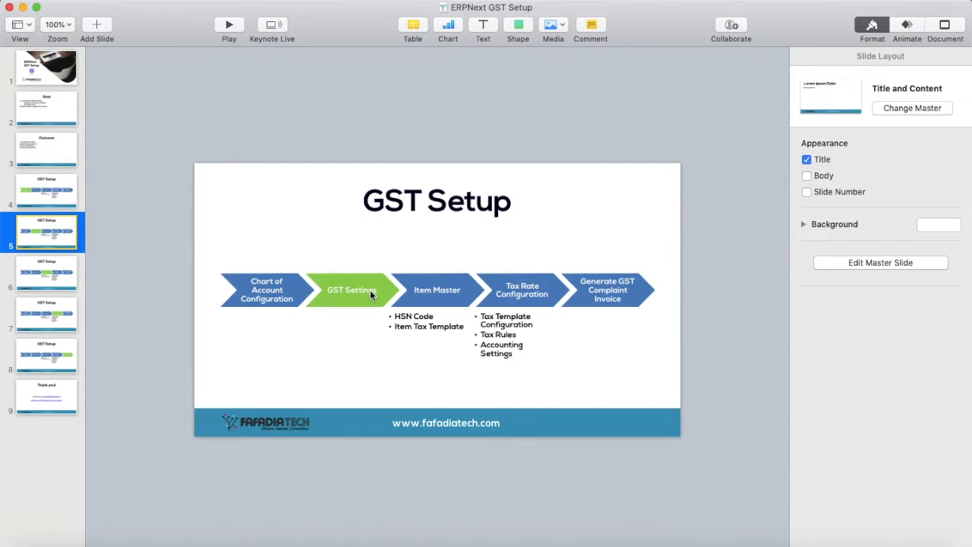
click(45, 274)
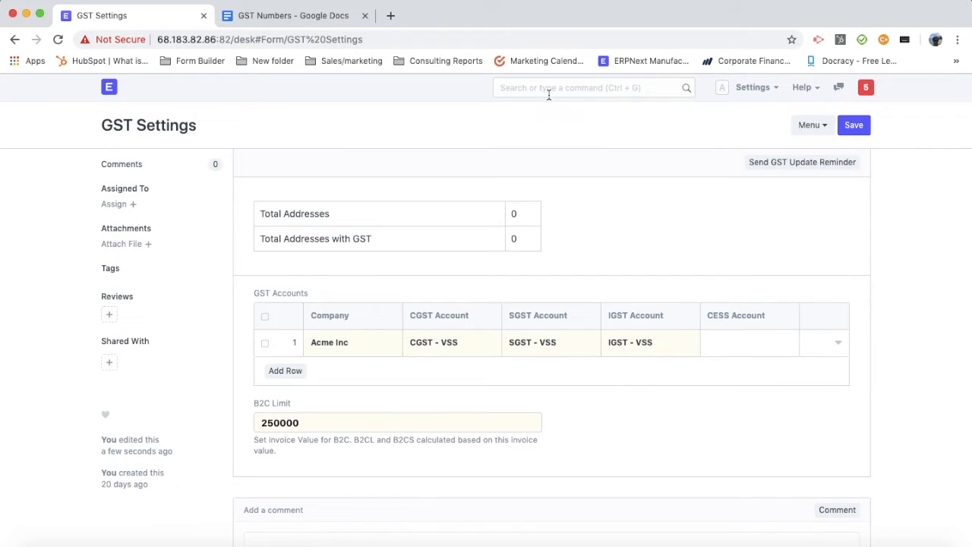
Step: Find Item Tax Template via the awesome bar and create a new blank one
click(592, 86)
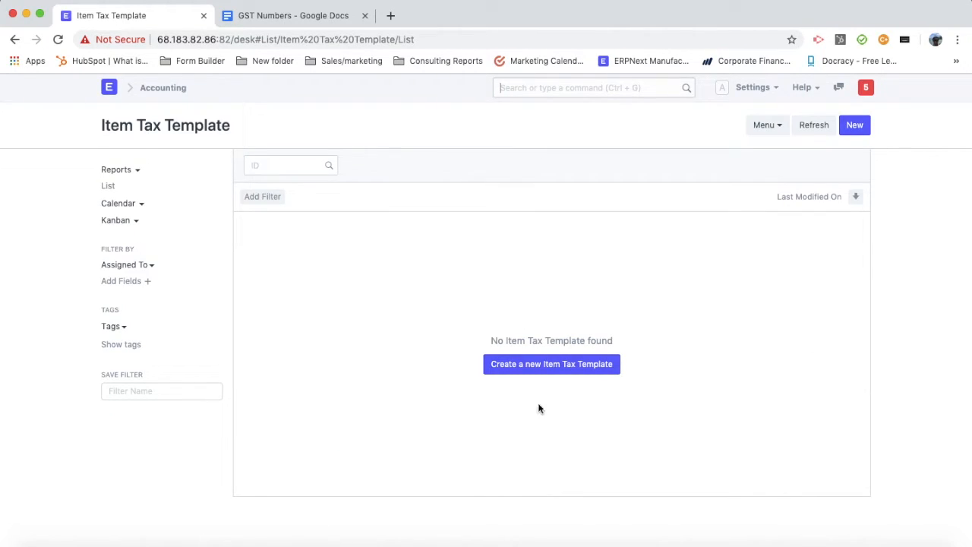
click(552, 365)
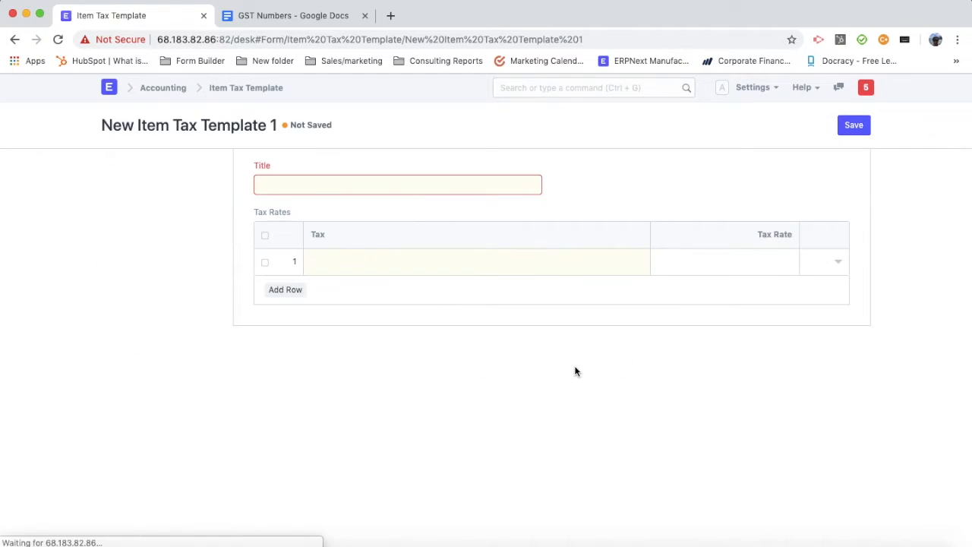
Step: Title the template GST 12% and add CGST, SGST and IGST - VSS tax rows
click(398, 185)
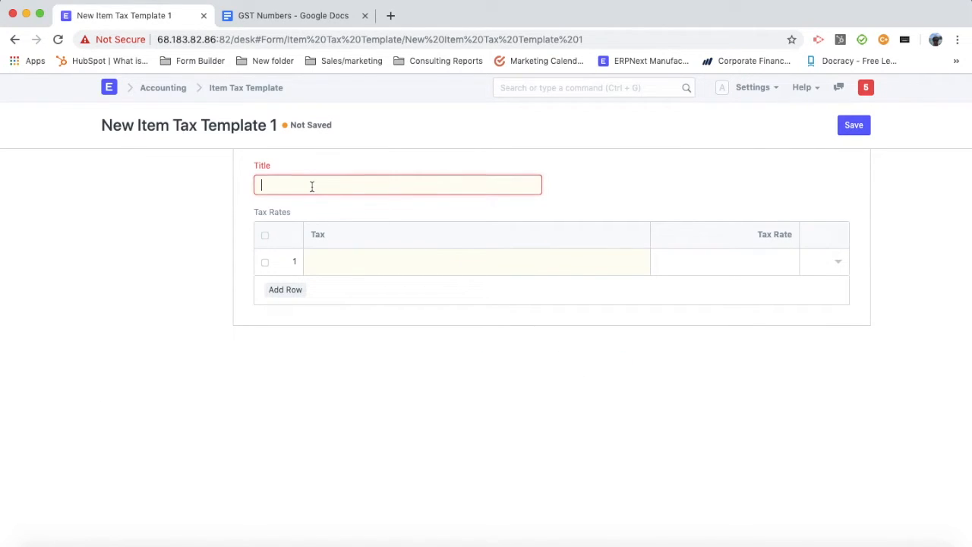
text(GST)
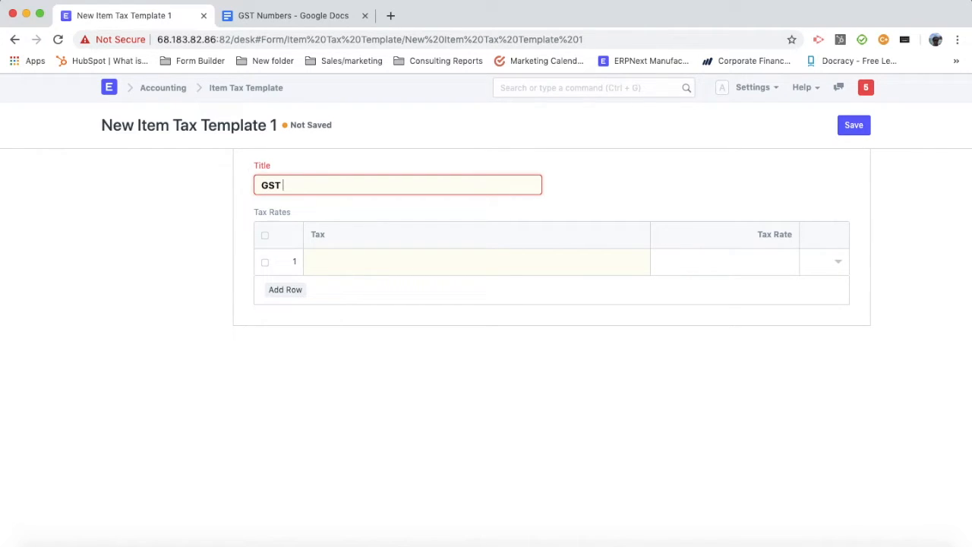
text(12%)
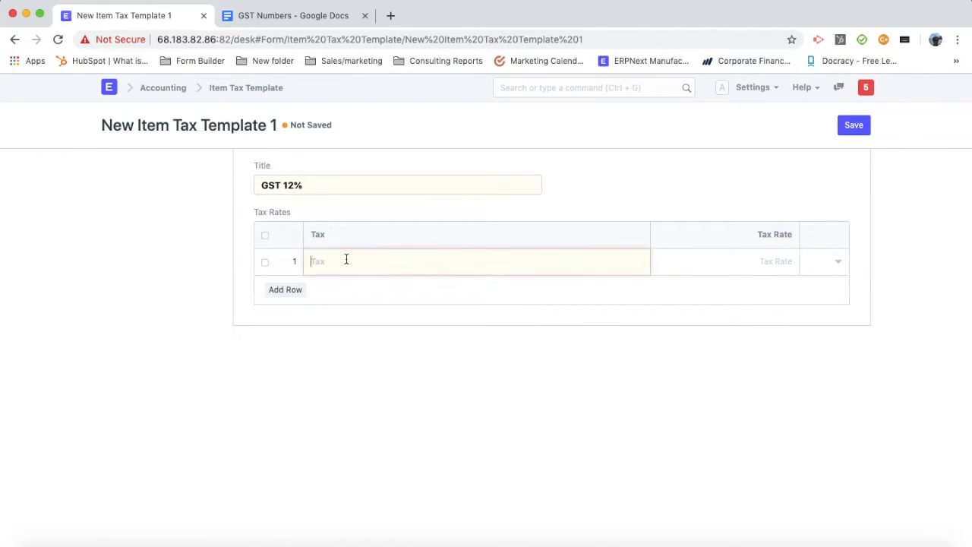
click(347, 261)
text(CGST - VSS)
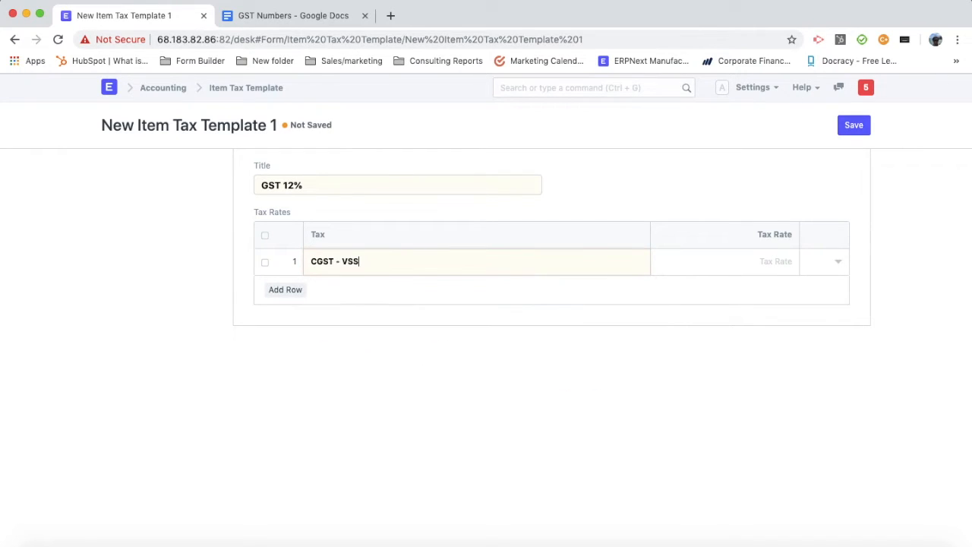
click(285, 288)
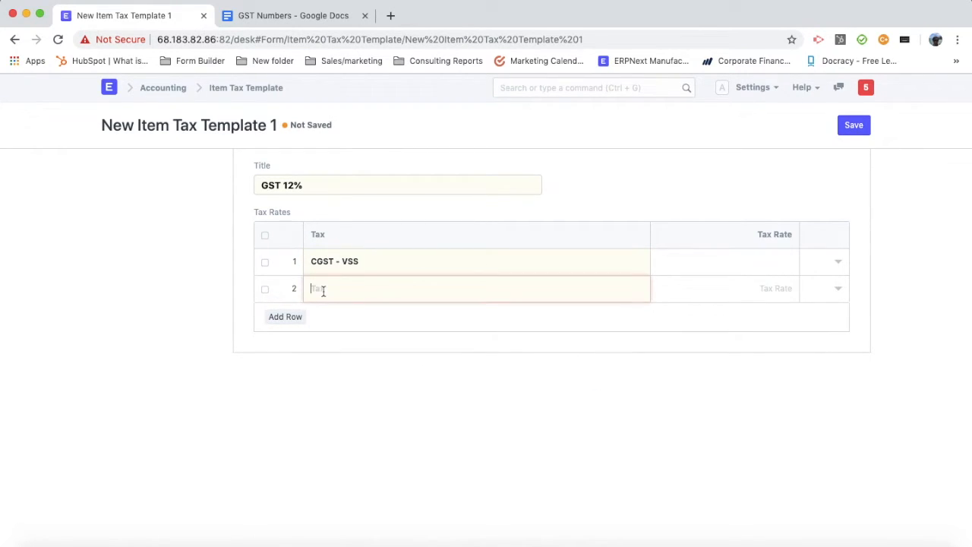
text(sg)
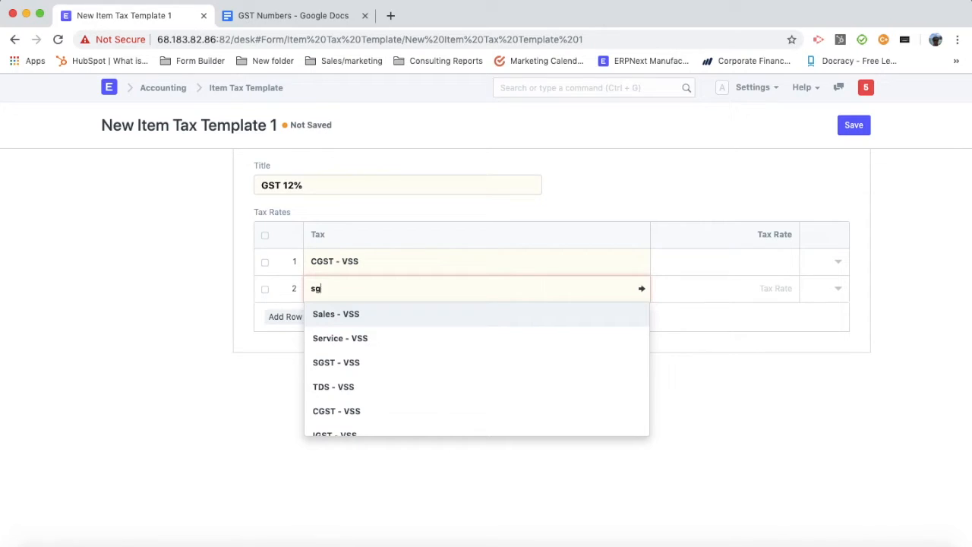
click(335, 362)
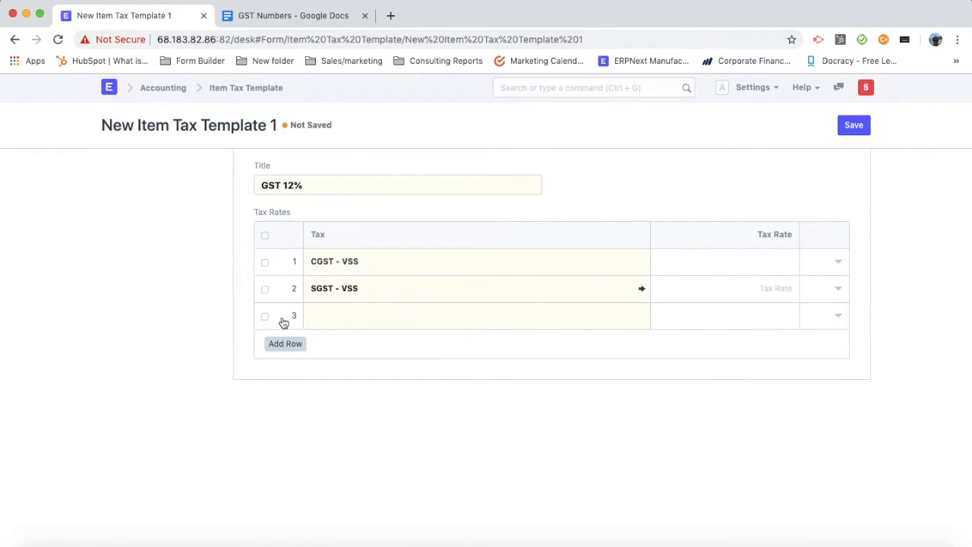
text(is)
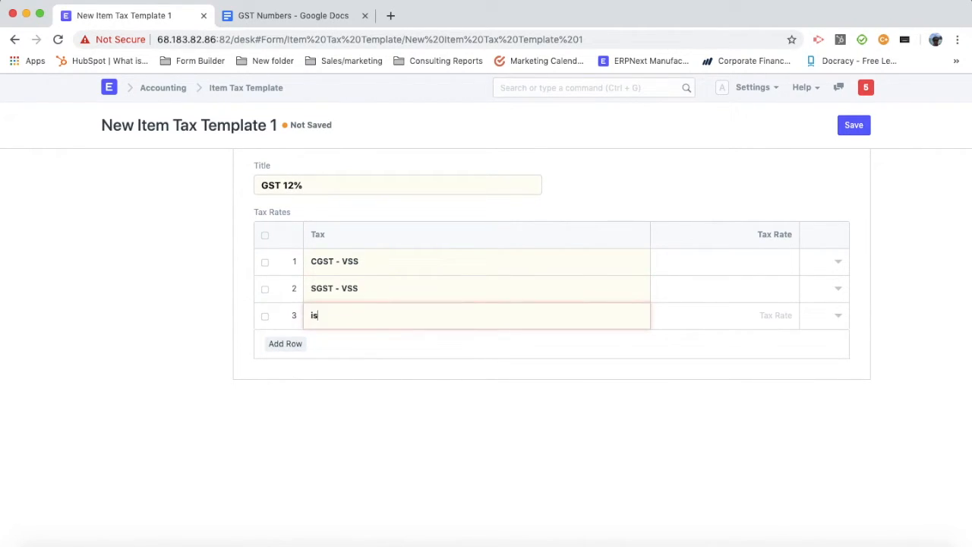
text(ig)
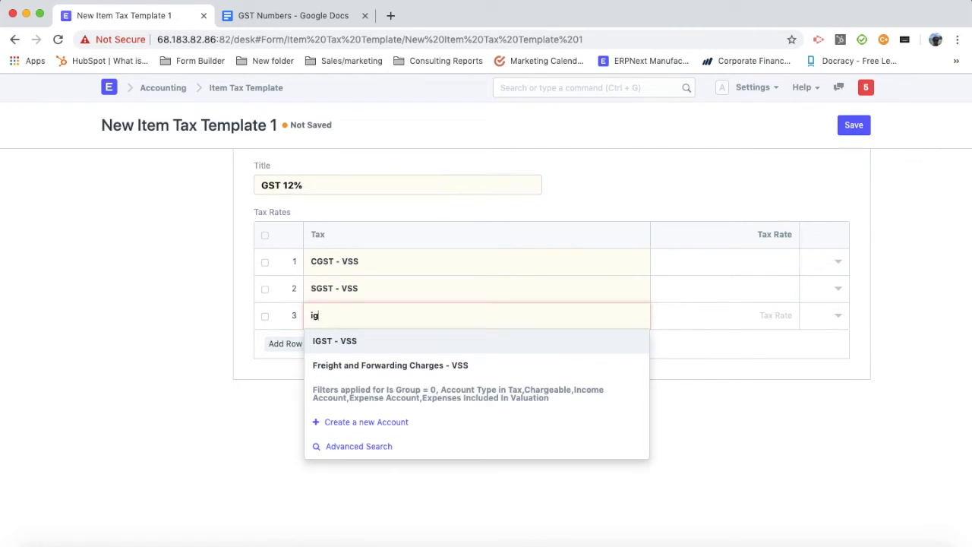
click(334, 340)
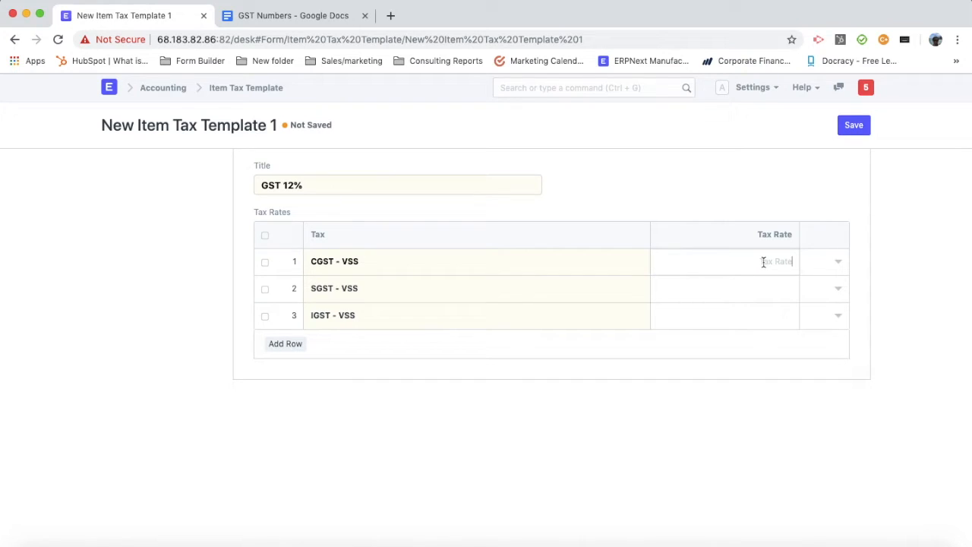
Step: Set rates CGST 6, SGST 6 and IGST 12, then save the GST 12% template
text(6)
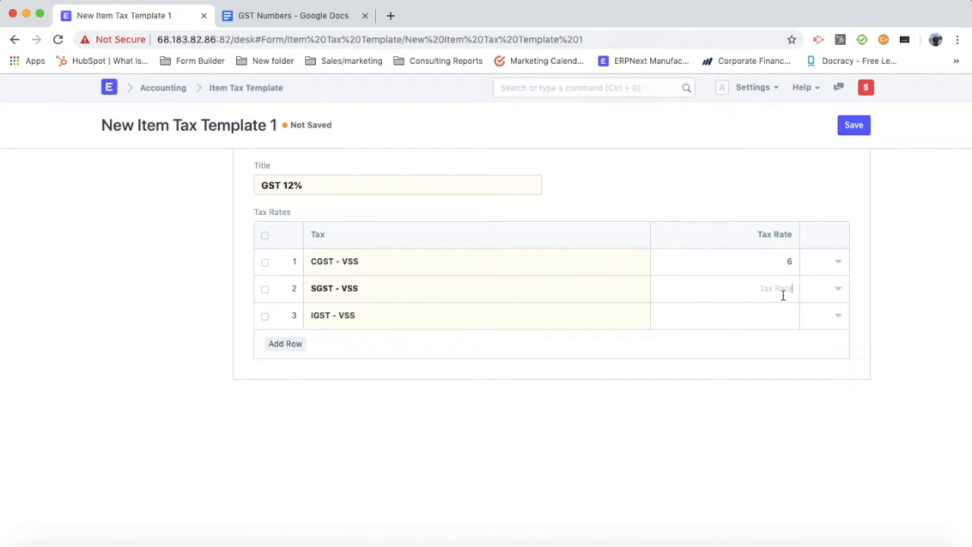
text(6)
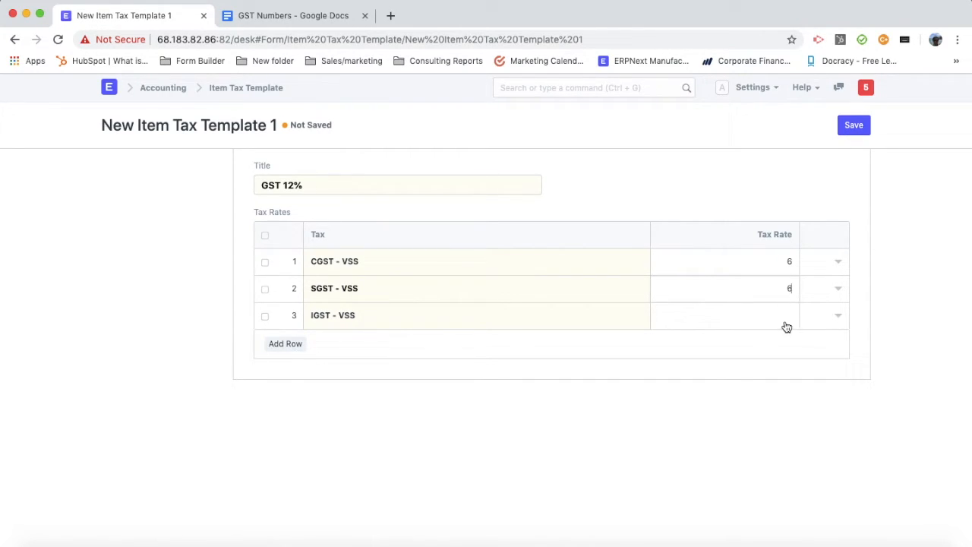
click(783, 315)
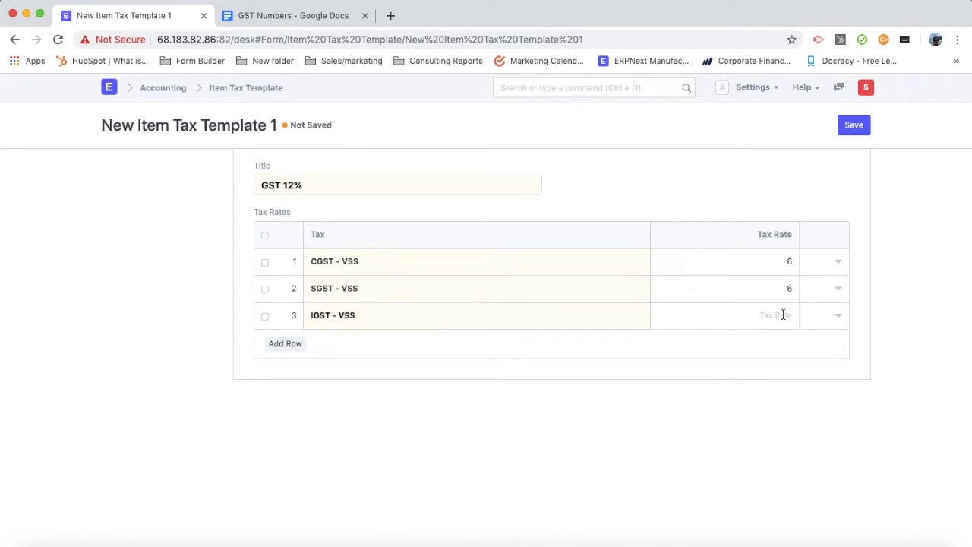
text(12)
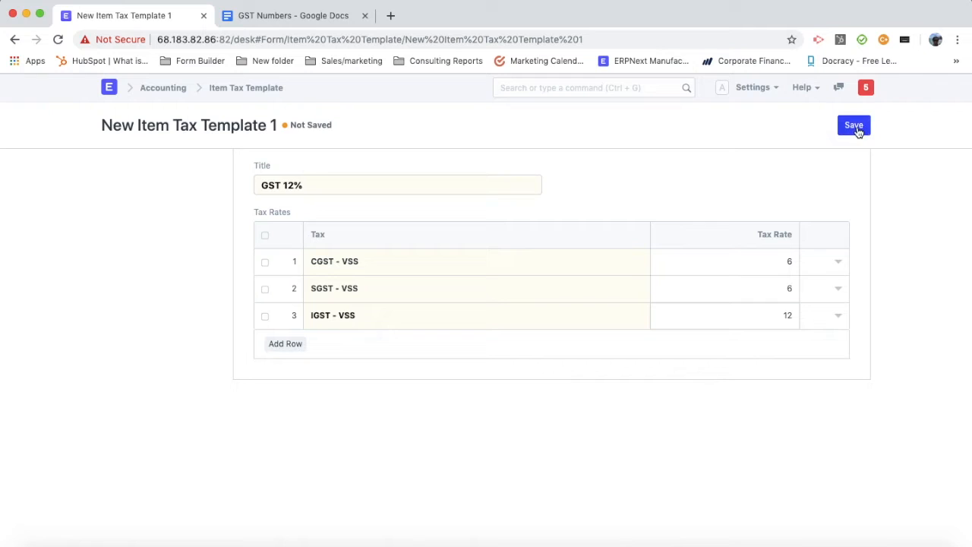
click(854, 125)
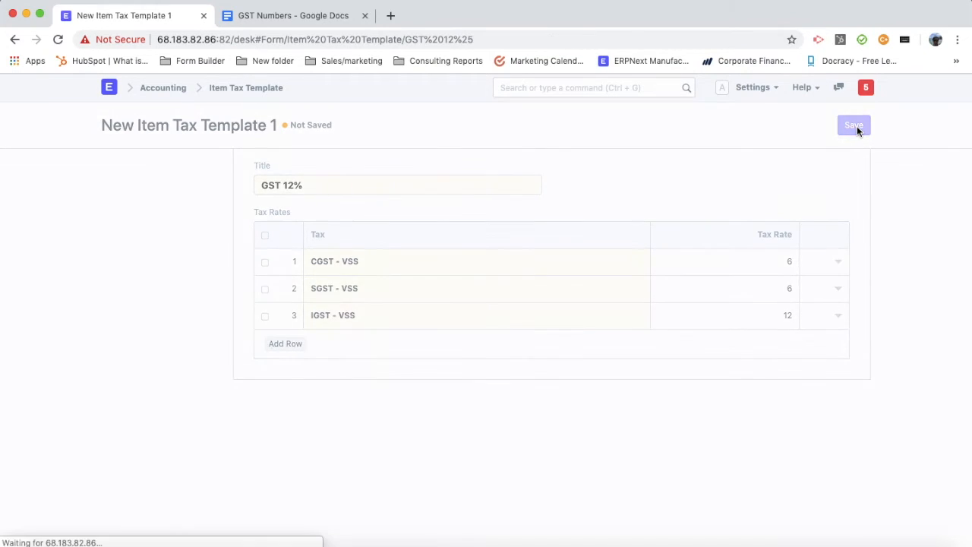
click(854, 124)
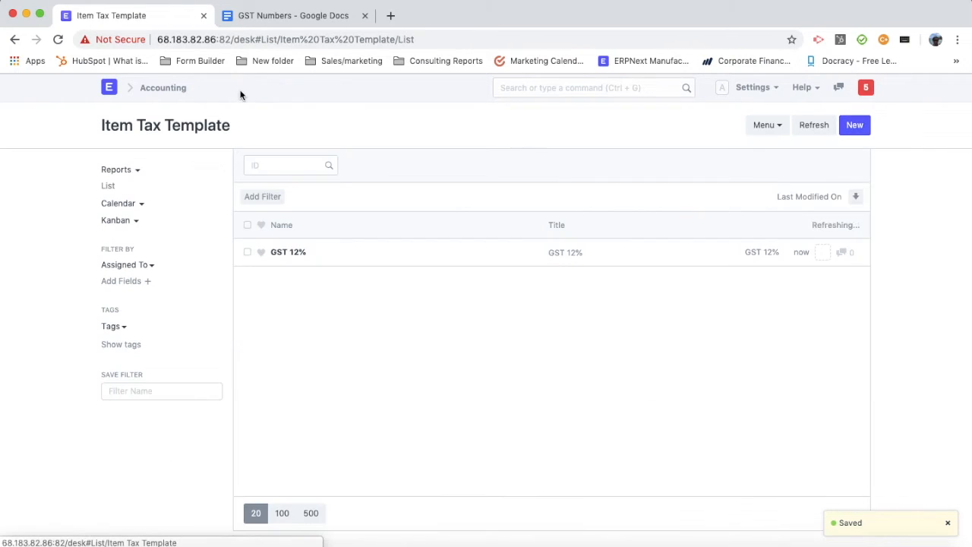
click(854, 125)
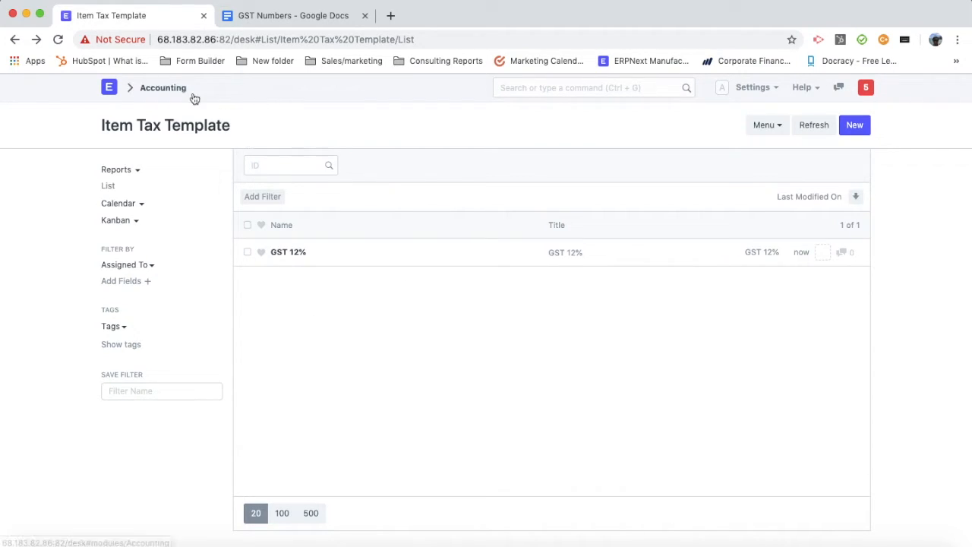
Step: Open the iPhone Charger item from the Getting Started item list
click(110, 86)
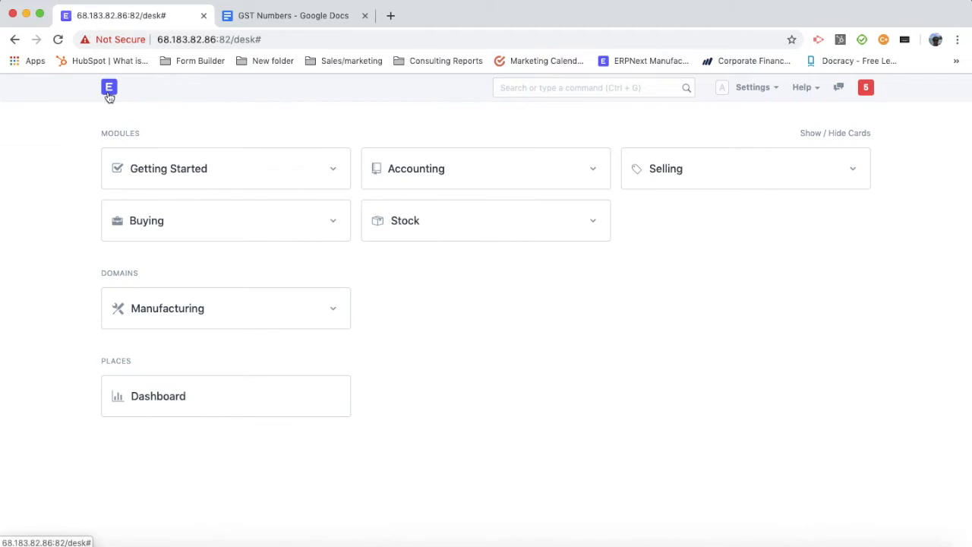
mouse_move(346, 231)
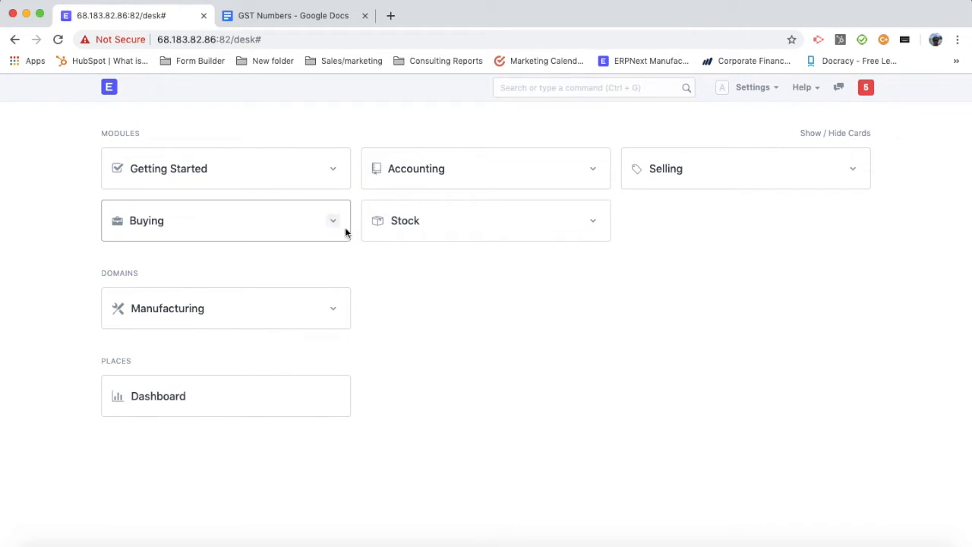
click(167, 167)
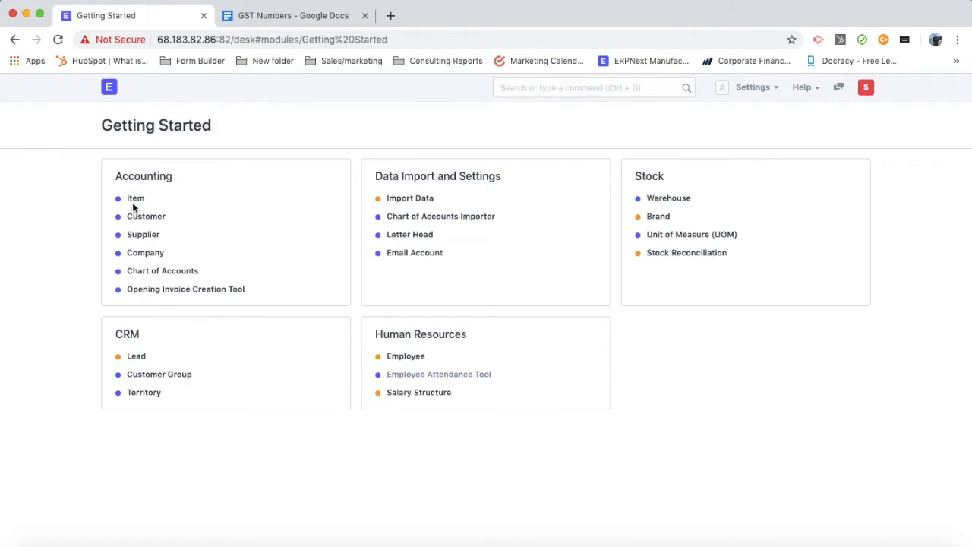
click(135, 198)
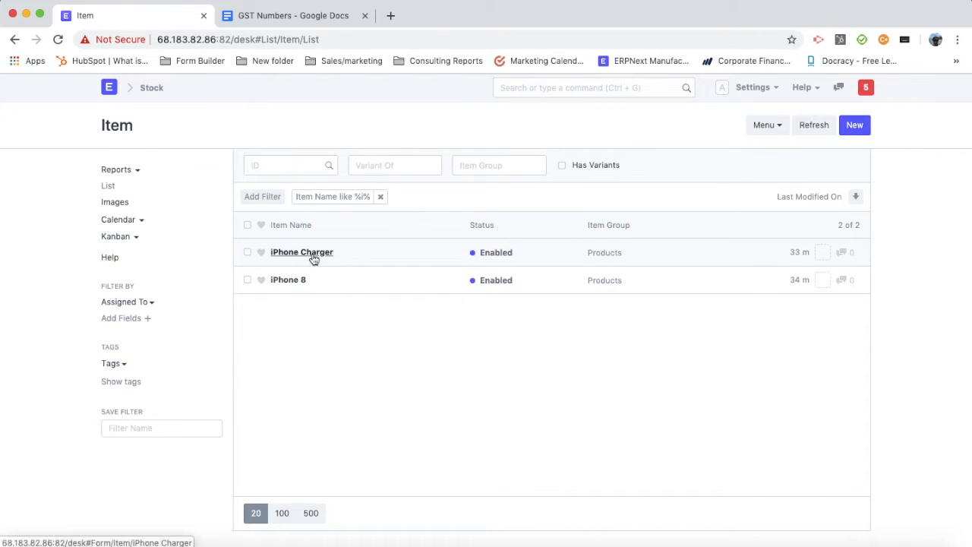
click(301, 252)
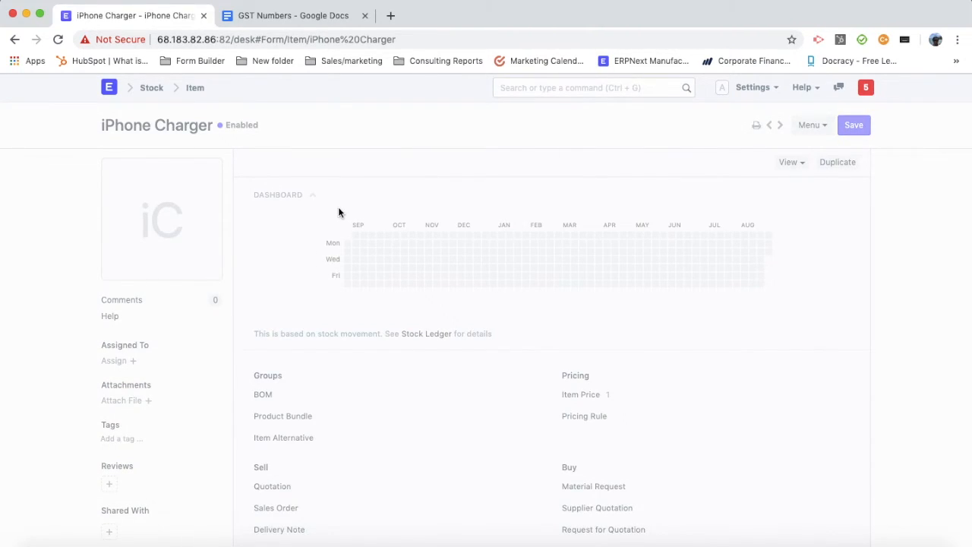
scroll(down, 3)
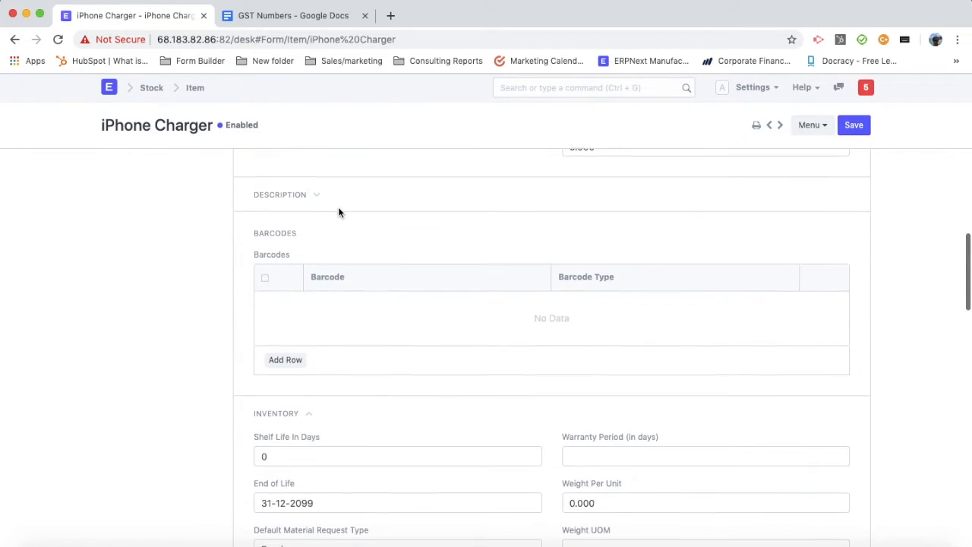
scroll(down, 3)
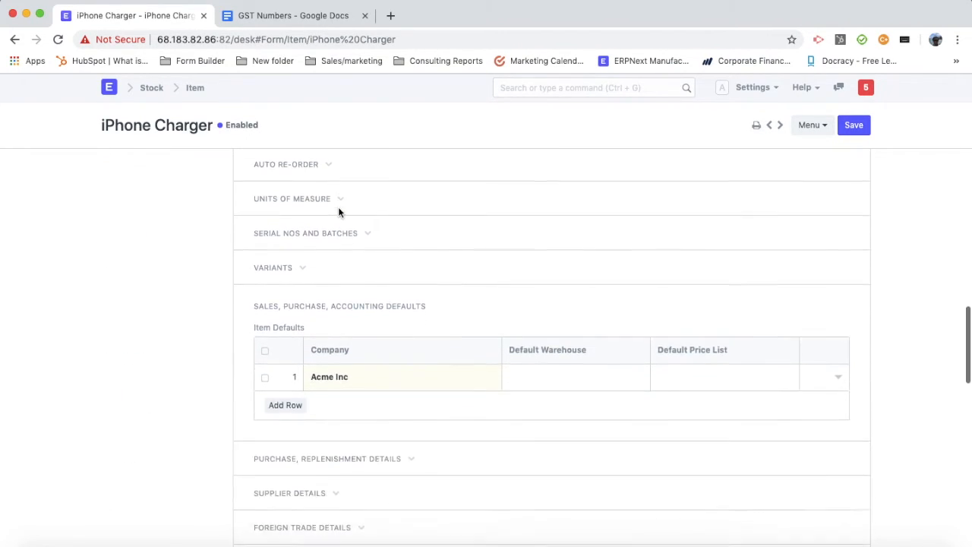
scroll(down, 3)
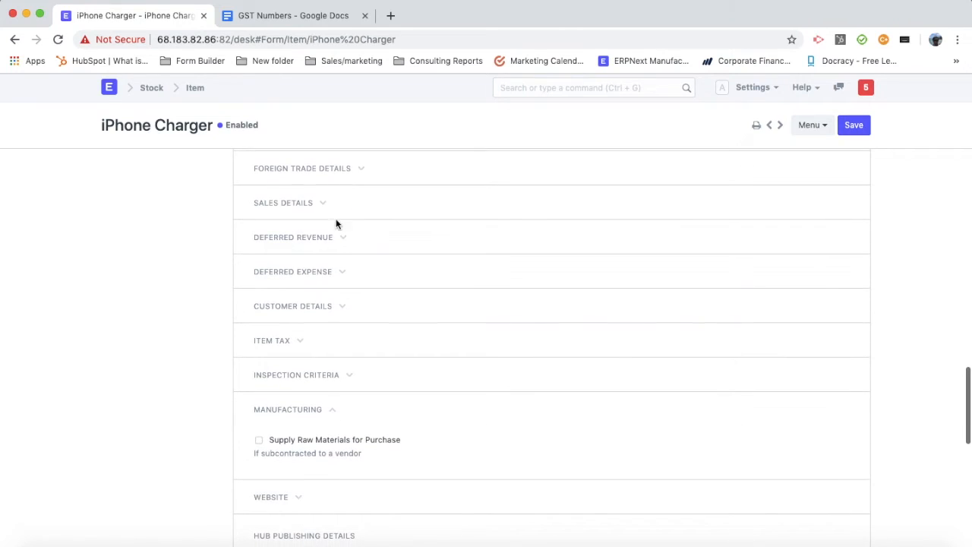
Step: Add the GST 12% template in the Item Tax section and save the item
click(270, 340)
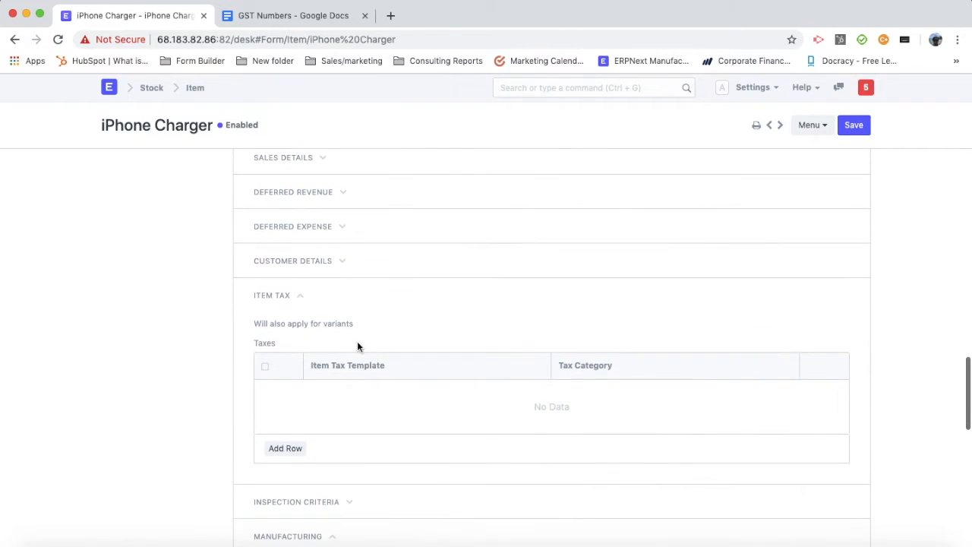
click(286, 448)
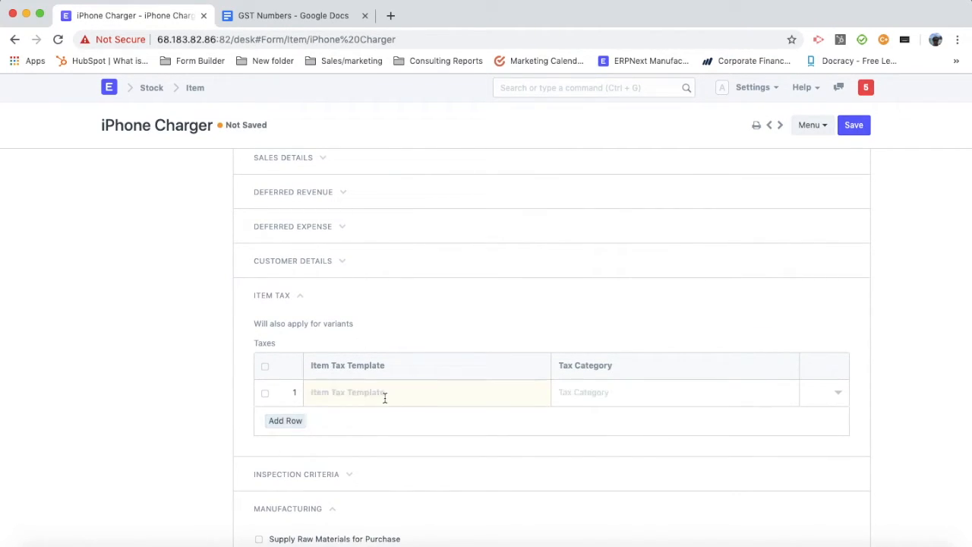
click(386, 392)
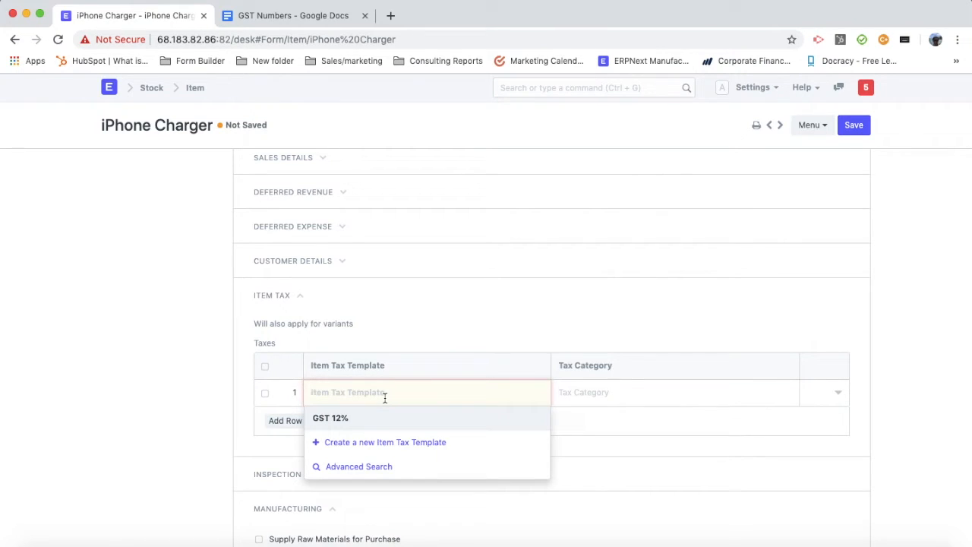
click(331, 417)
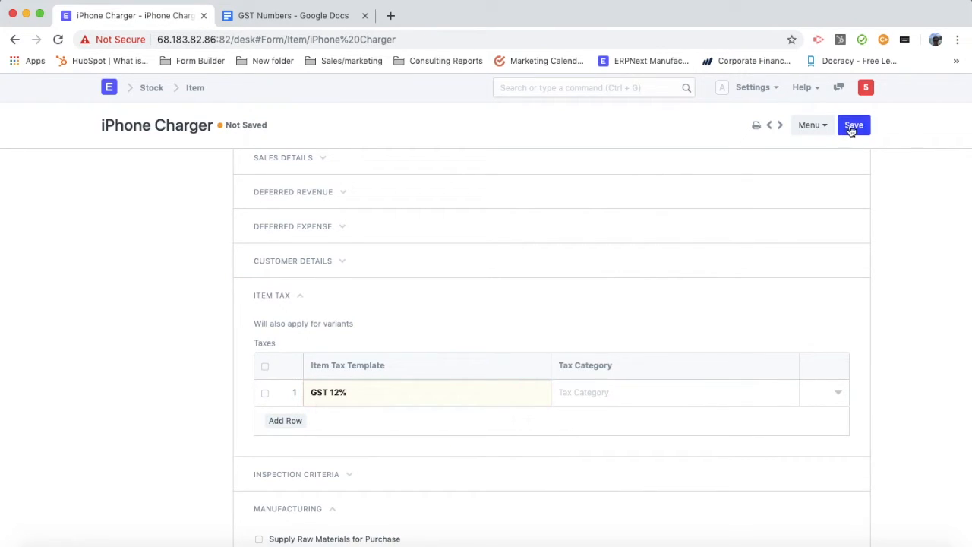
click(854, 125)
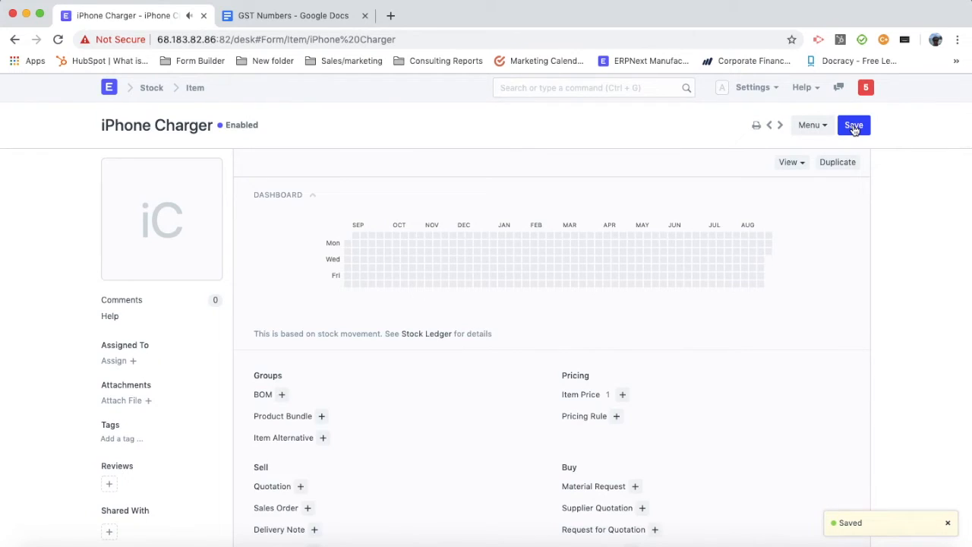
Step: Search the HSN/SAC field for 'mobile', select code 998413 and save the item
scroll(down, 3)
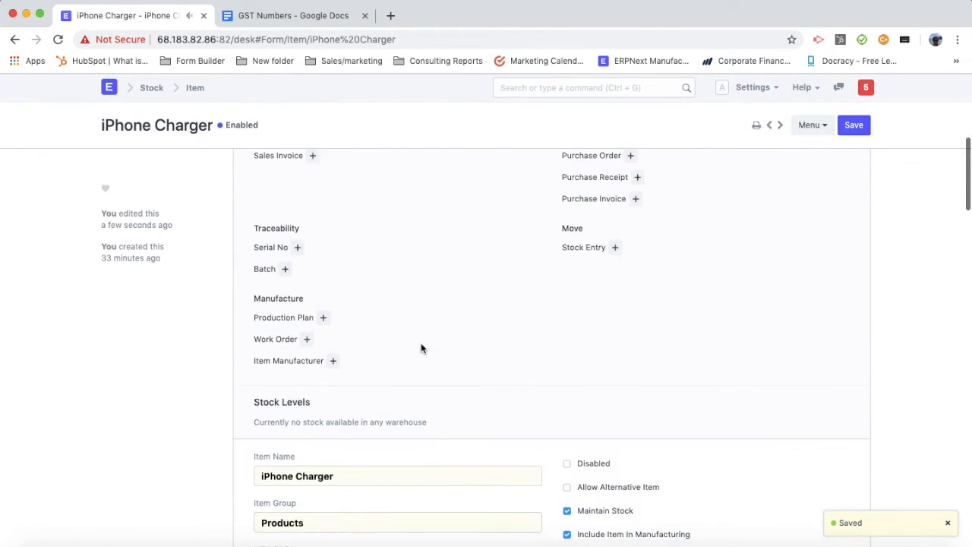
scroll(down, 3)
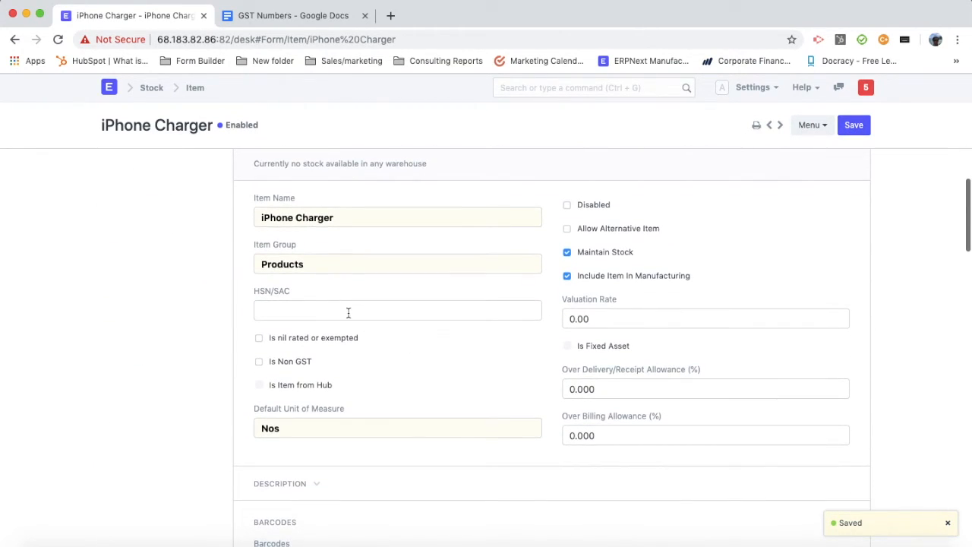
click(345, 309)
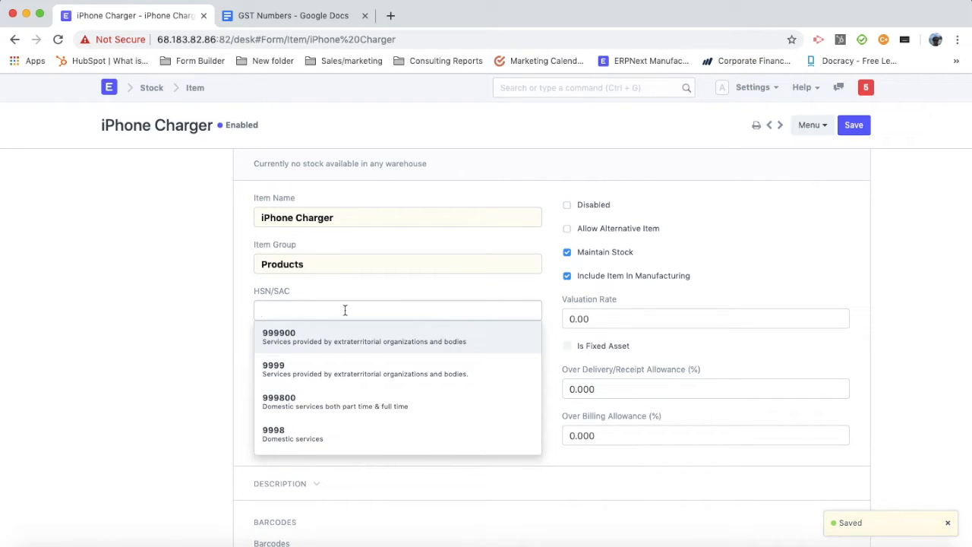
text(charger)
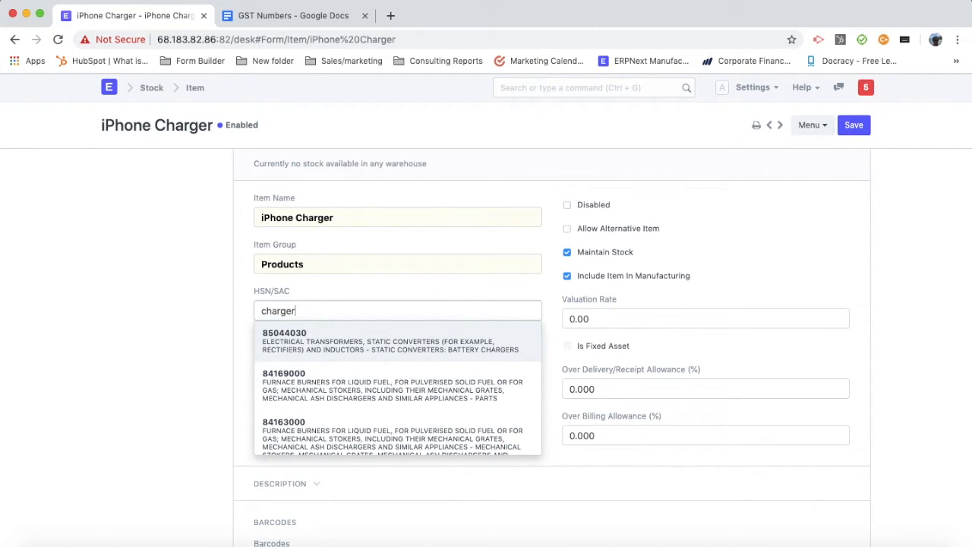
text(mobile)
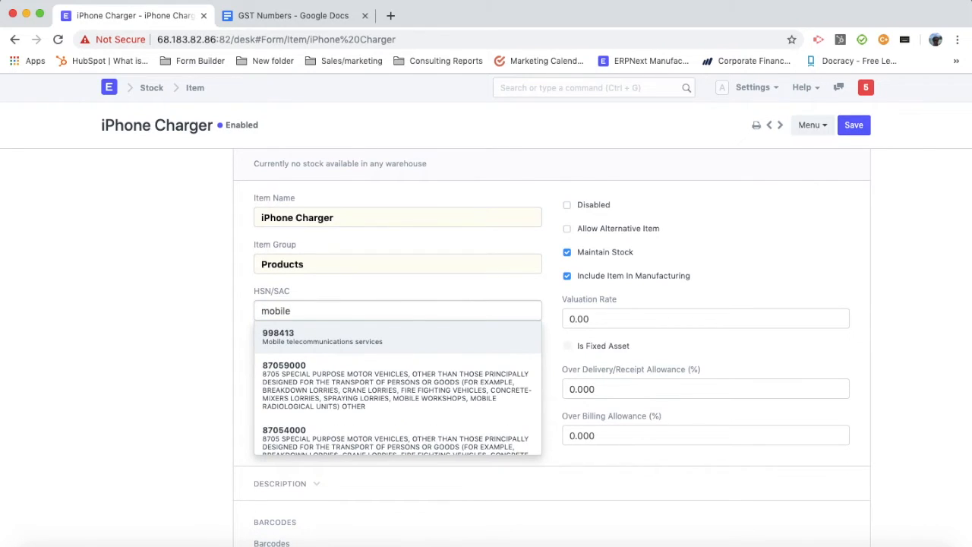
mouse_move(358, 340)
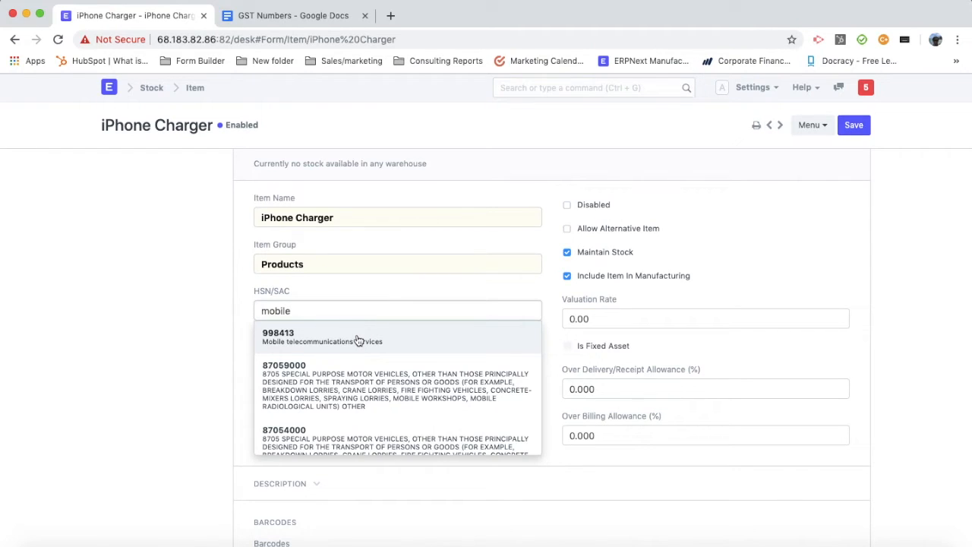
click(278, 338)
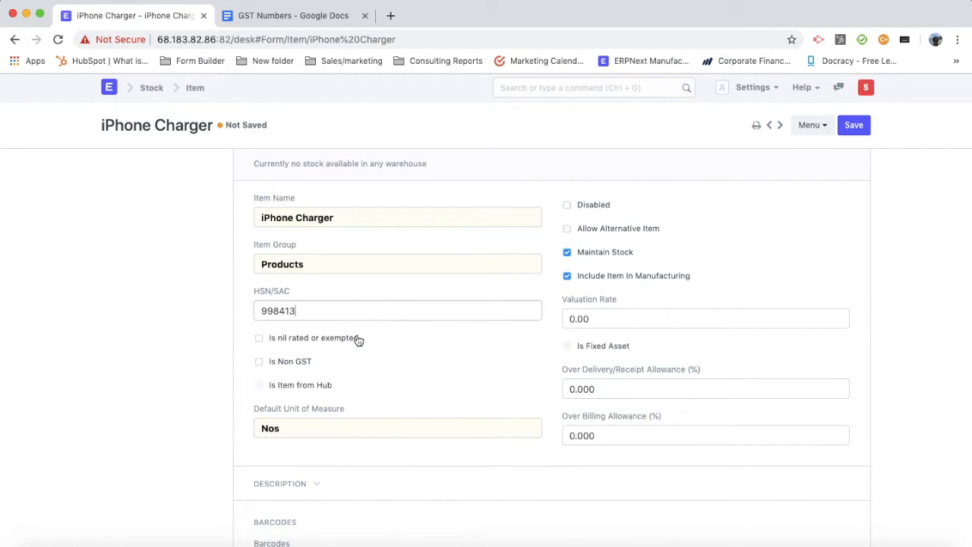
click(853, 125)
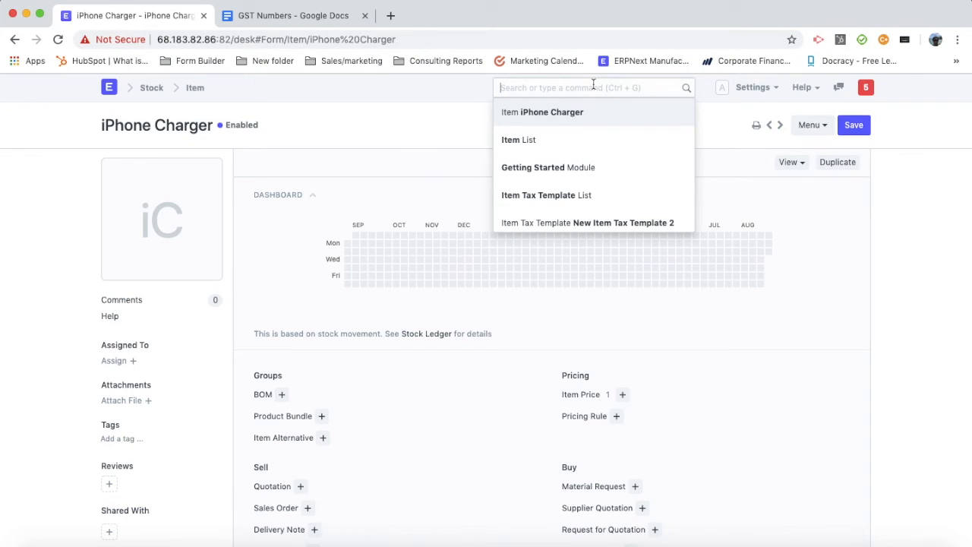
Step: Open the In State GST - VSS template from the Sales Taxes and Charges Template list
text(sales tax)
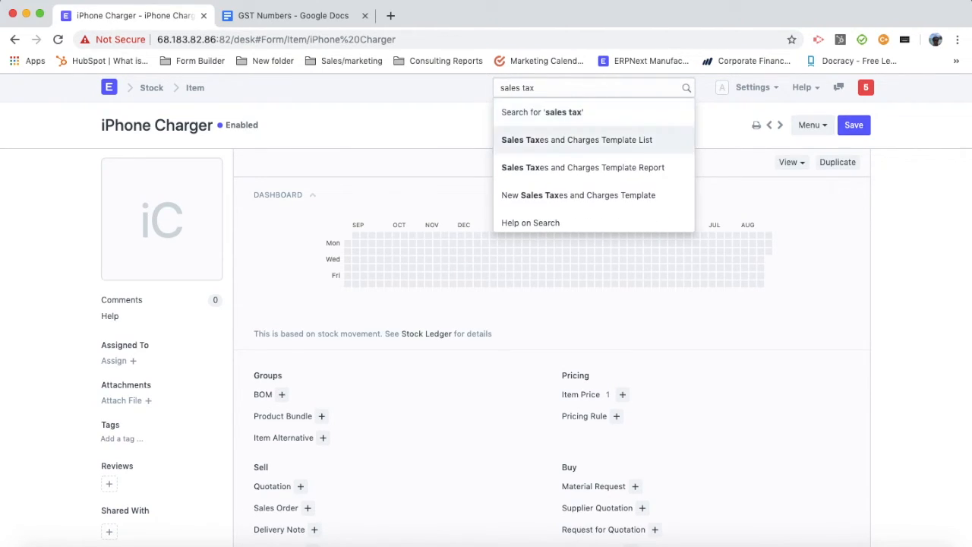
click(577, 140)
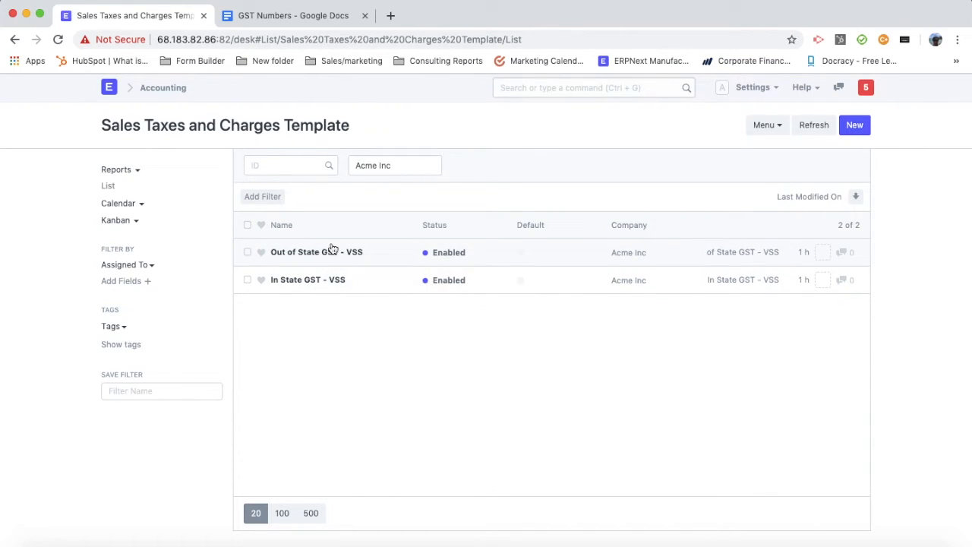
mouse_move(338, 298)
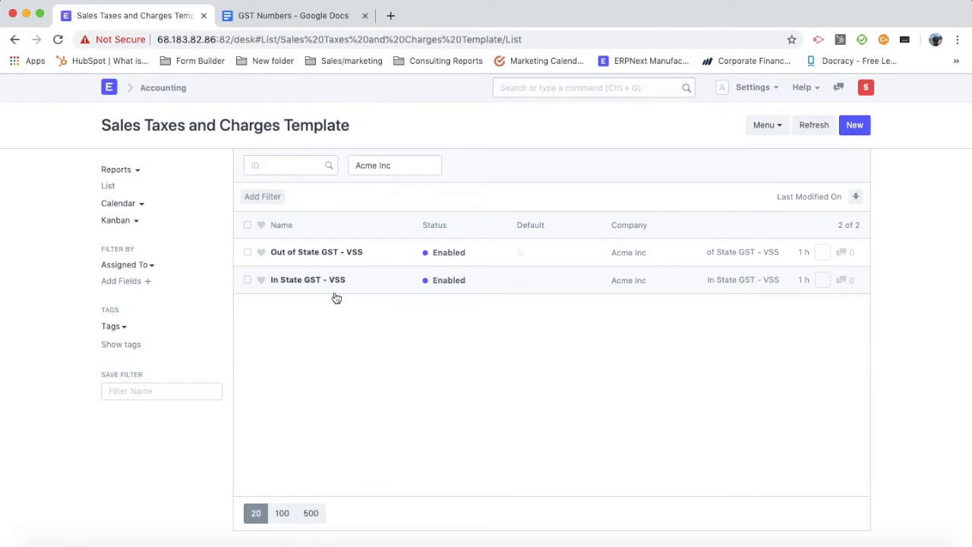
click(306, 279)
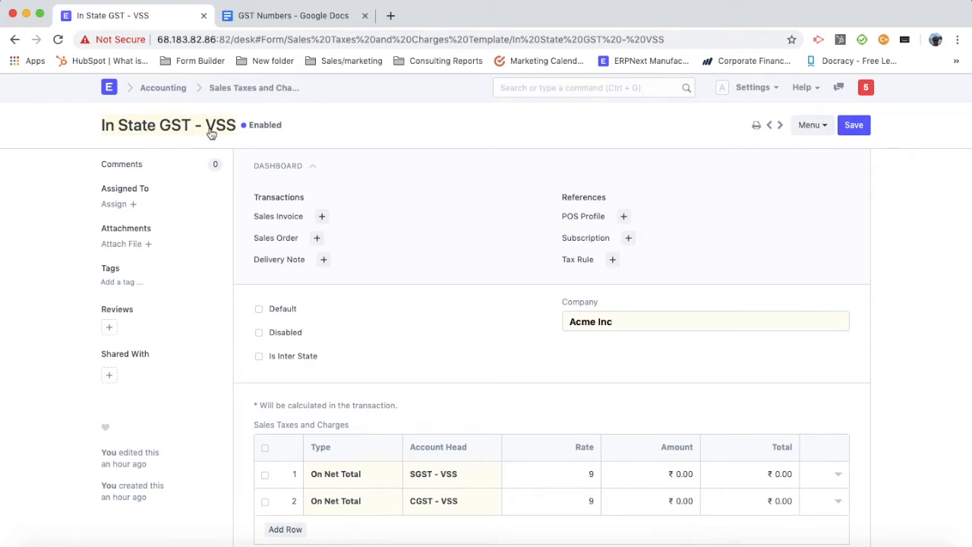
Step: Inspect the SGST and CGST rows at rate 9 by expanding the SGST row details
scroll(down, 3)
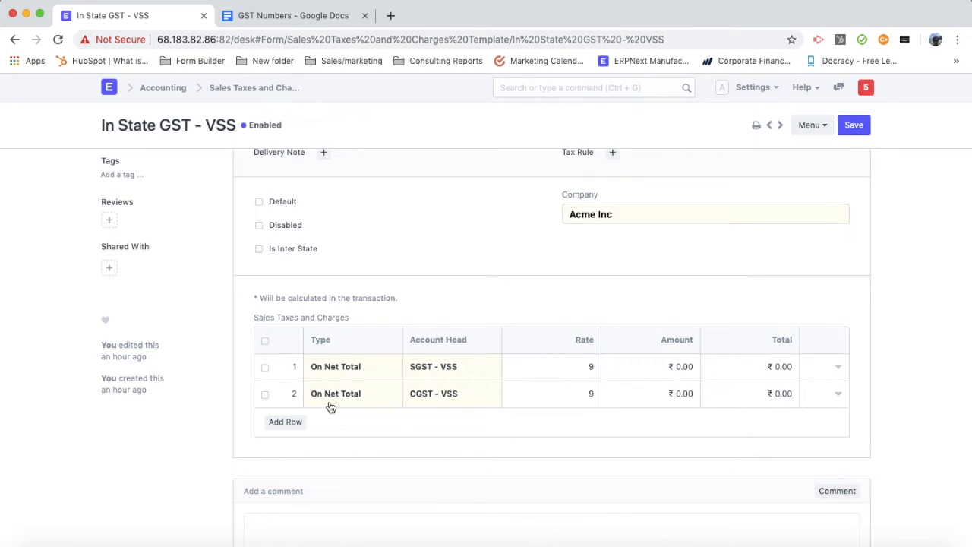
mouse_move(433, 371)
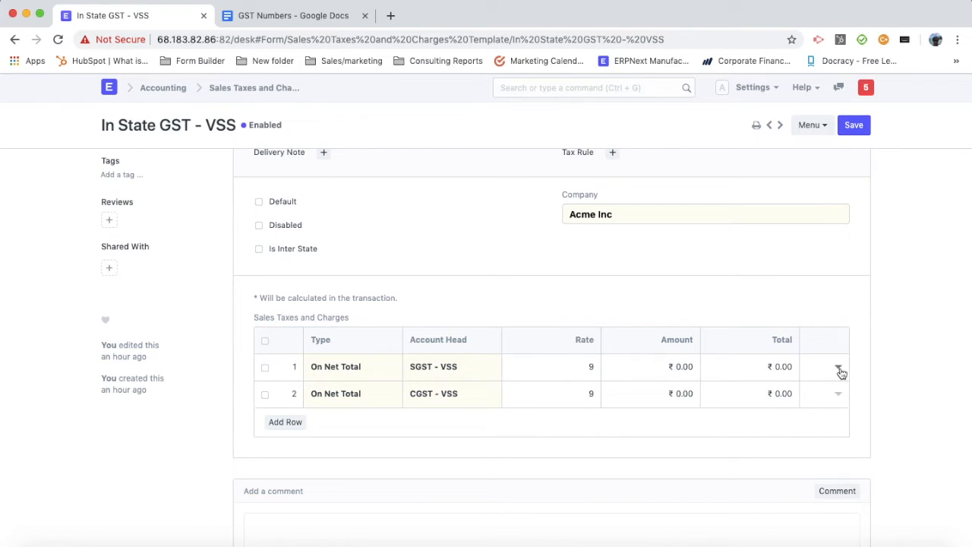
click(838, 373)
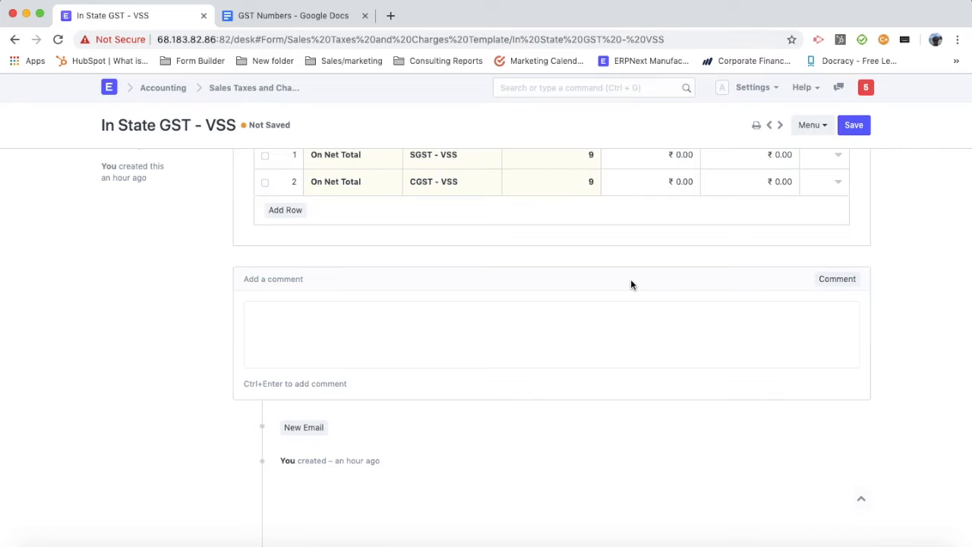
scroll(up, 3)
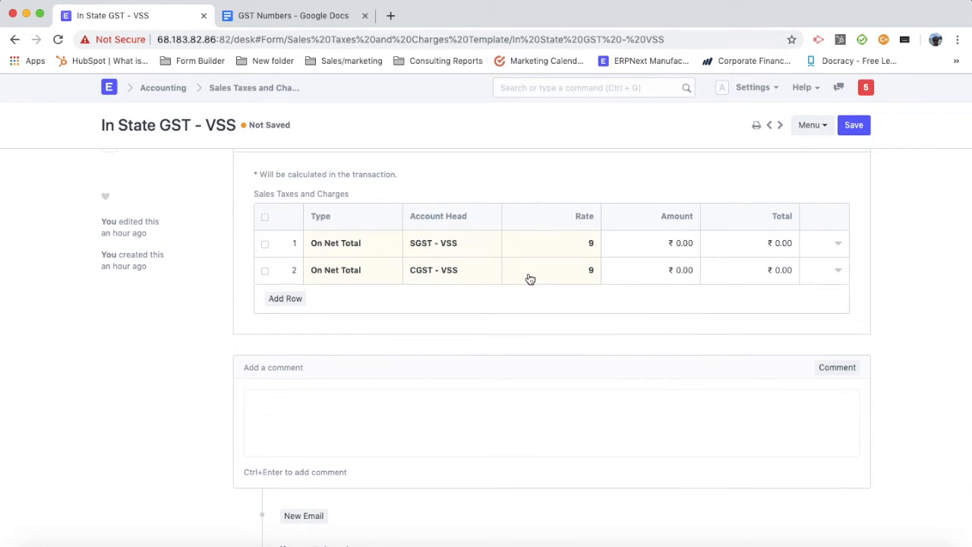
mouse_move(617, 255)
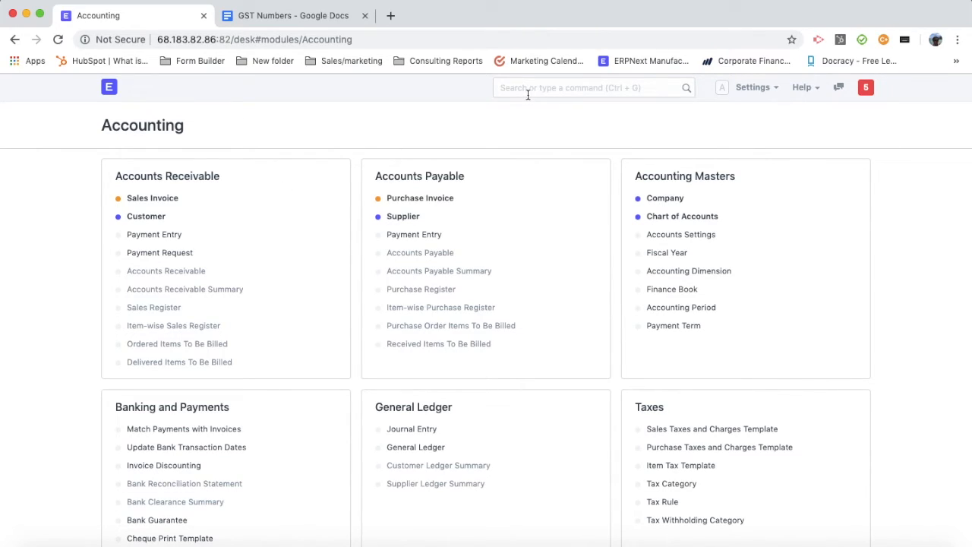
Step: Find the Acme Inc company record via a 'com' search and the Company List
text(tax)
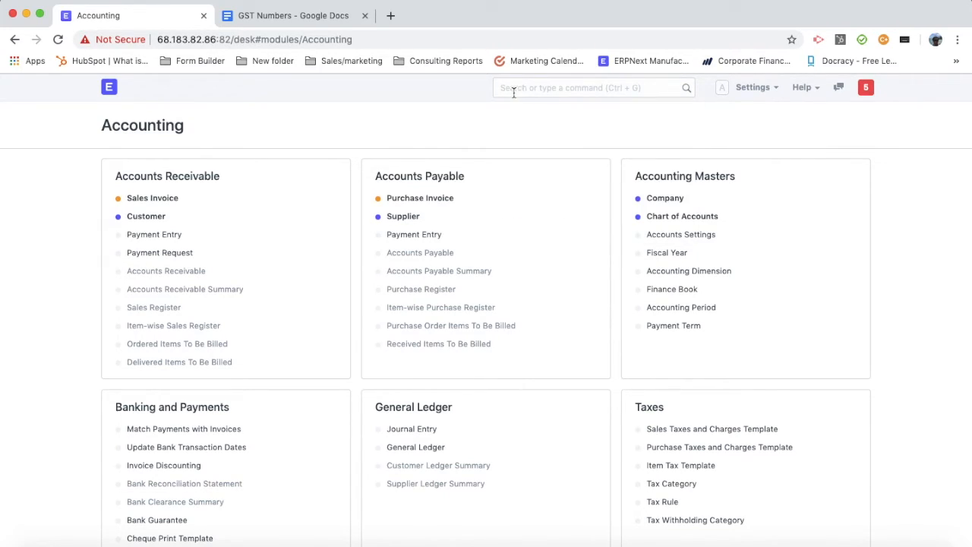
click(592, 86)
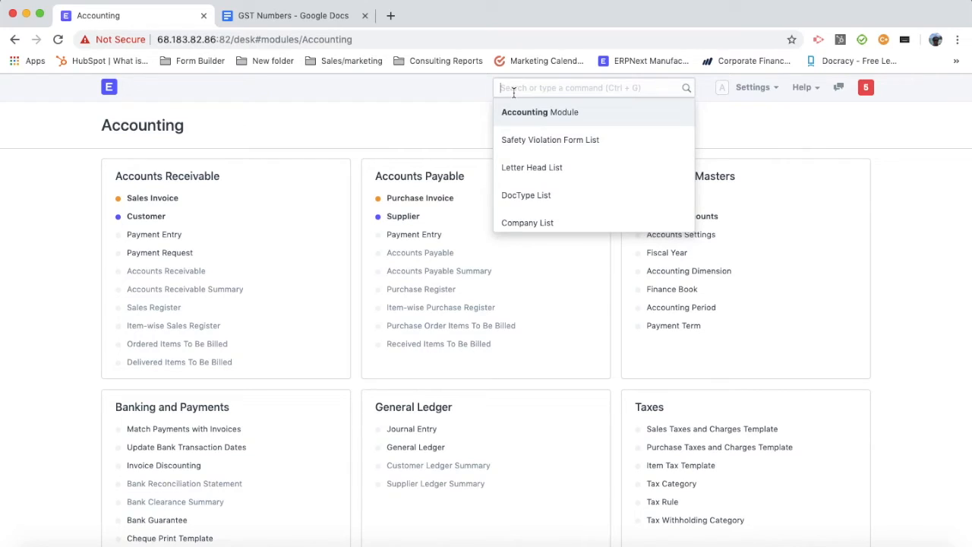
text(com)
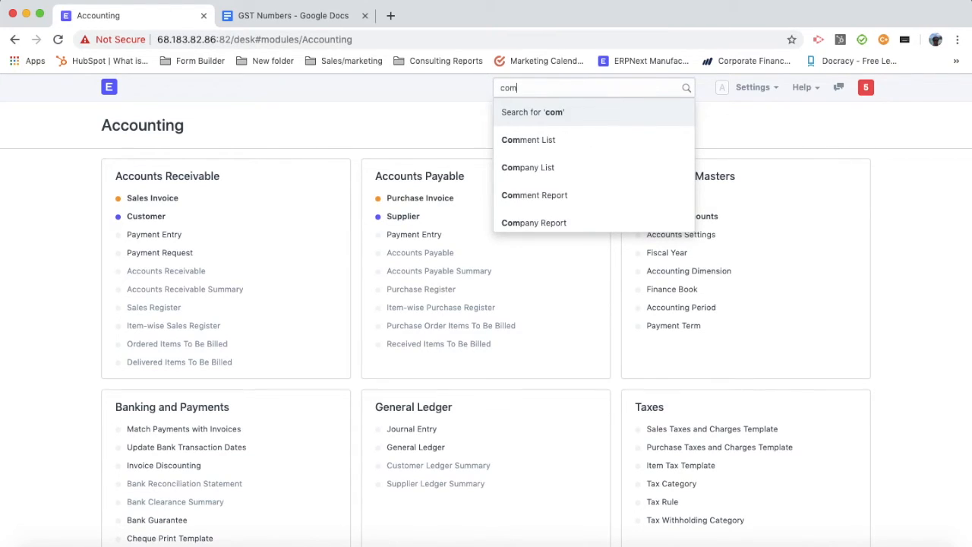
click(529, 168)
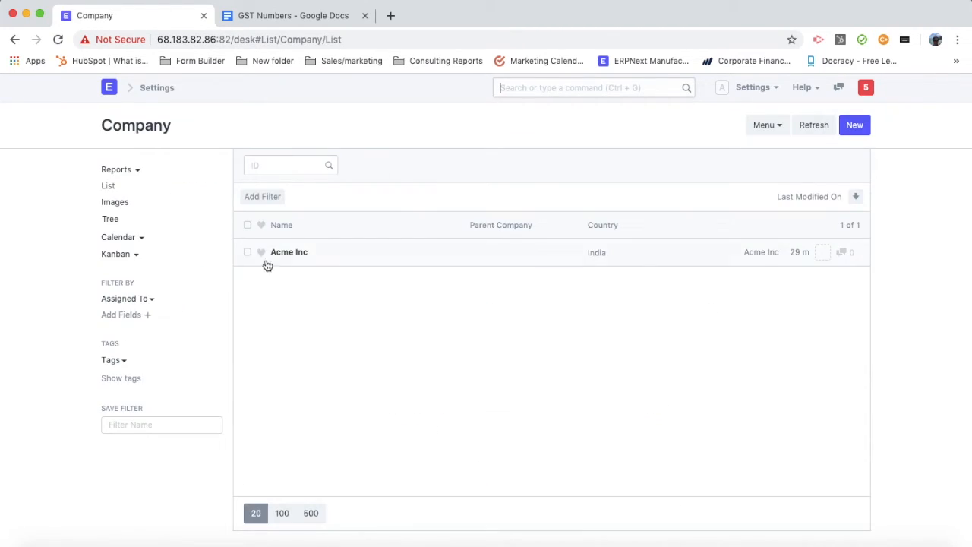
click(288, 252)
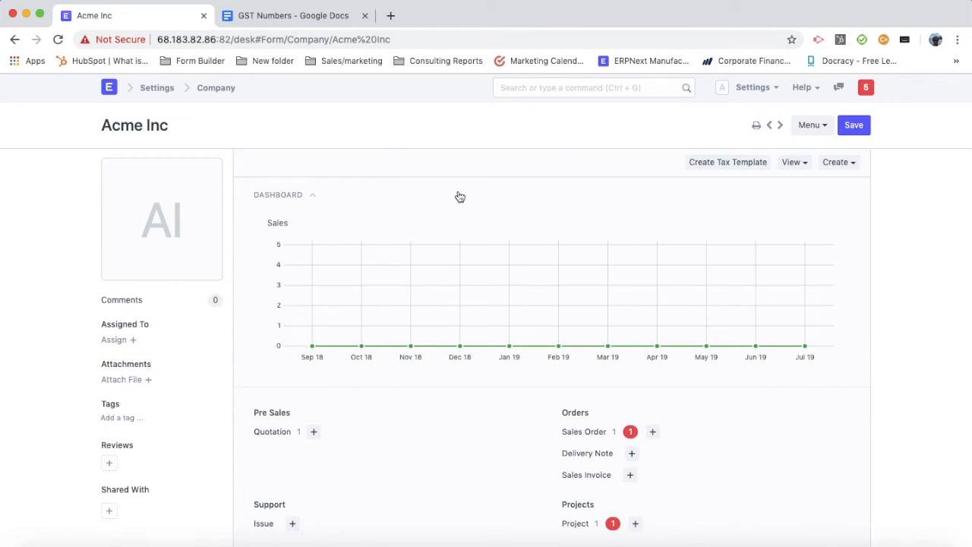
Step: Start a new address for Acme Inc from its Company Info section
scroll(down, 3)
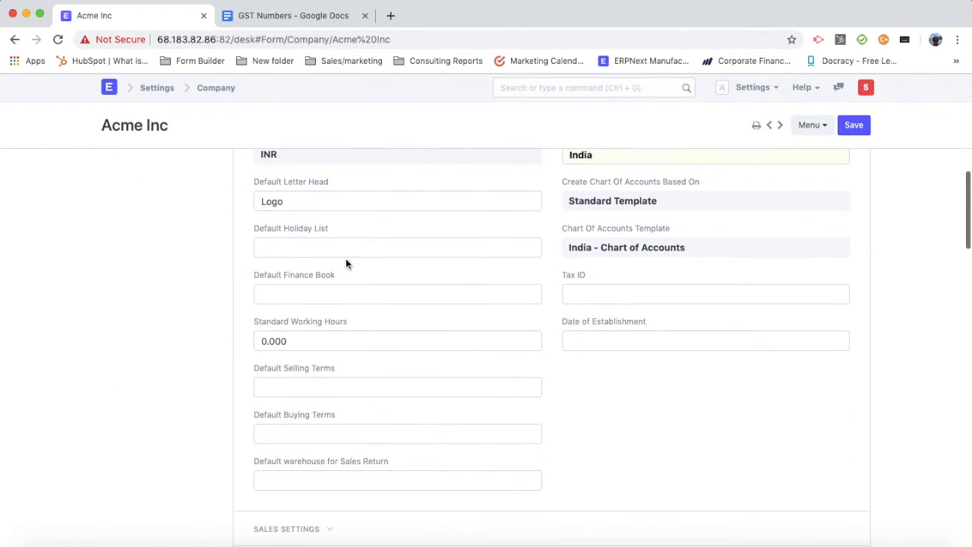
scroll(down, 3)
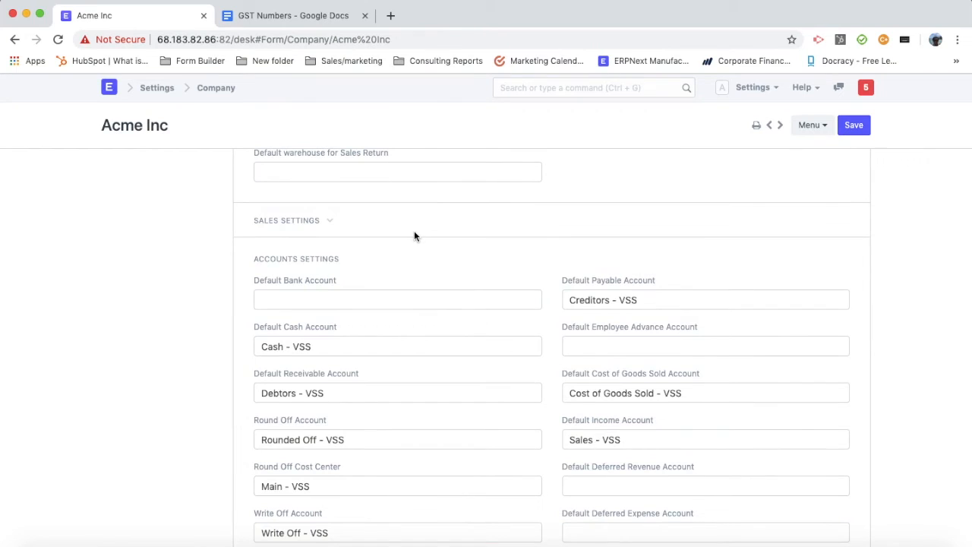
scroll(down, 3)
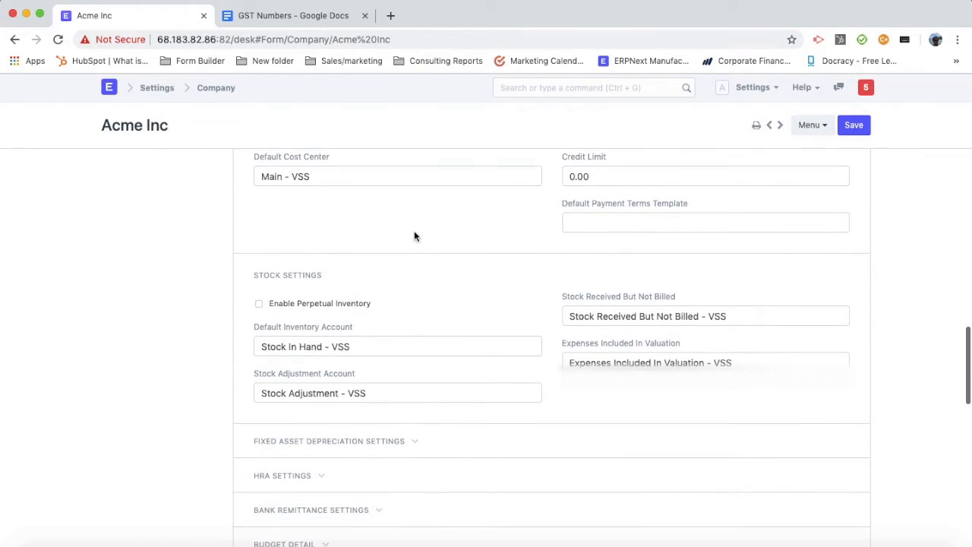
scroll(down, 3)
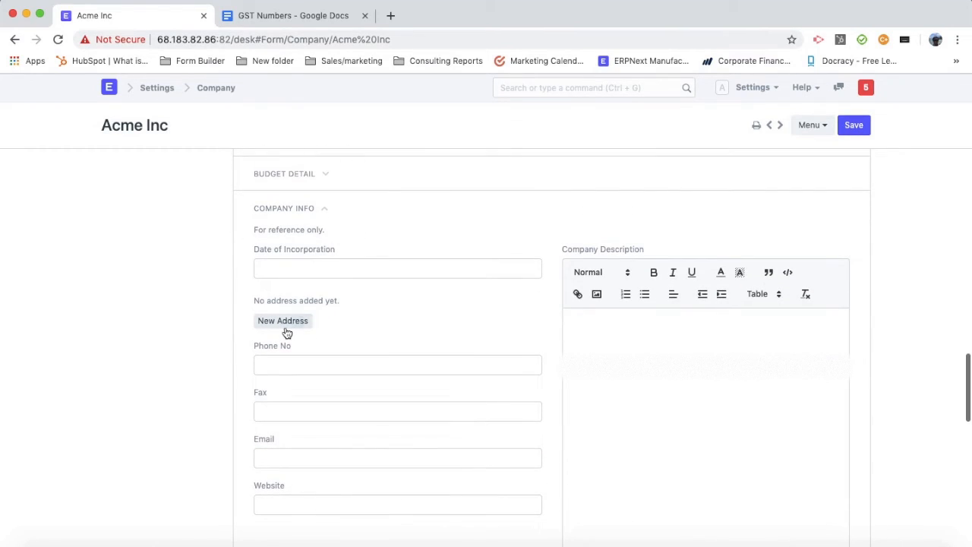
click(282, 321)
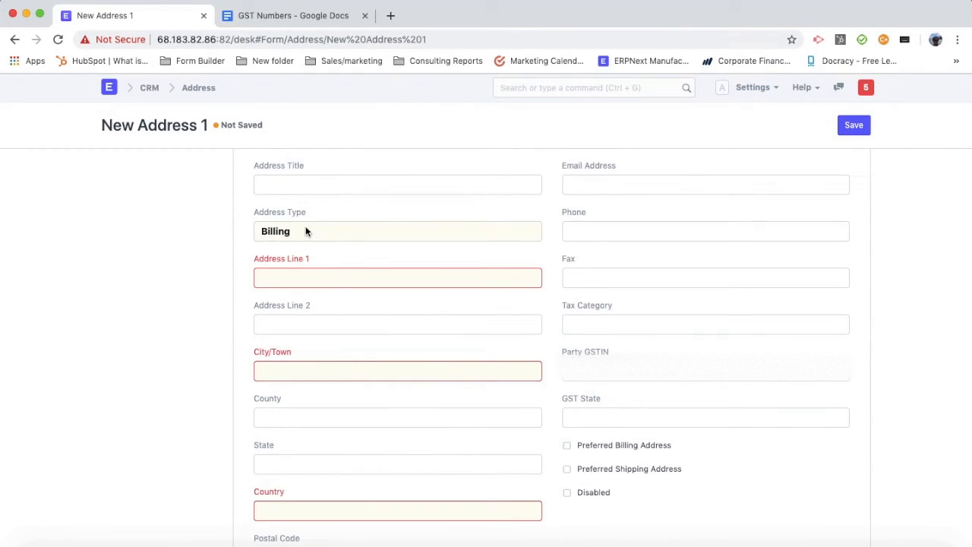
Step: Save a Mumbai, Maharashtra, India address as Acme Inc's preferred billing and shipping address
text(7)
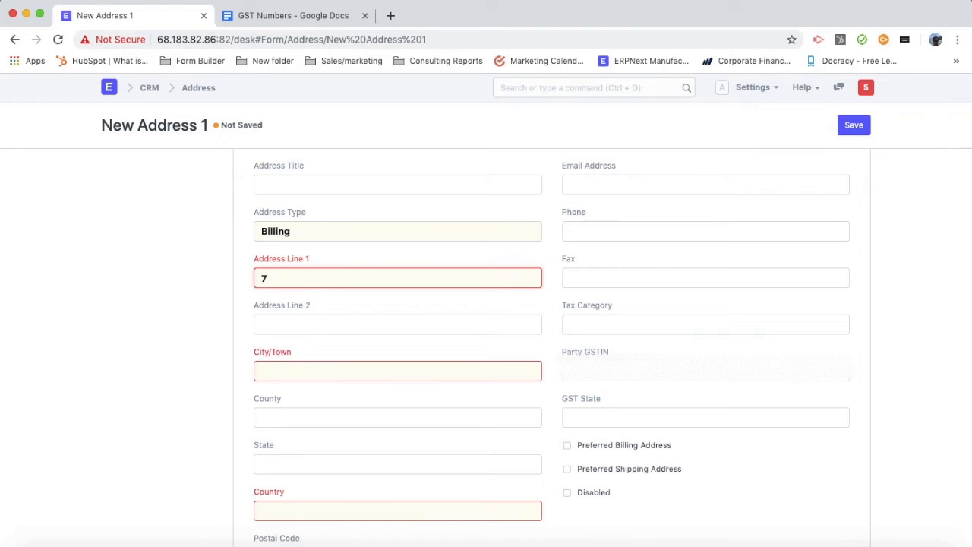
text(Mumbai)
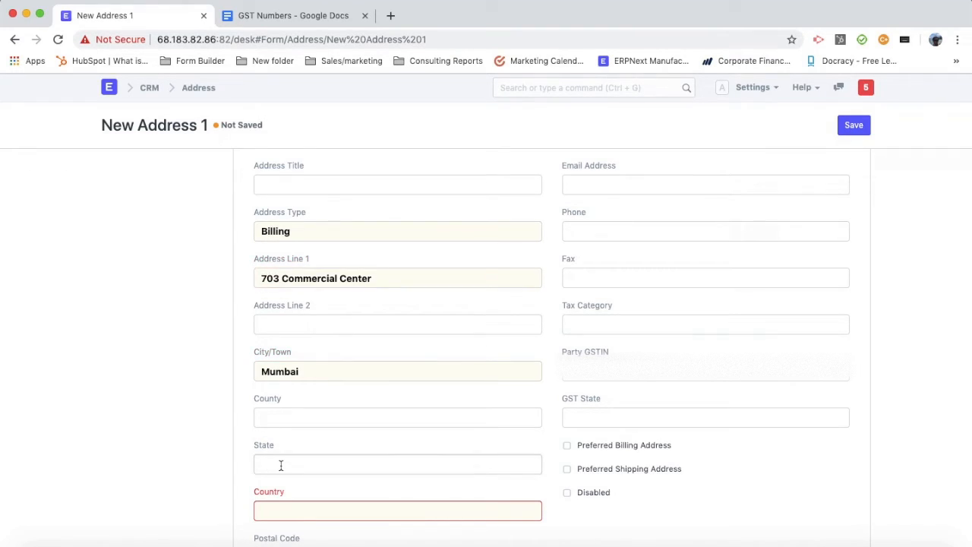
text(Ma)
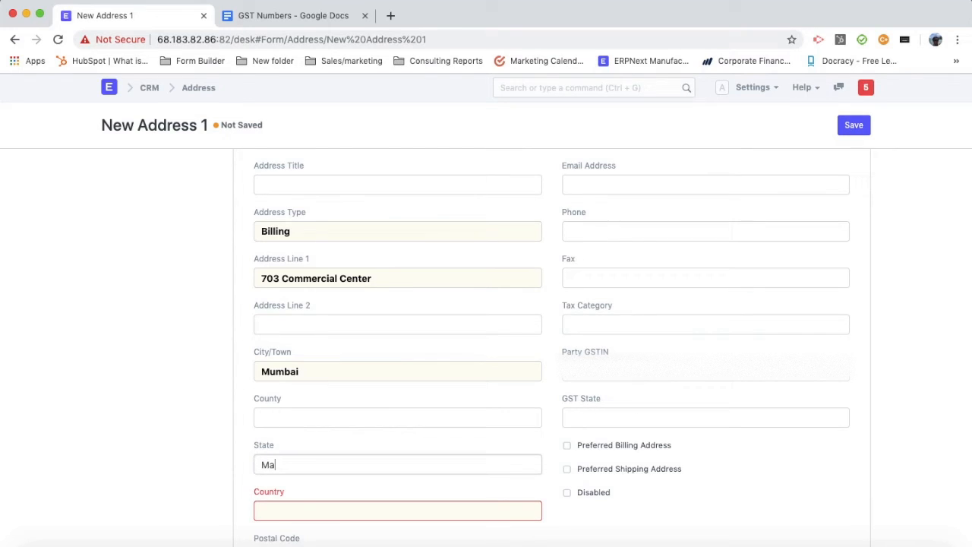
text(harashtra)
click(397, 510)
text(India)
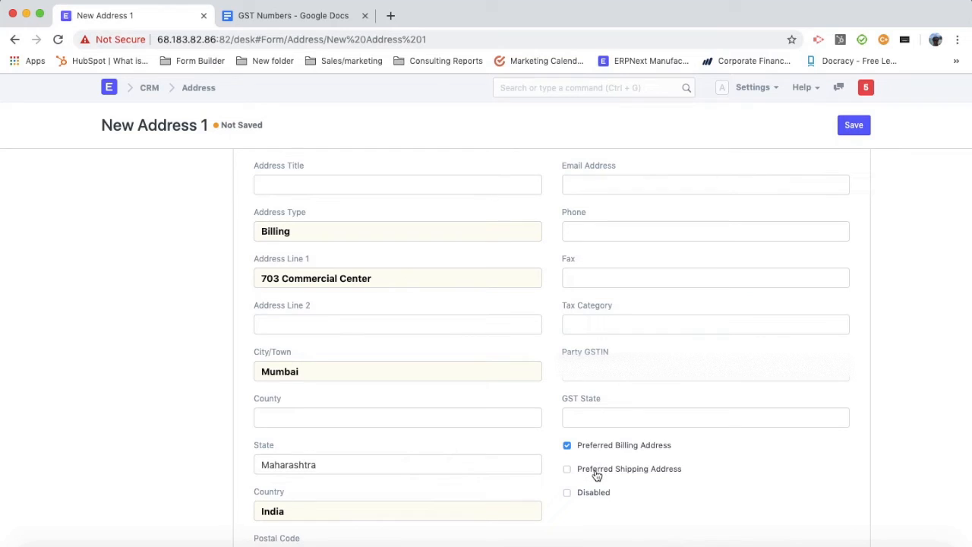
click(566, 468)
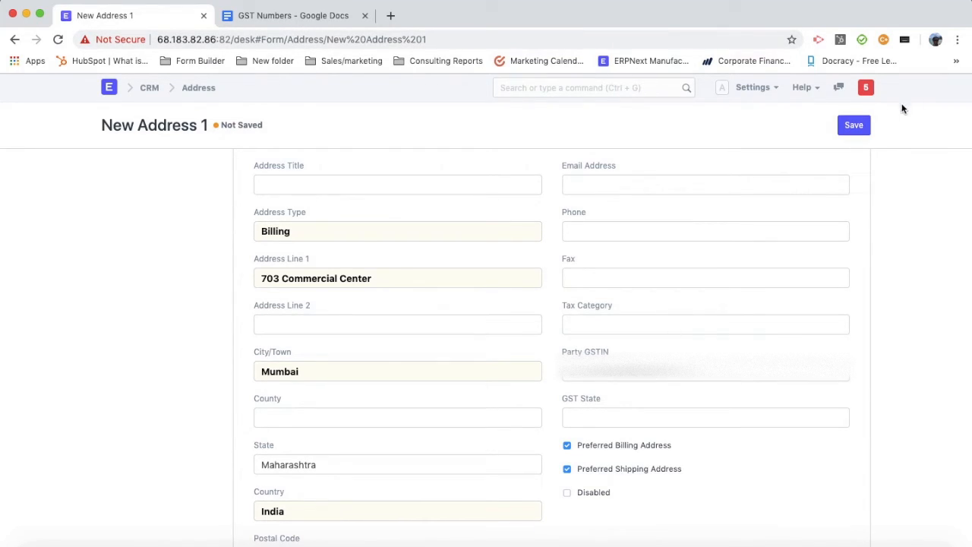
click(854, 124)
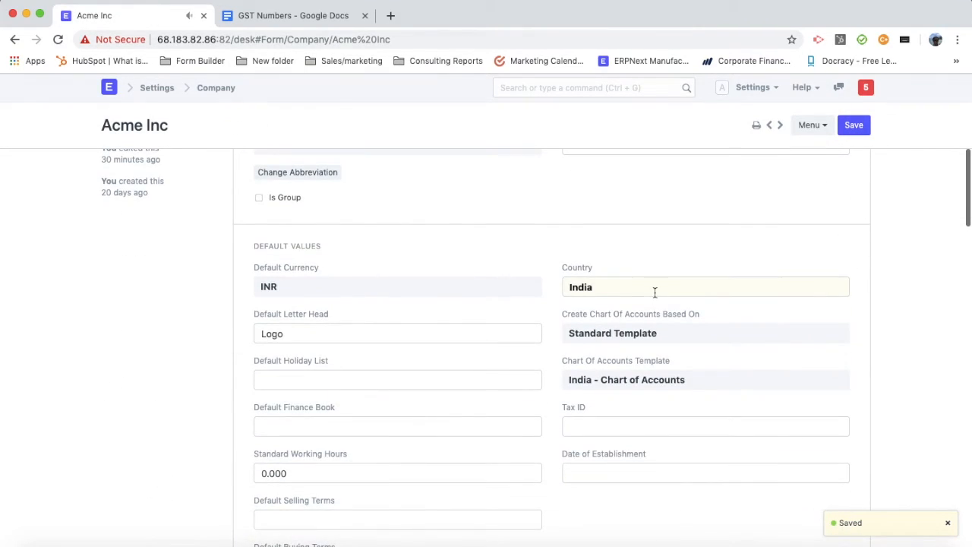
Step: Review the saved Acme Inc-Billing address, then return to the desk home
scroll(down, 3)
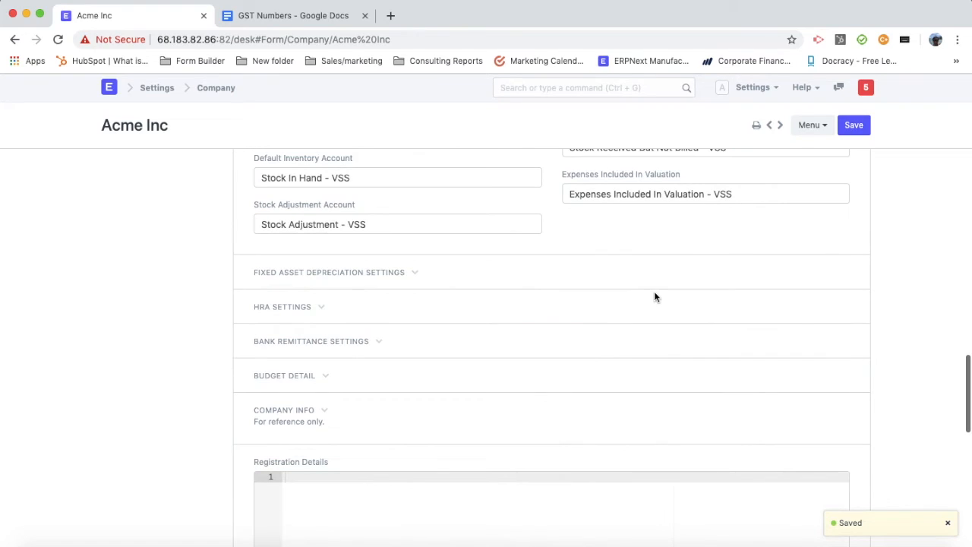
click(284, 410)
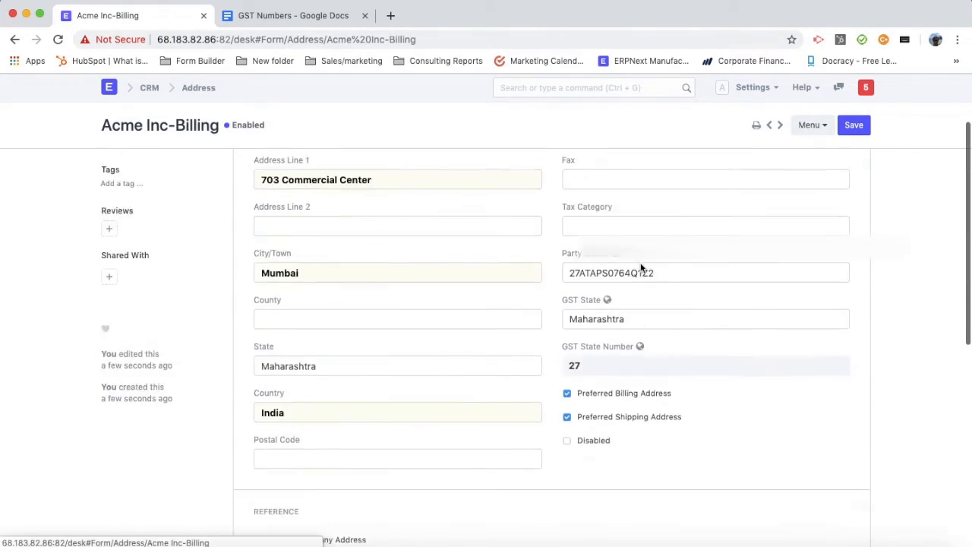
scroll(down, 3)
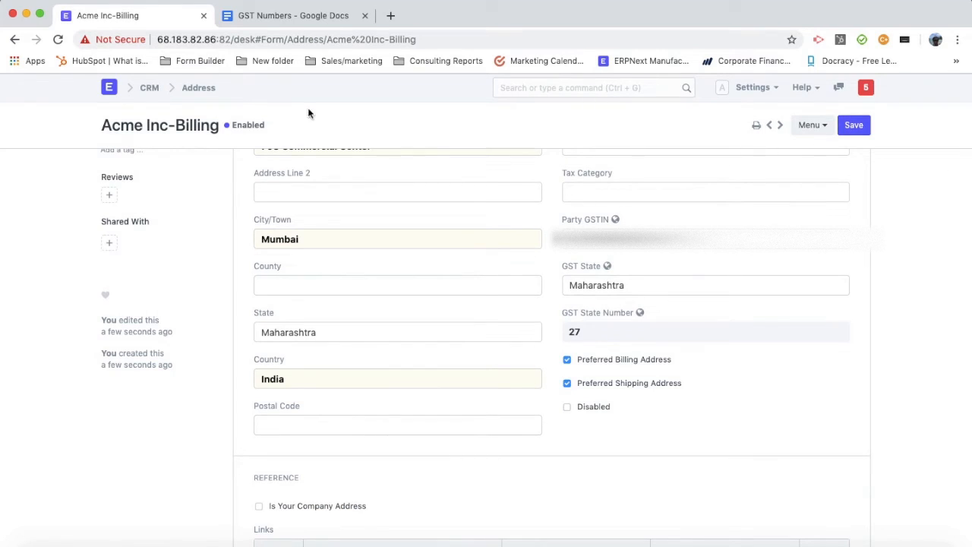
mouse_move(198, 94)
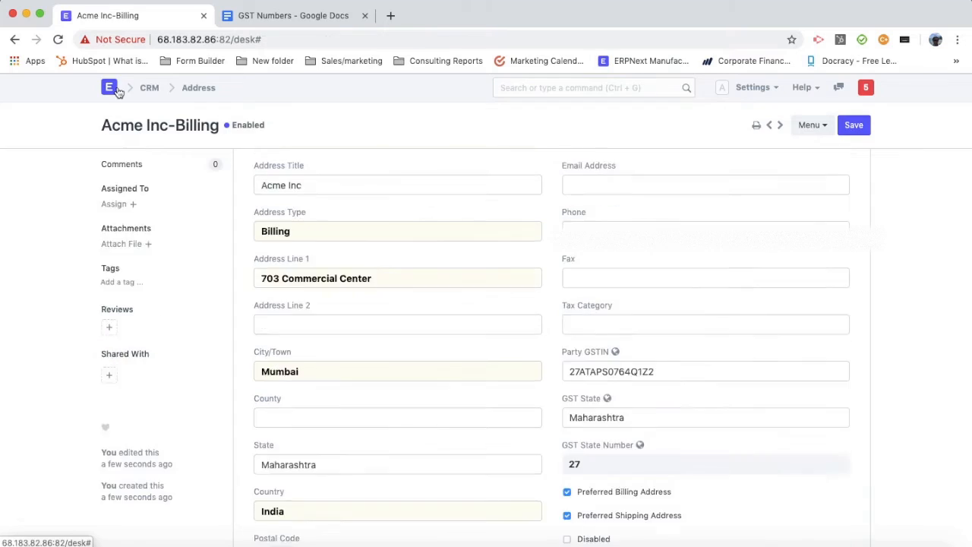
click(109, 86)
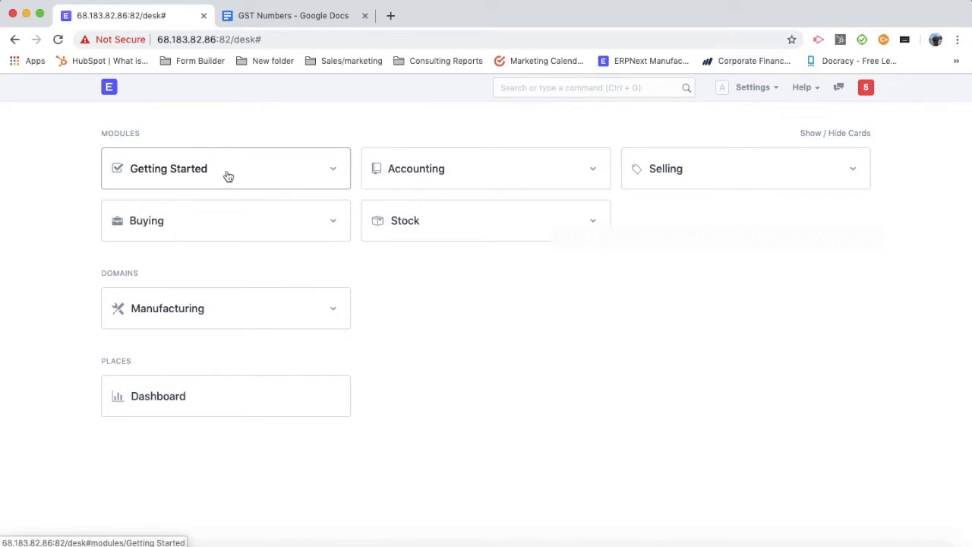
mouse_move(225, 179)
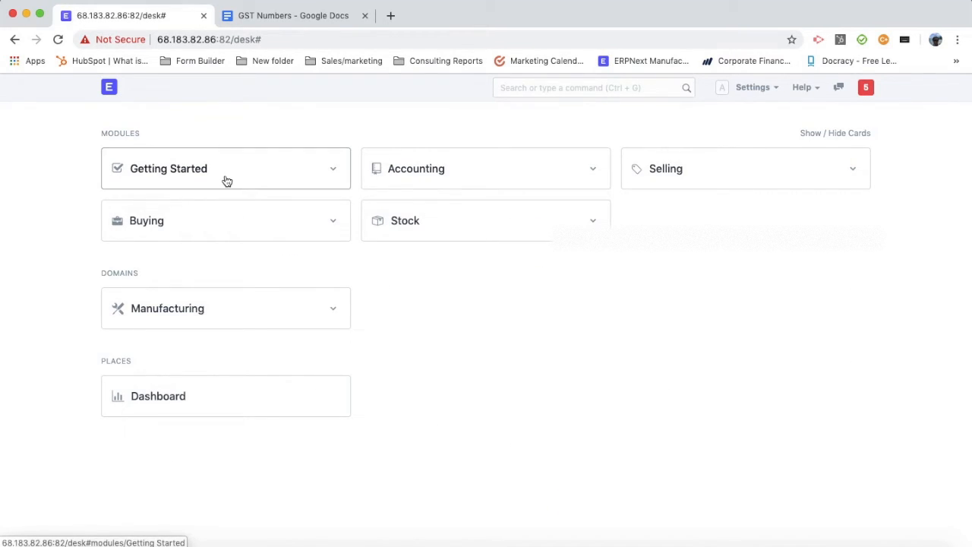
Step: Reach the customer Gujarat Distributors Ltd through Getting Started > Customer
click(169, 169)
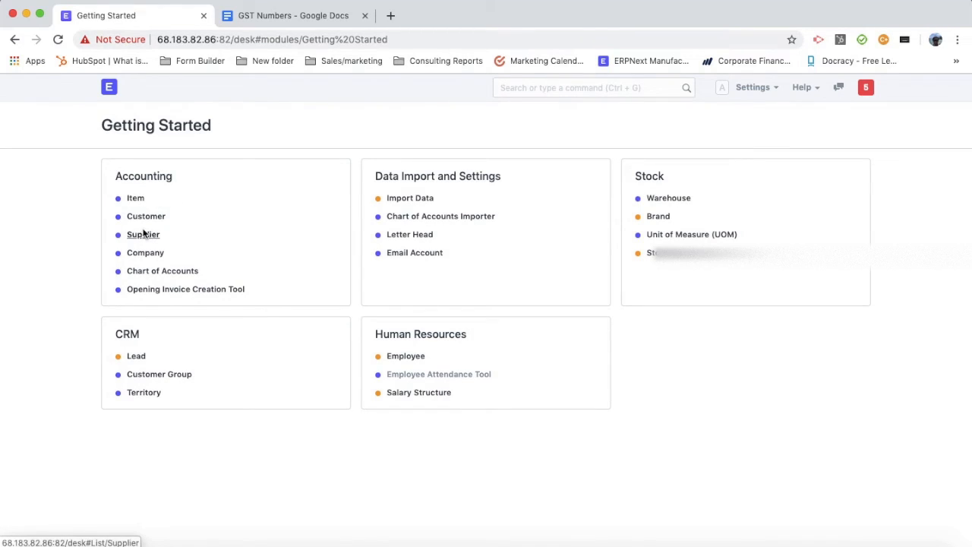
click(146, 215)
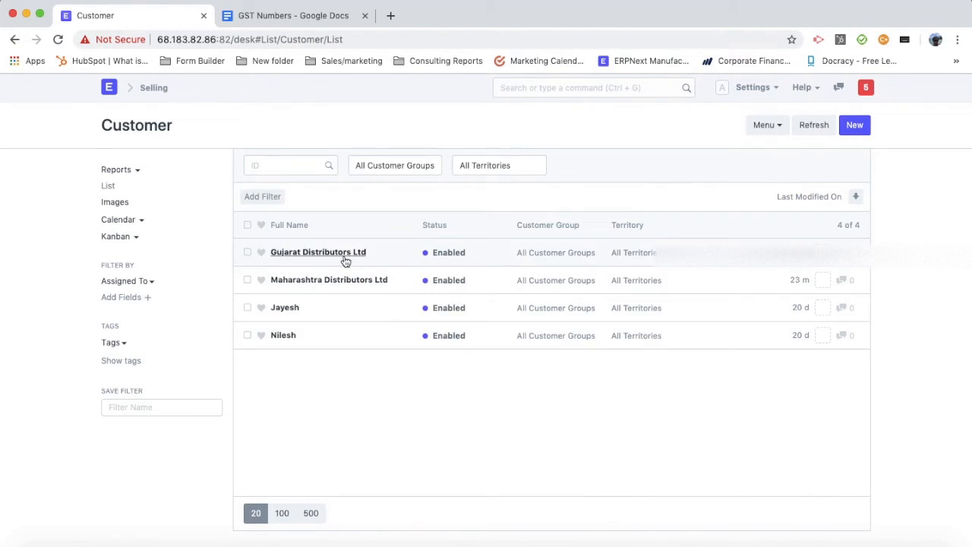
click(328, 279)
text(tax rule)
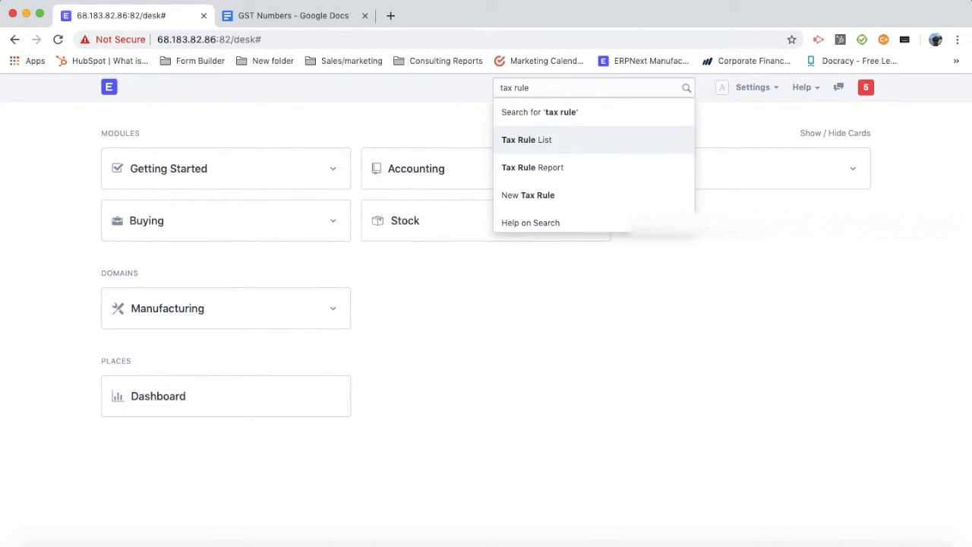
Step: Create a Sales tax rule with the In State GST template for billing state Maharashtra, then duplicate it
click(525, 139)
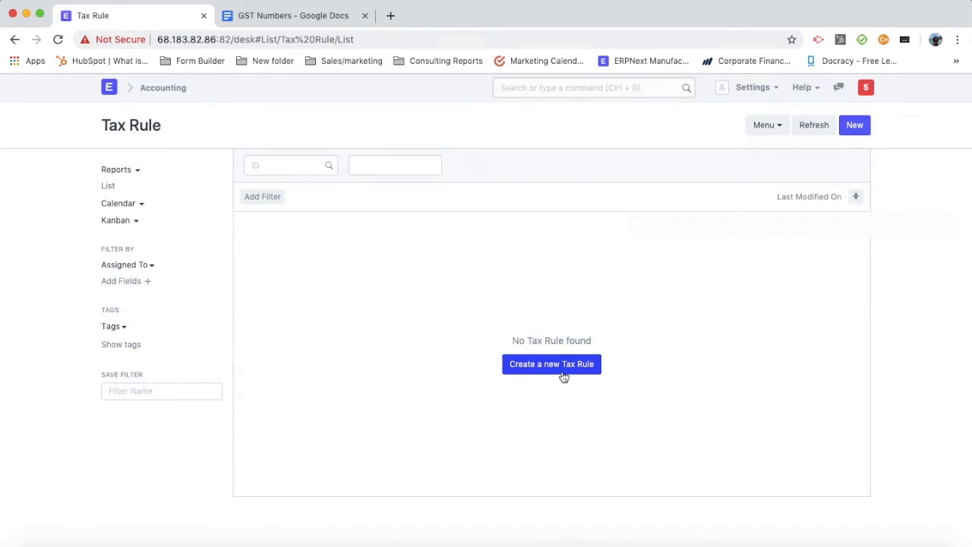
click(551, 364)
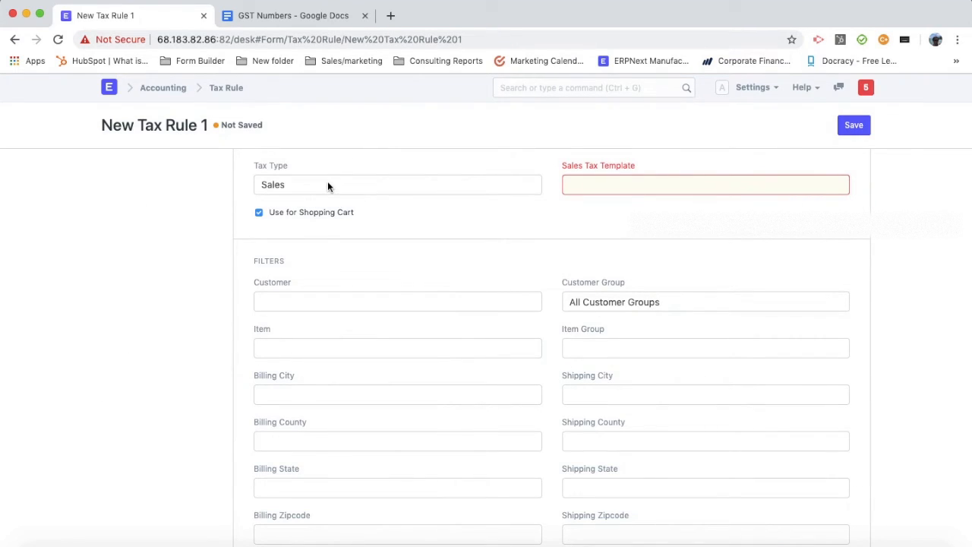
mouse_move(243, 110)
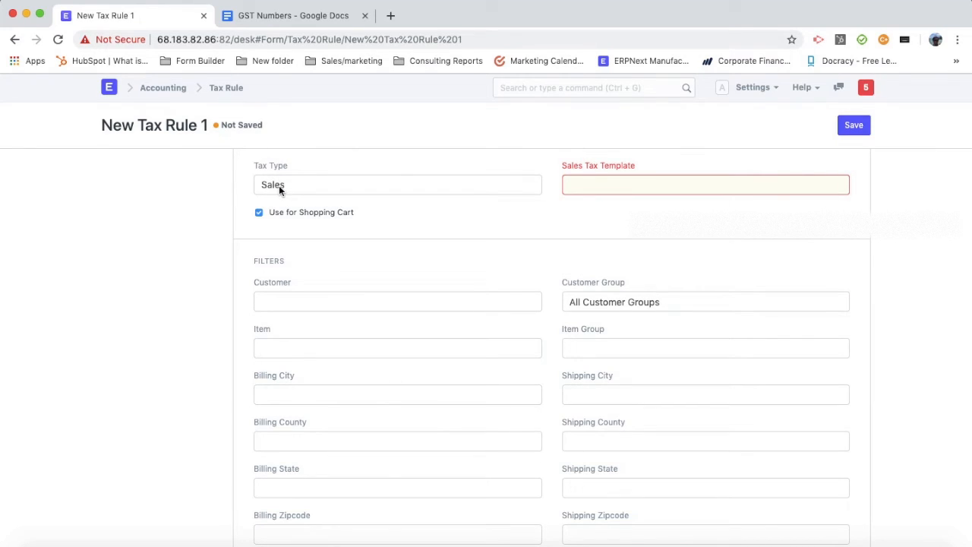
click(704, 186)
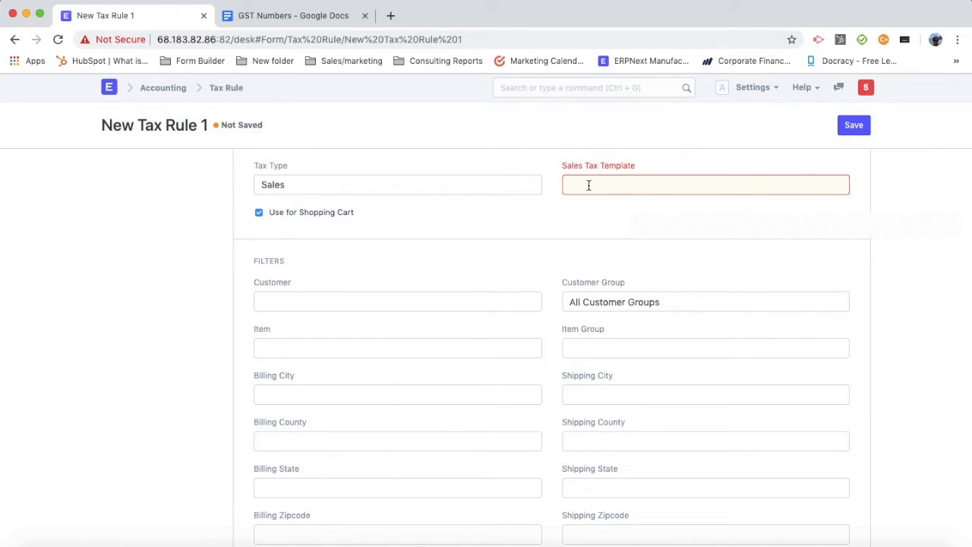
click(705, 185)
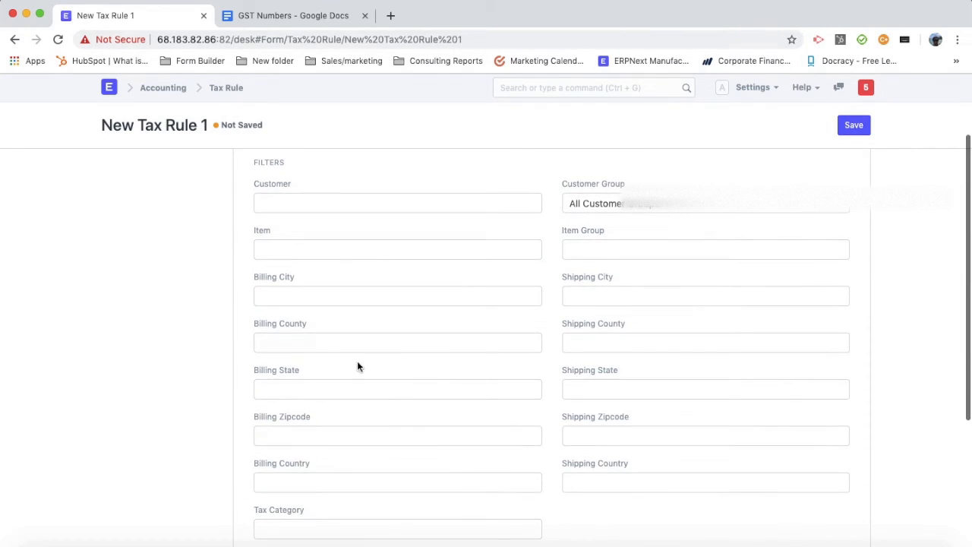
text(Mahat)
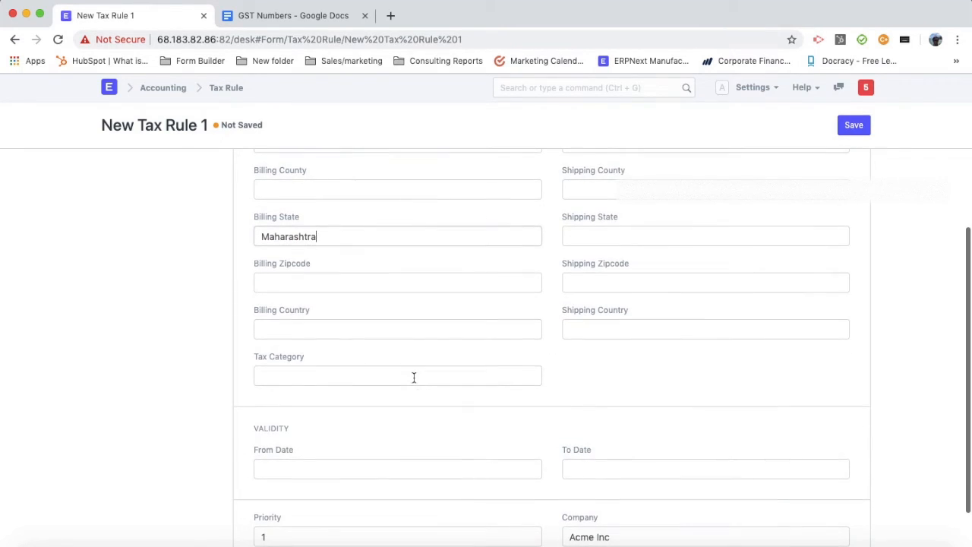
scroll(up, 3)
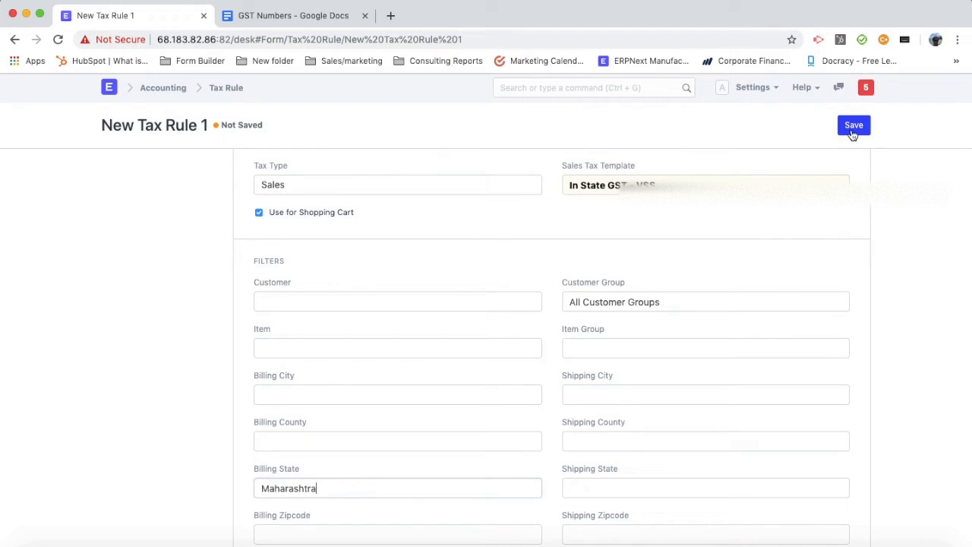
click(854, 124)
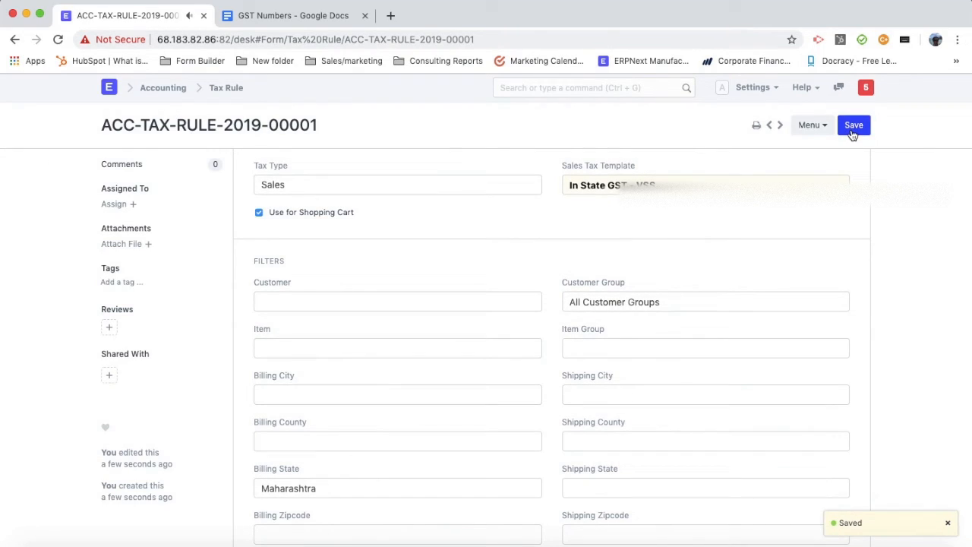
click(811, 124)
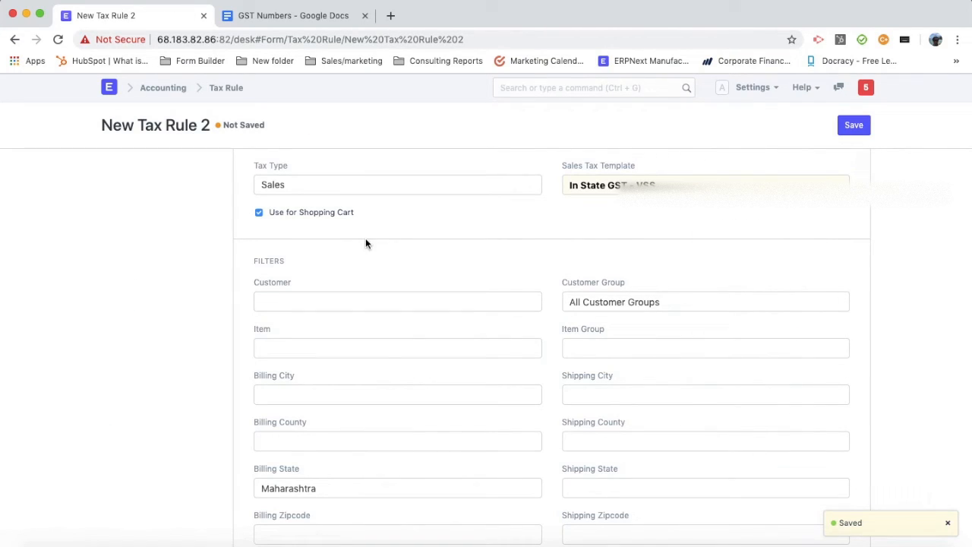
Step: Save the duplicate rule with the Out of State GST - VSS template and no billing state, then return to the desk
text(o)
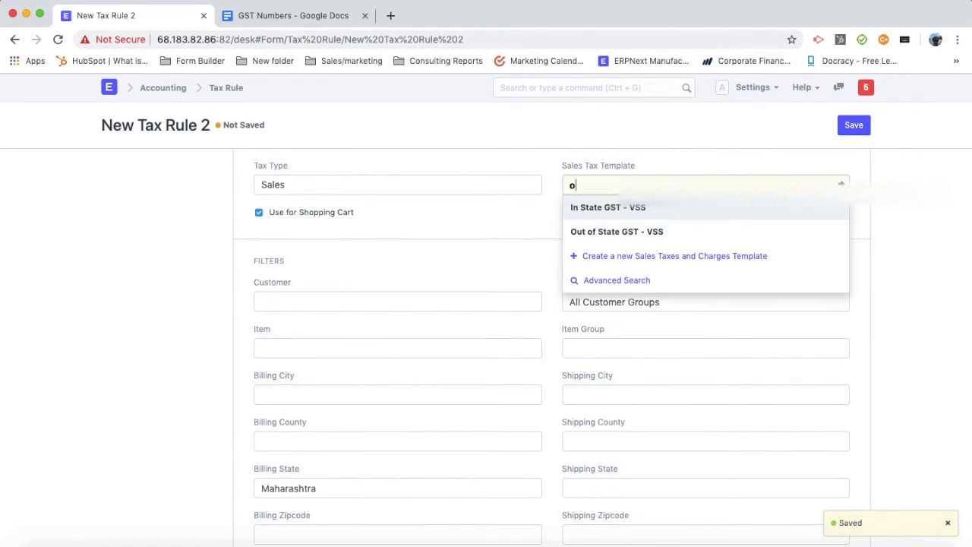
click(616, 231)
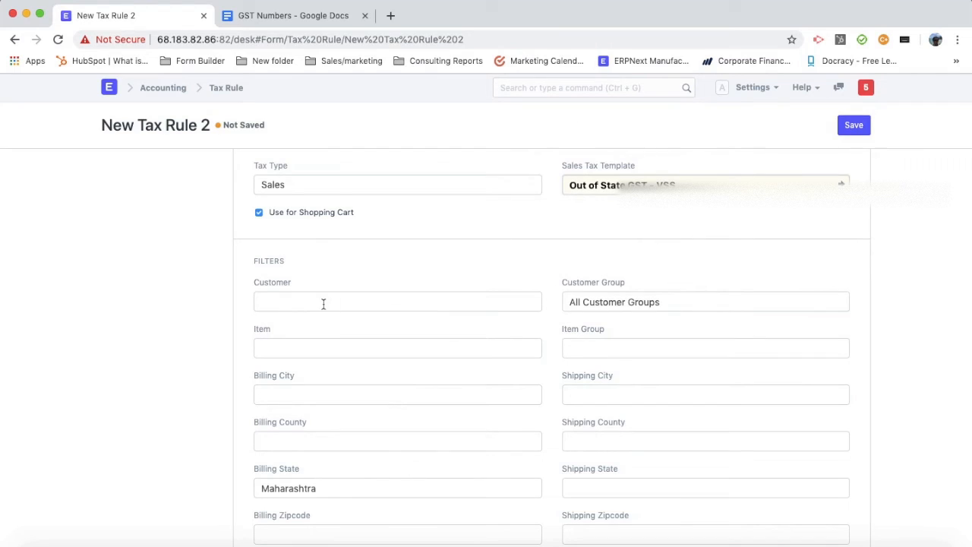
mouse_move(606, 191)
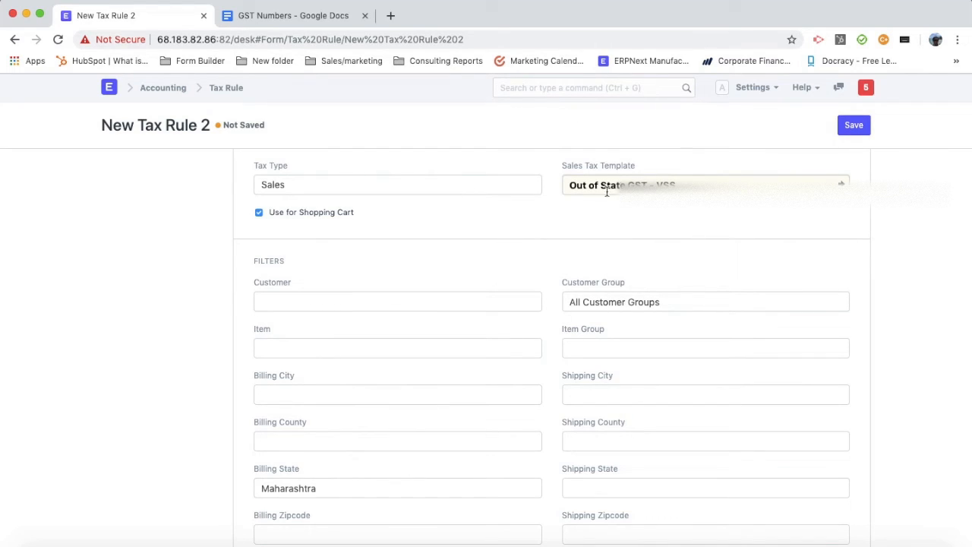
scroll(down, 3)
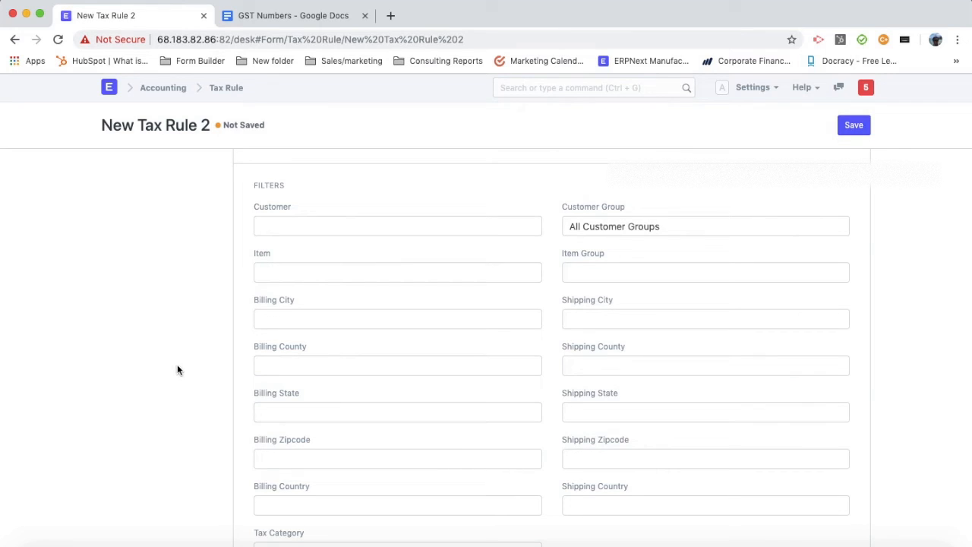
click(854, 124)
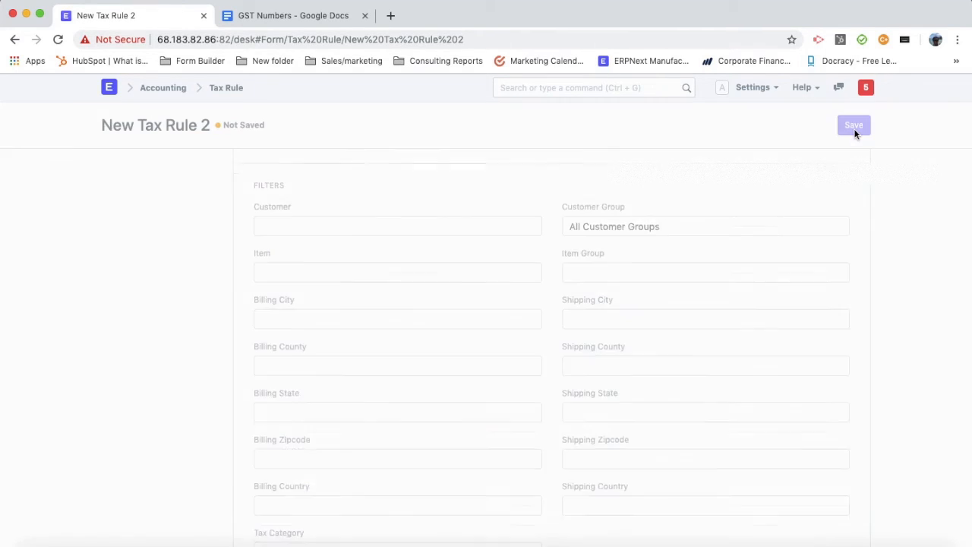
click(853, 124)
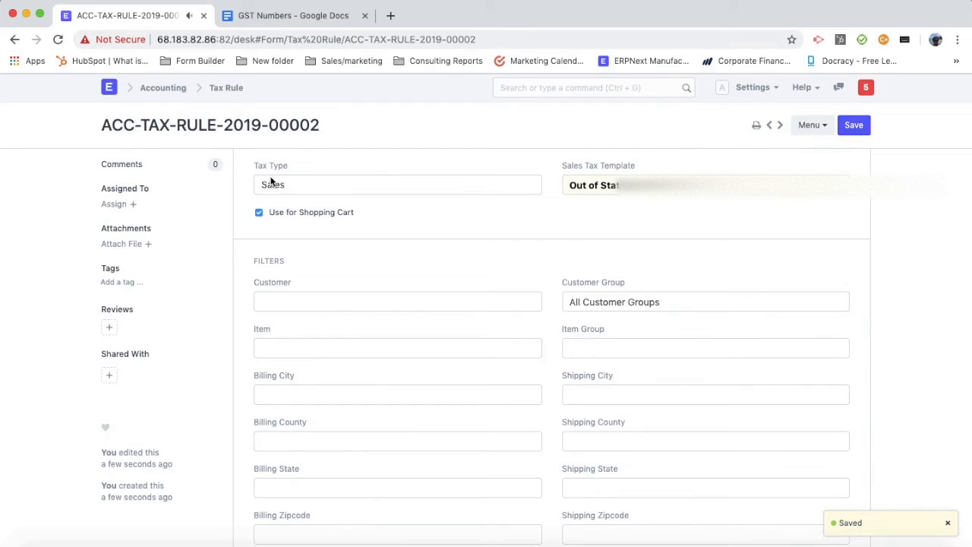
click(109, 87)
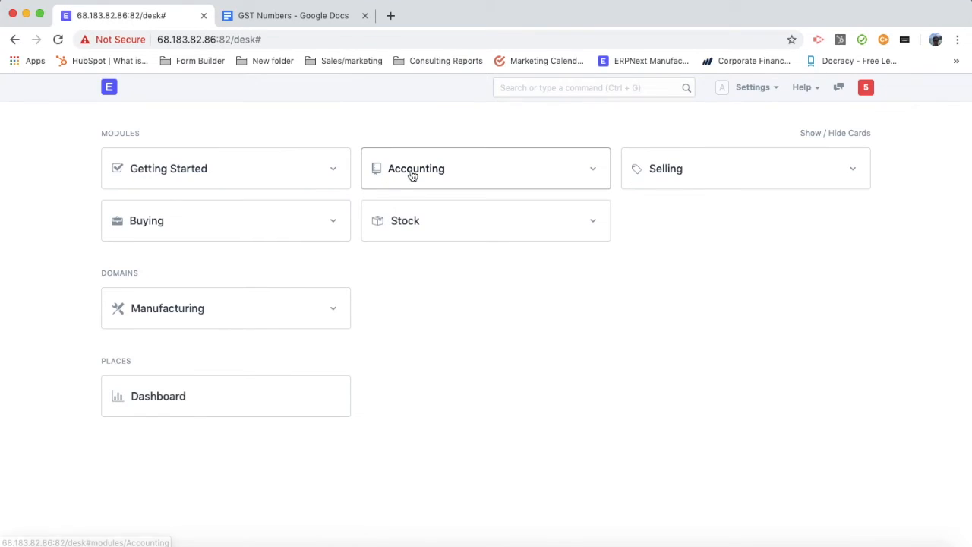
Step: In Accounts Settings, turn off 'Automatically Add Taxes and Charges from Item Tax Template'
click(416, 169)
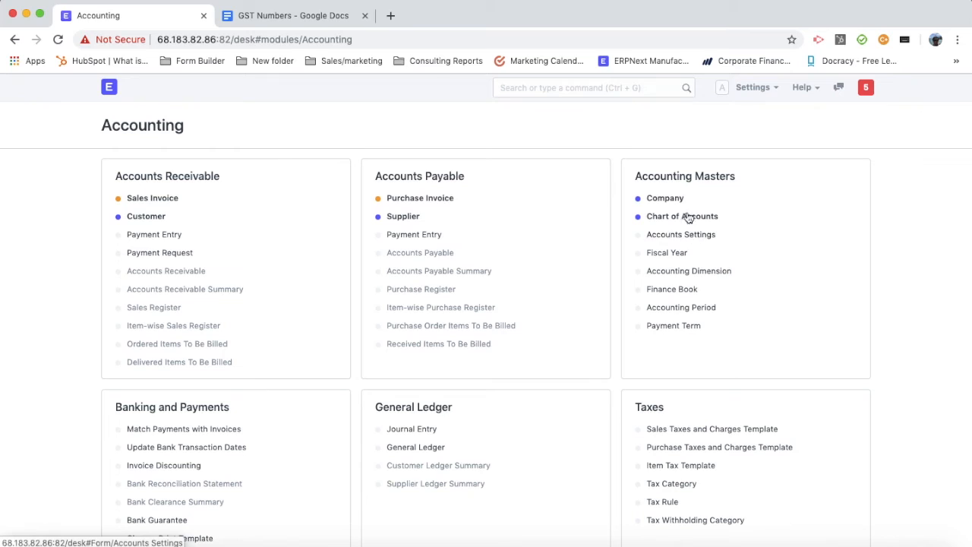
click(680, 234)
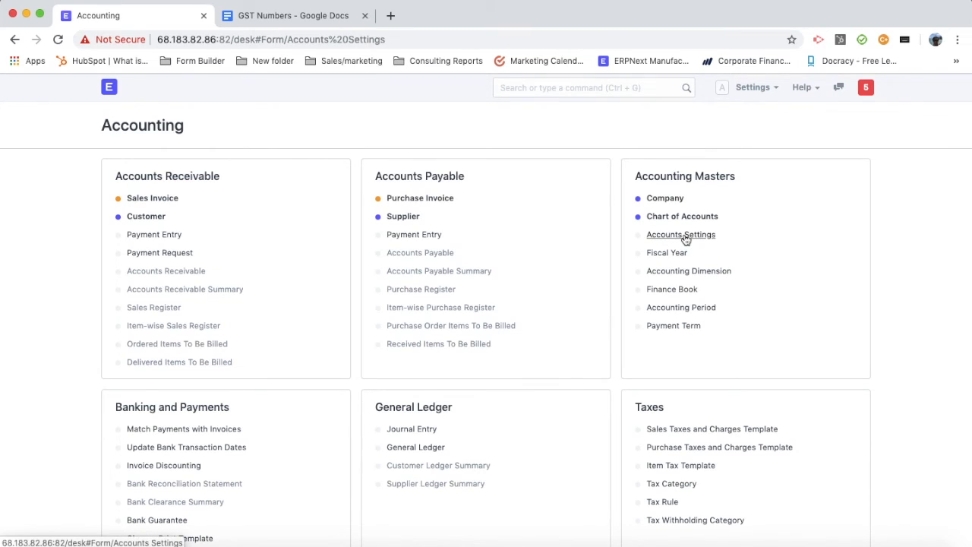
click(681, 234)
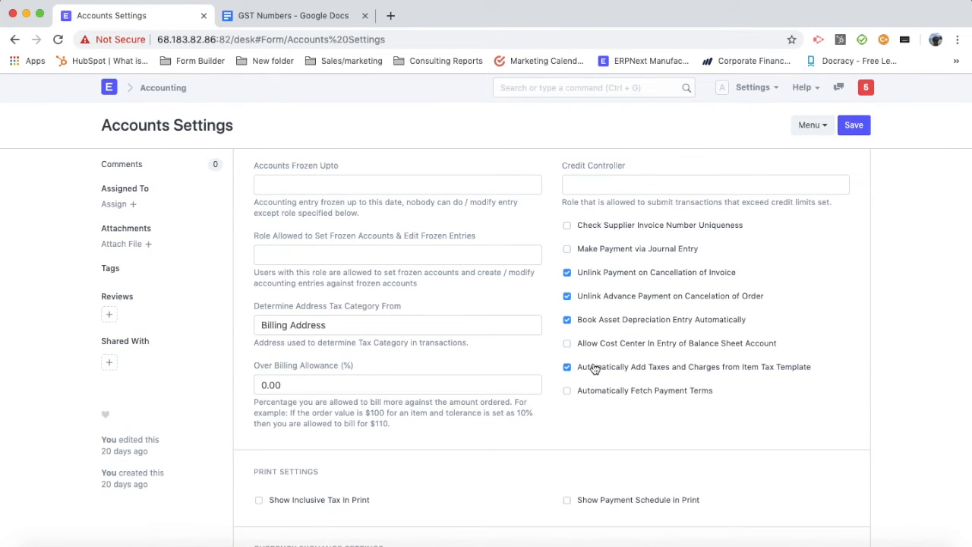
click(566, 366)
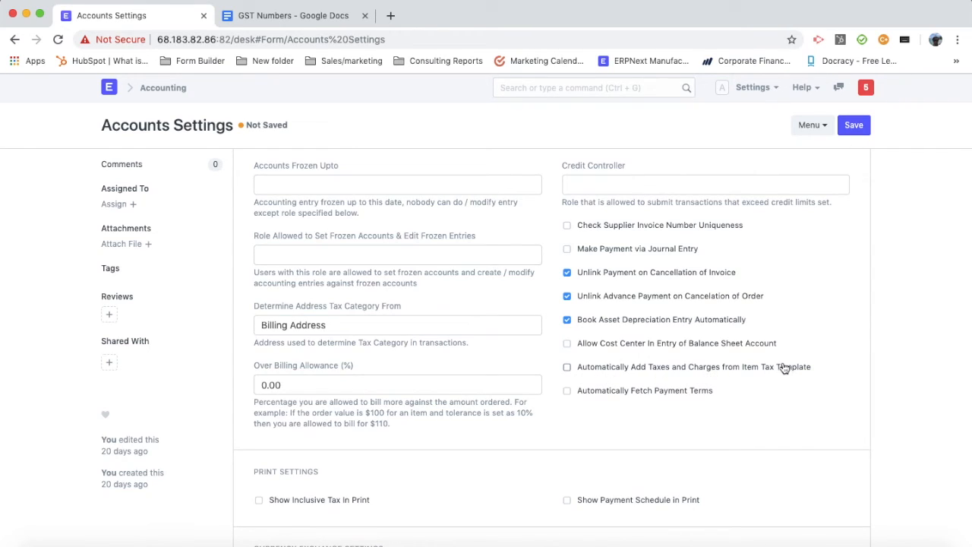
mouse_move(805, 374)
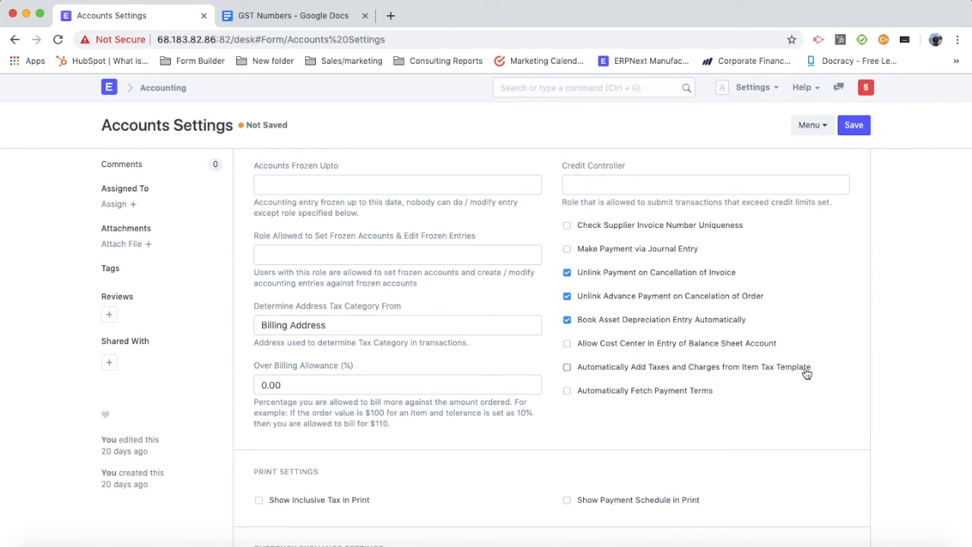
mouse_move(580, 362)
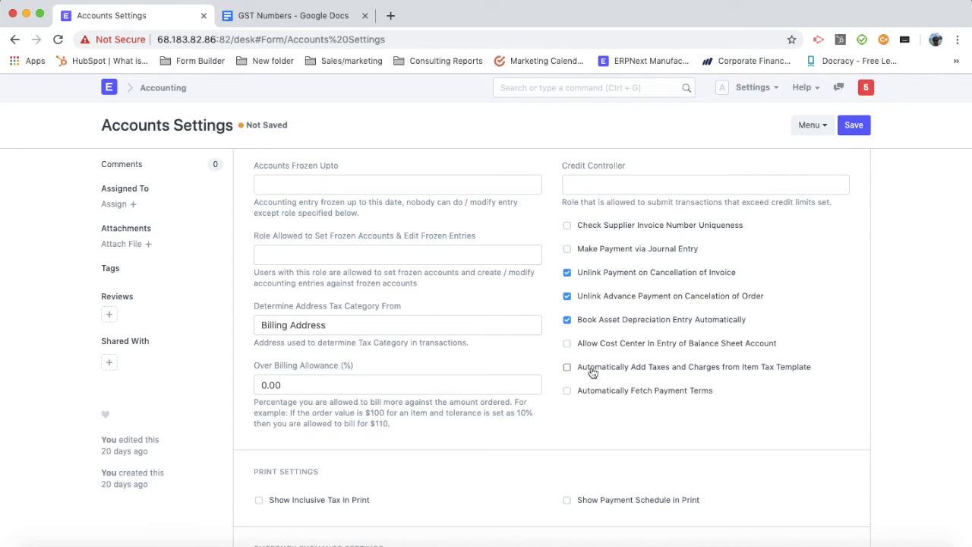
click(854, 124)
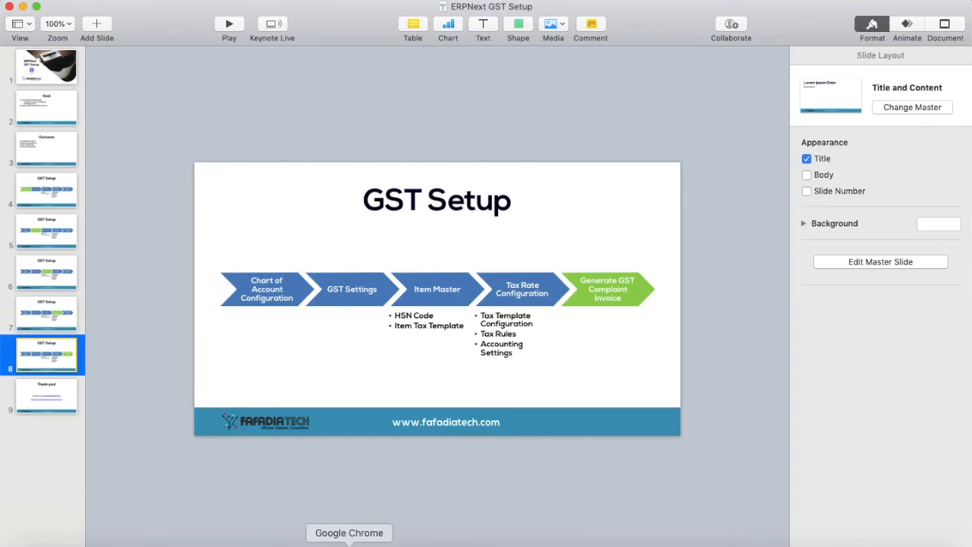
click(349, 531)
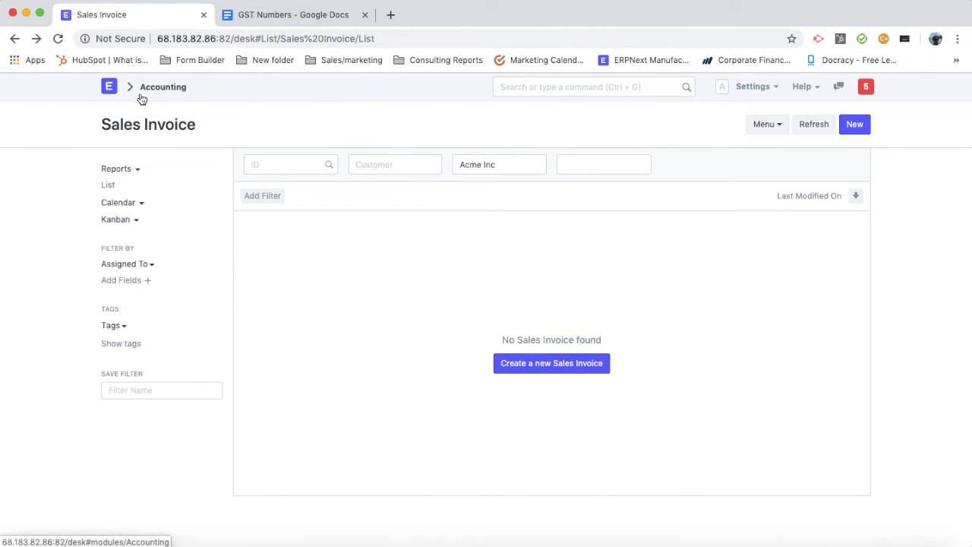
mouse_move(565, 243)
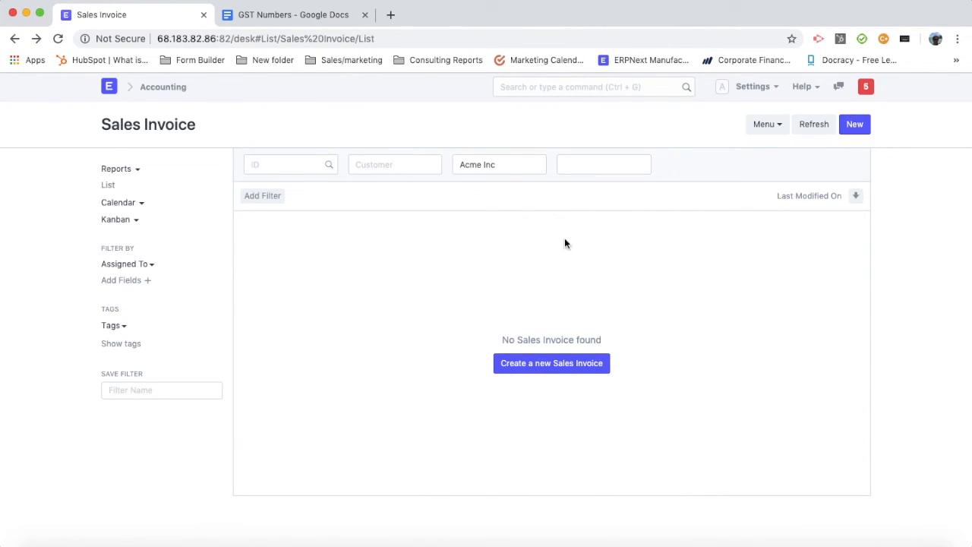
click(552, 363)
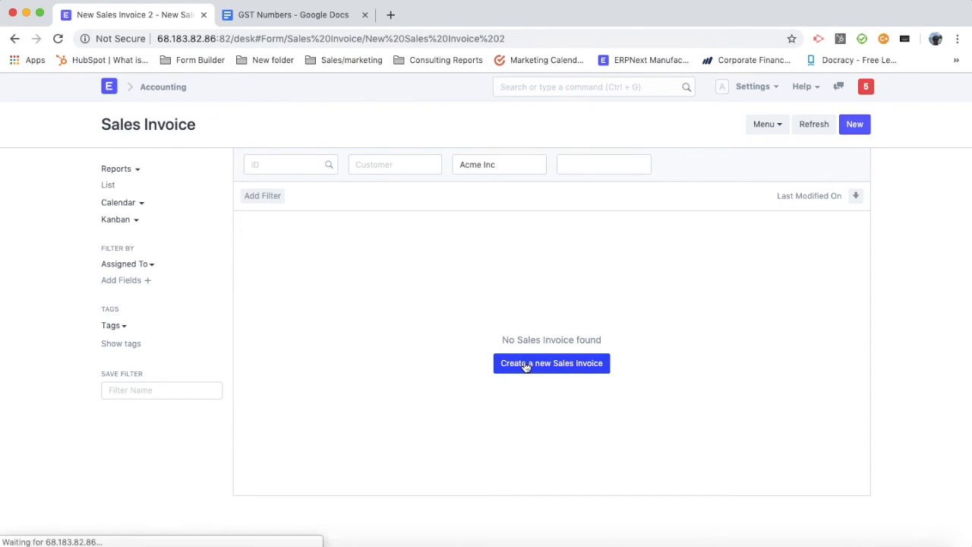
click(551, 363)
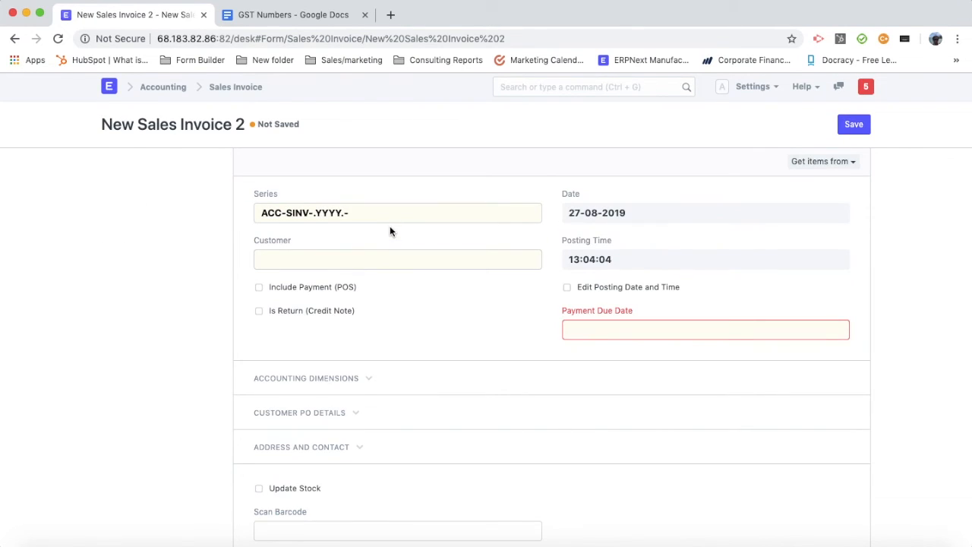
text(mah)
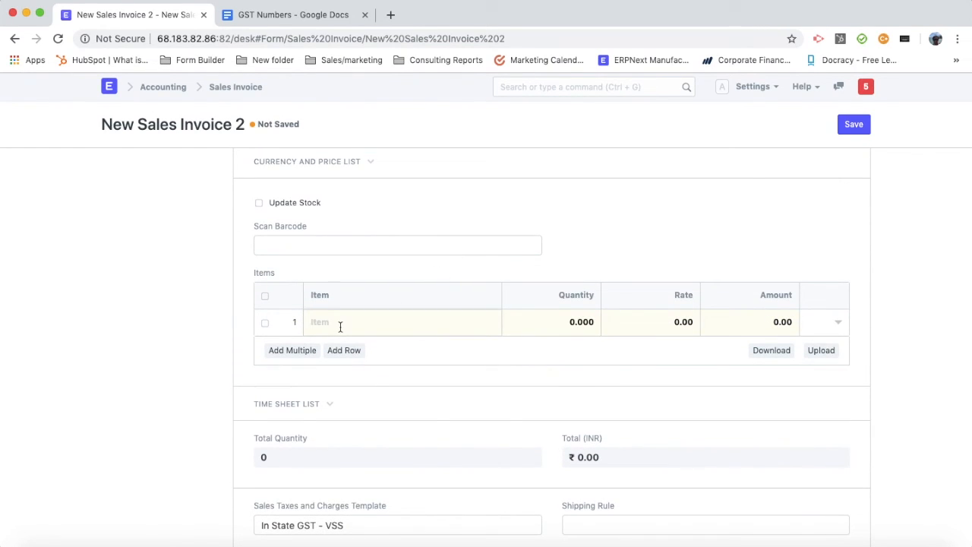
text(iPhone 8)
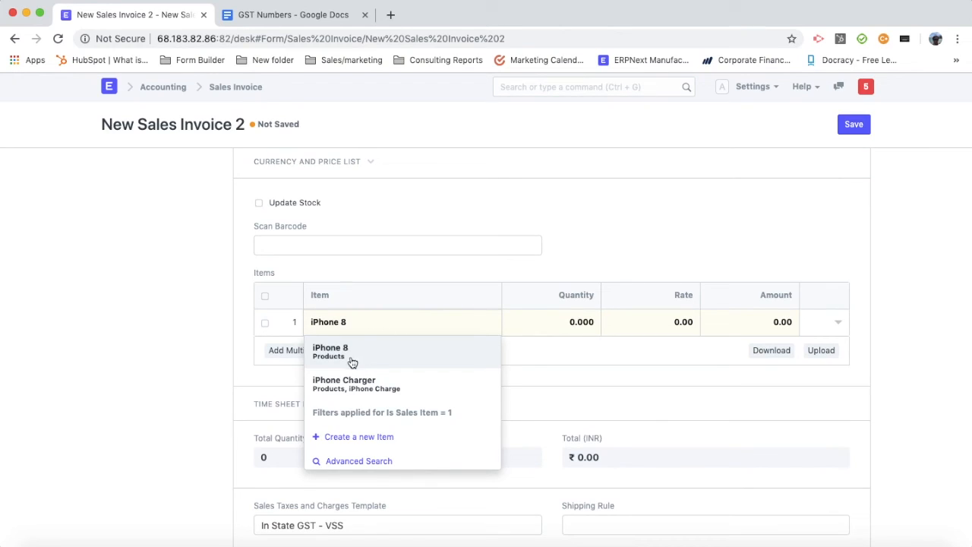
click(331, 351)
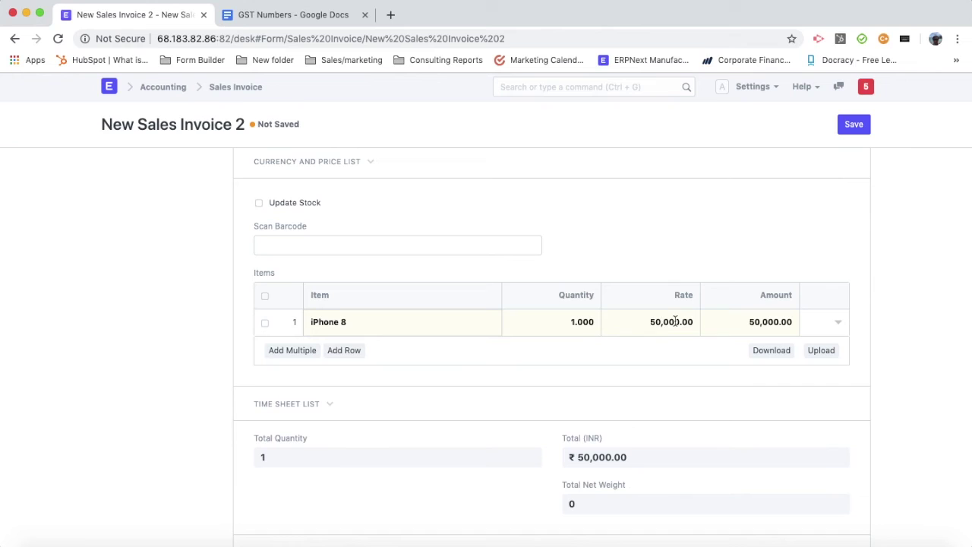
scroll(down, 3)
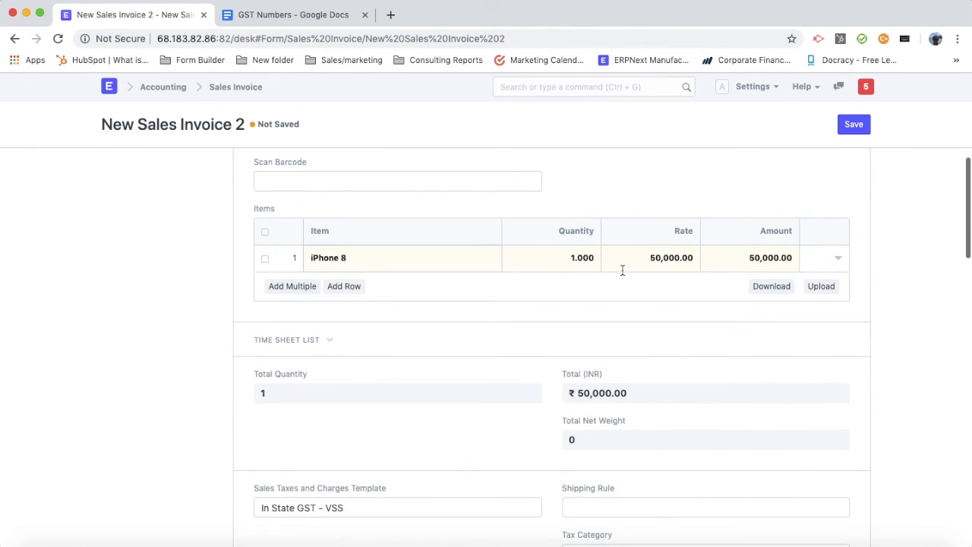
scroll(down, 3)
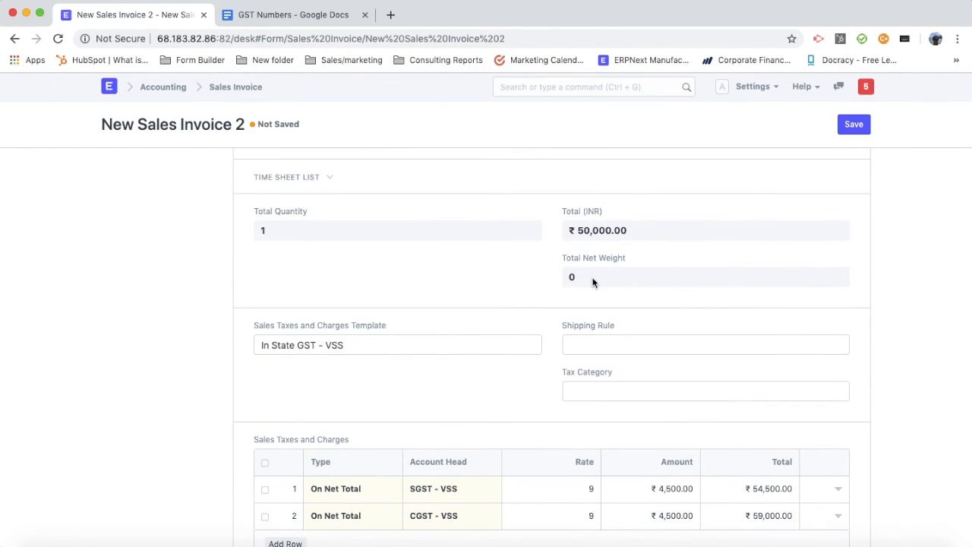
scroll(down, 3)
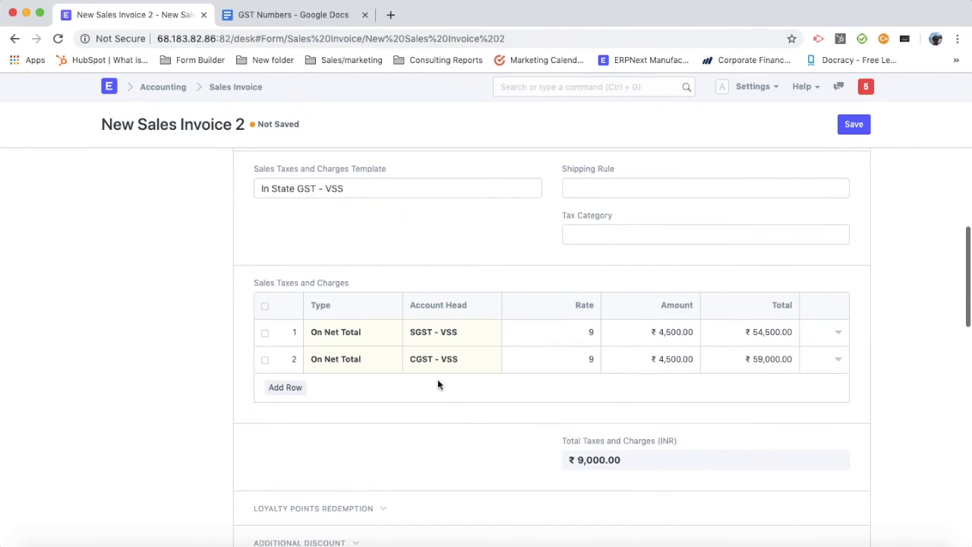
mouse_move(358, 333)
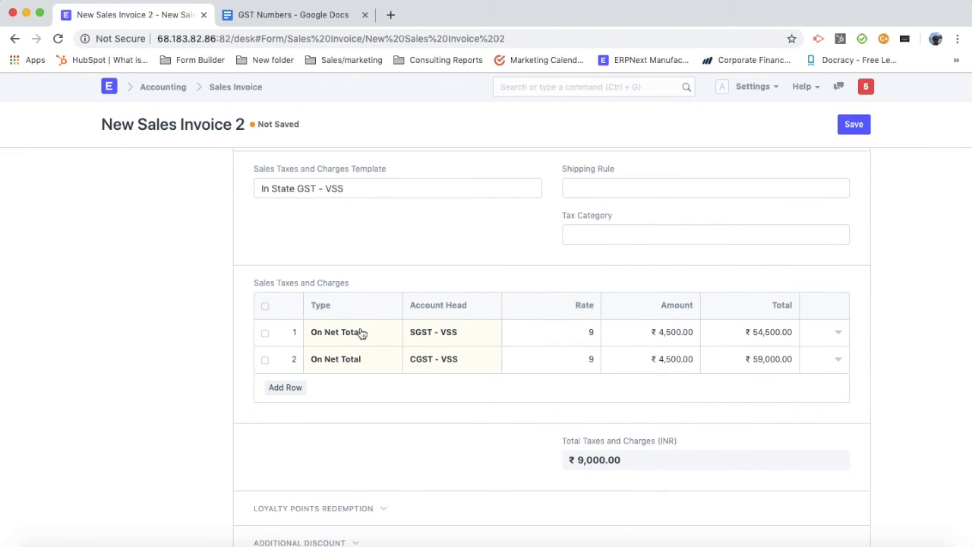
mouse_move(371, 344)
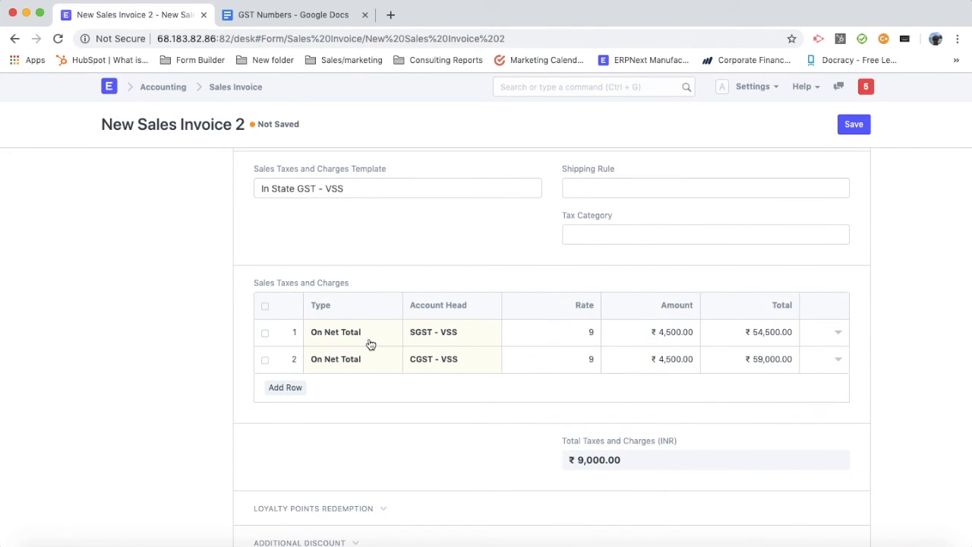
mouse_move(586, 407)
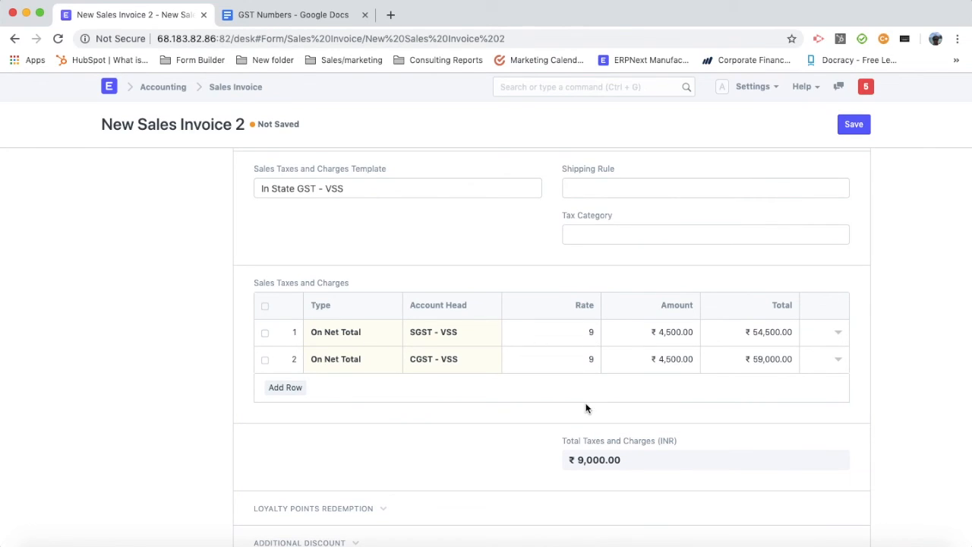
mouse_move(433, 331)
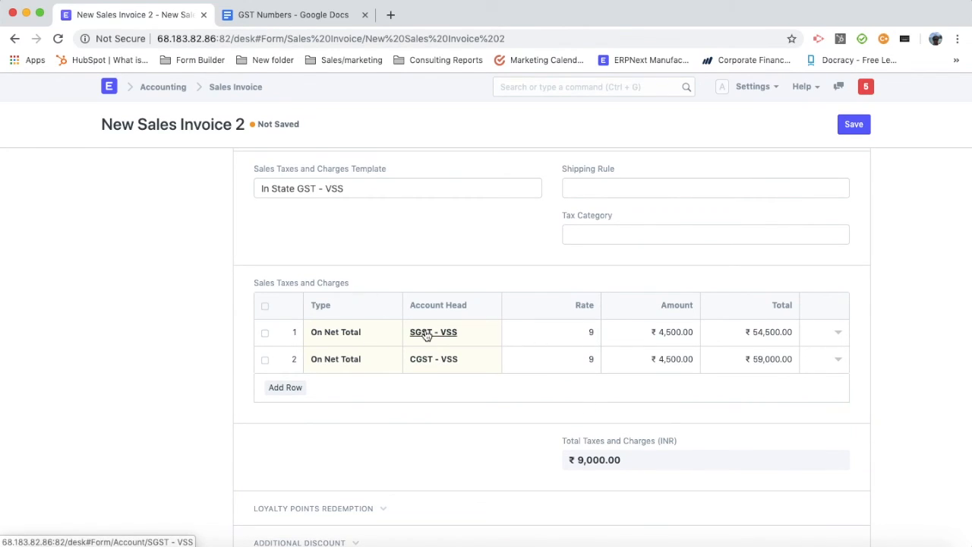
scroll(up, 3)
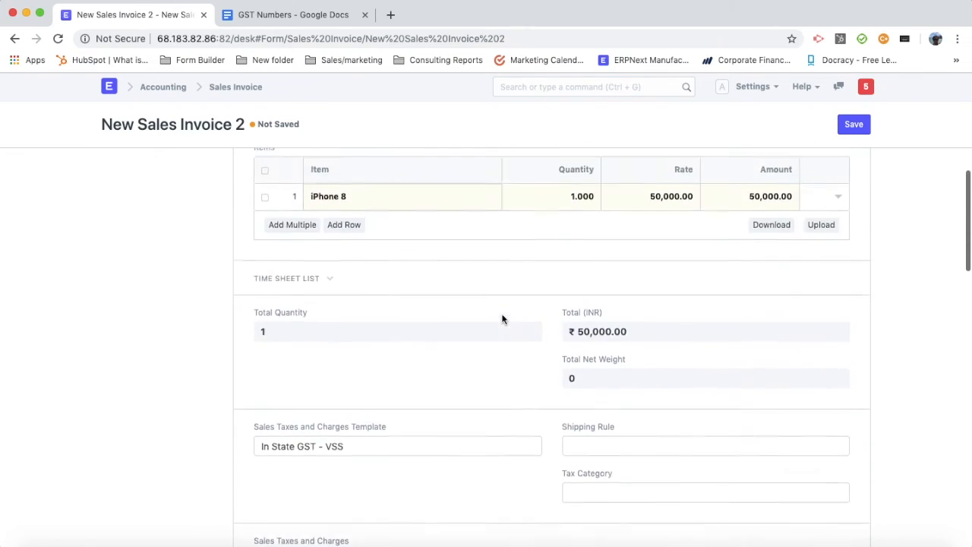
Step: Set the customer to Gujarat Distributors Ltd, switching taxes to a single 18% IGST row
scroll(up, 3)
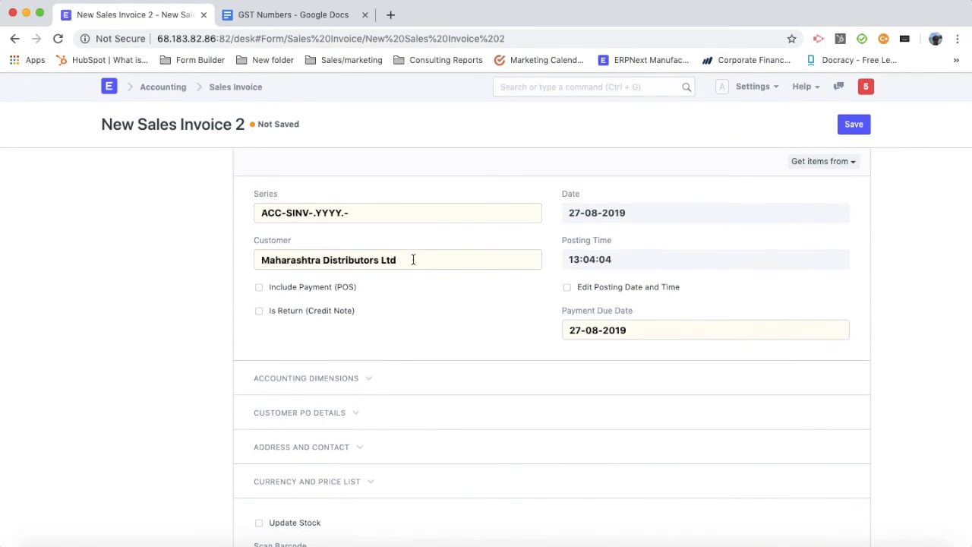
text(guj)
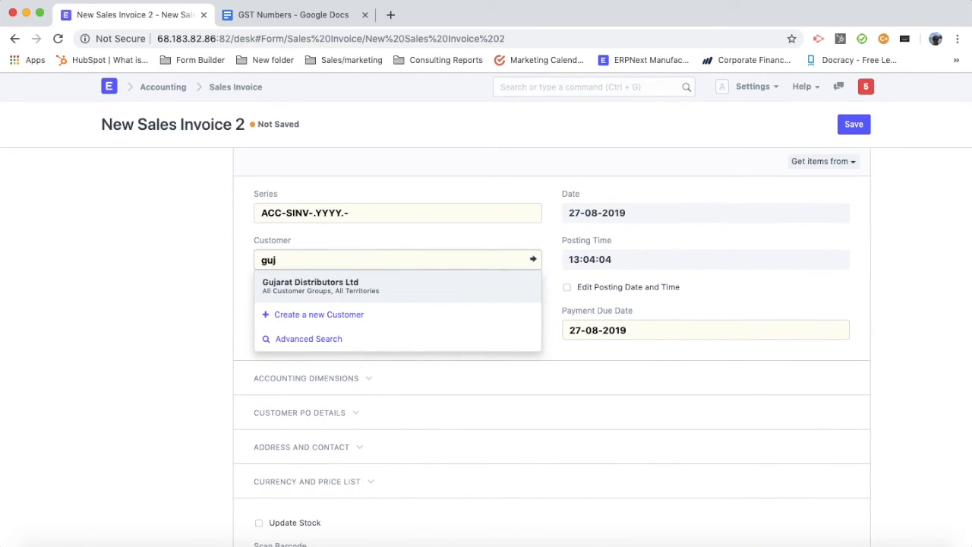
click(310, 286)
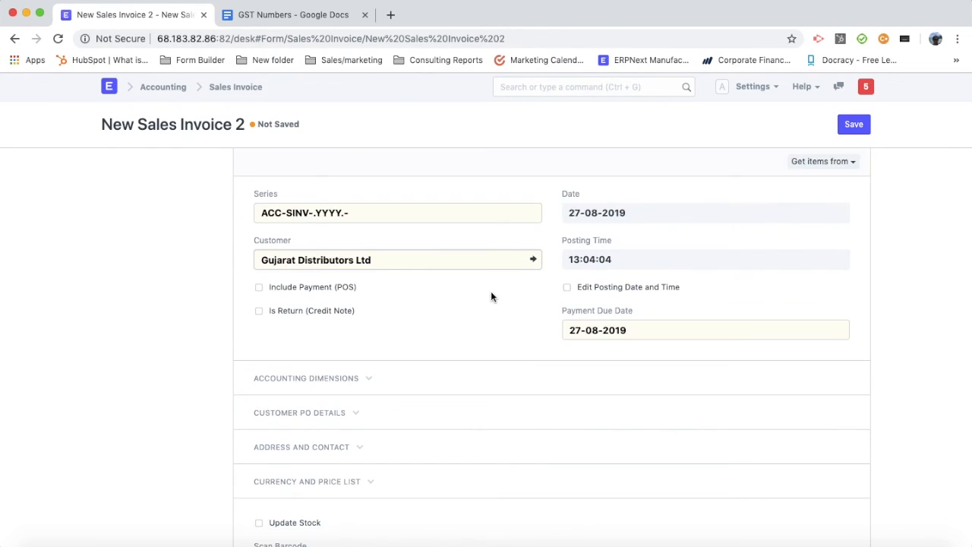
scroll(down, 3)
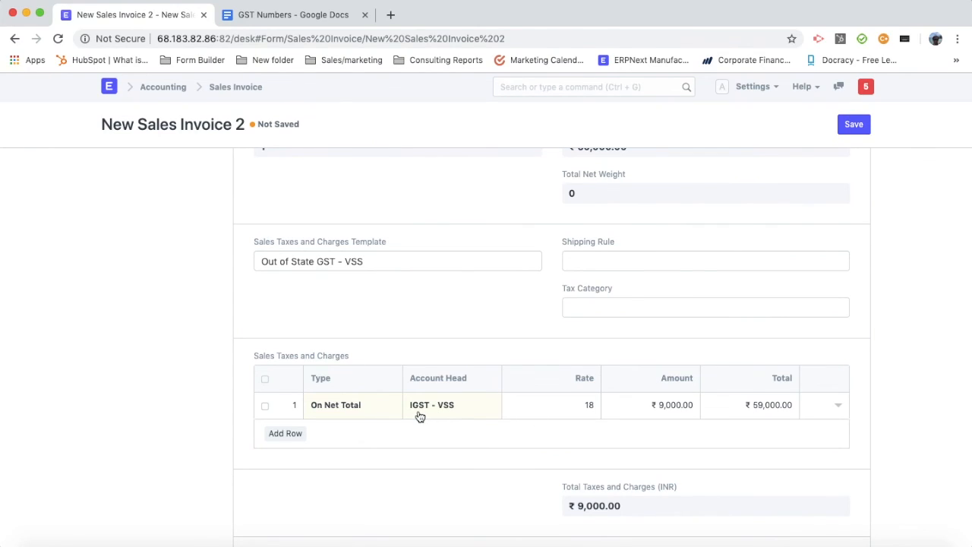
mouse_move(678, 413)
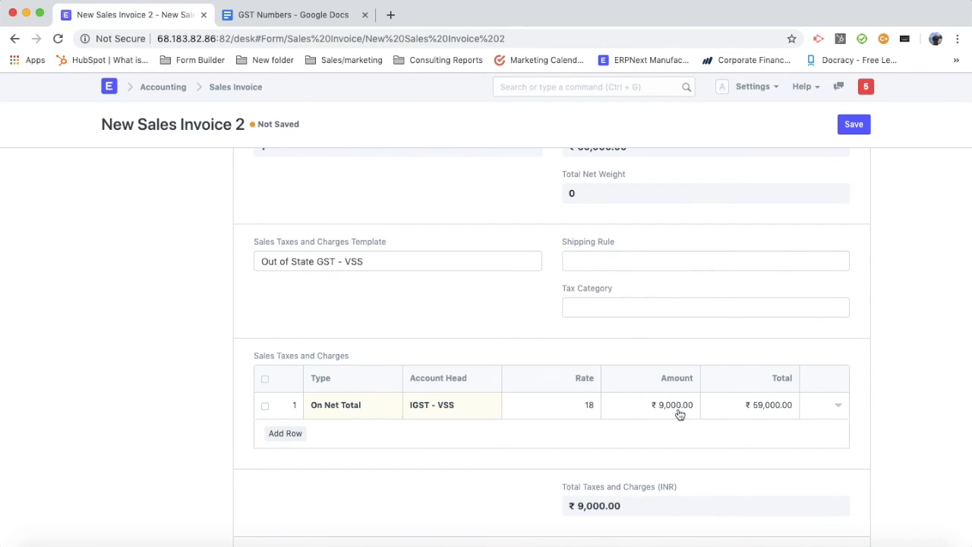
scroll(up, 3)
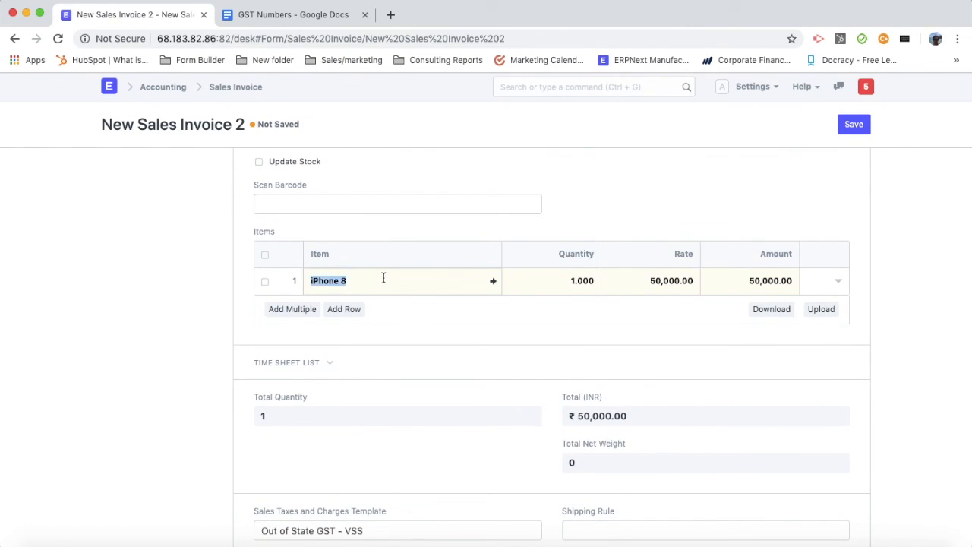
Step: Swap the item to iPhone Charger, giving a 1,000 total with 120 IGST
text(ch)
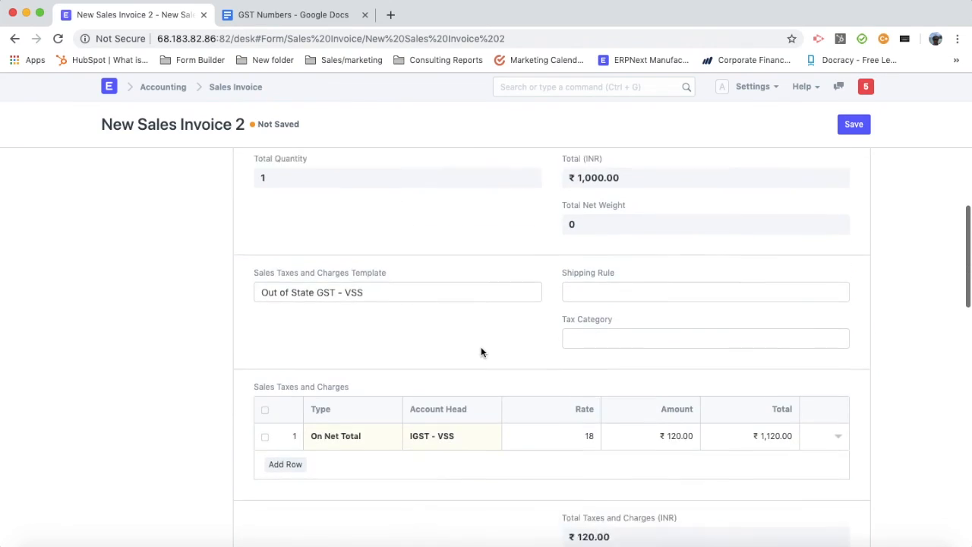
scroll(down, 3)
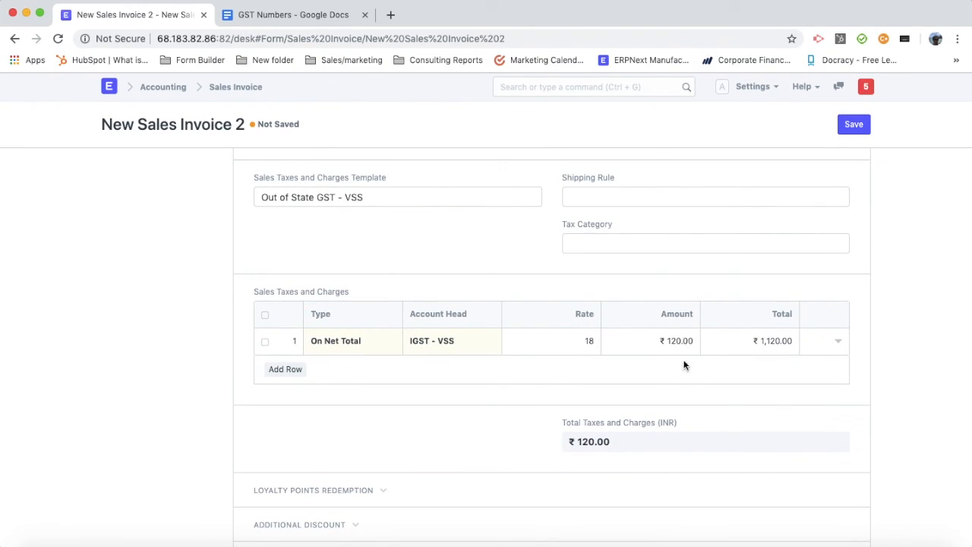
mouse_move(608, 346)
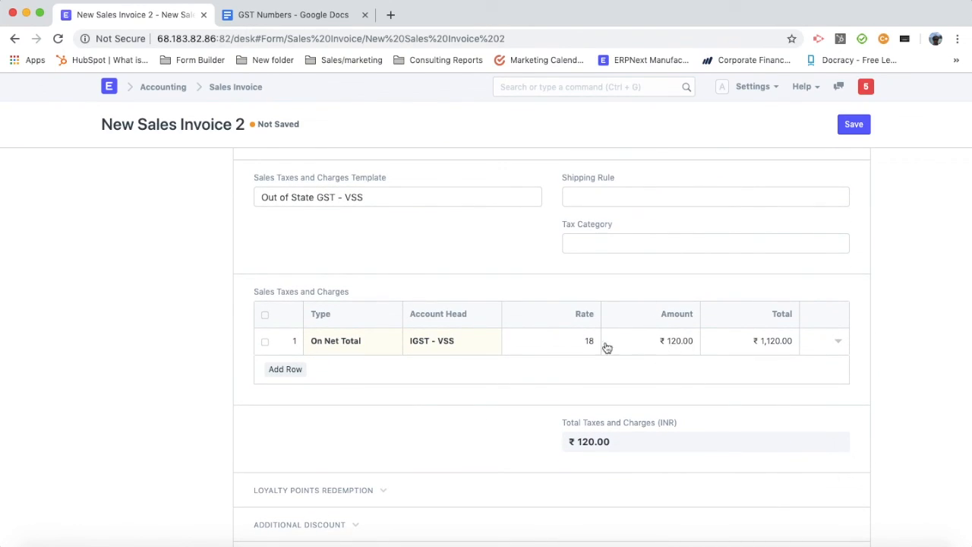
mouse_move(591, 358)
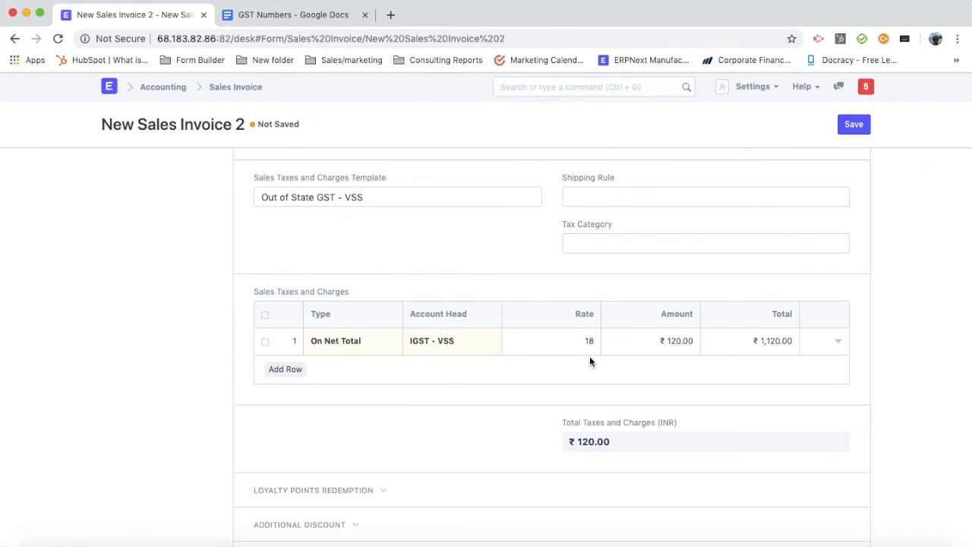
mouse_move(680, 357)
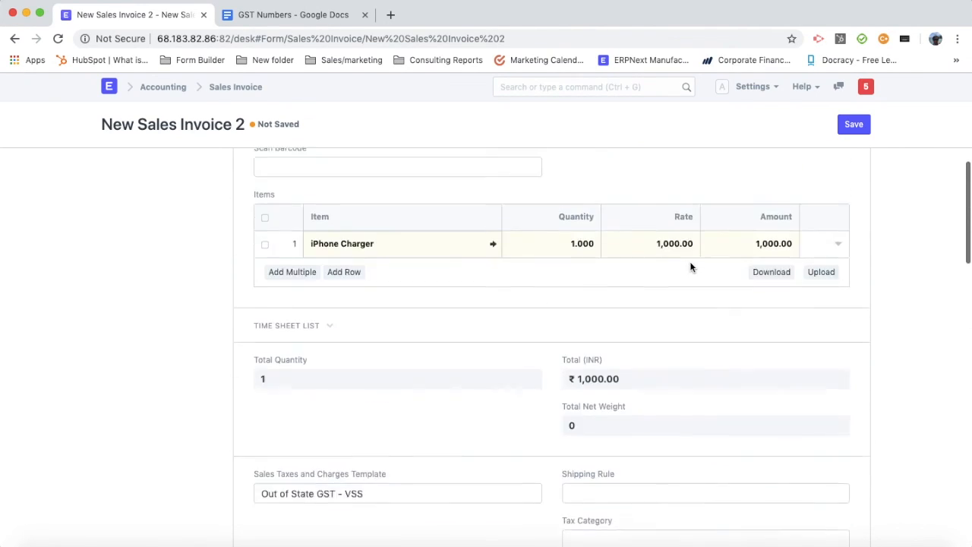
Step: Save the invoice and switch its print format to GST Tax Invoice
click(853, 125)
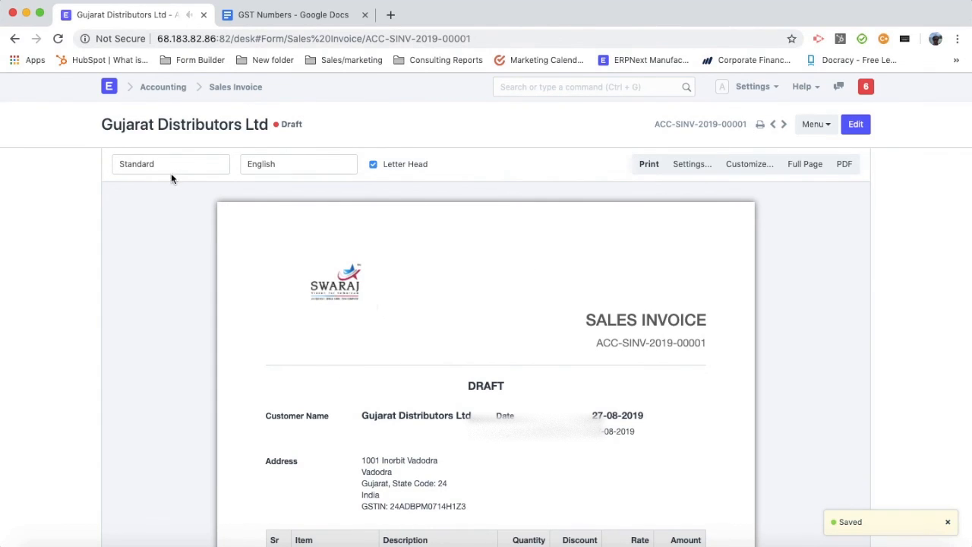
click(170, 164)
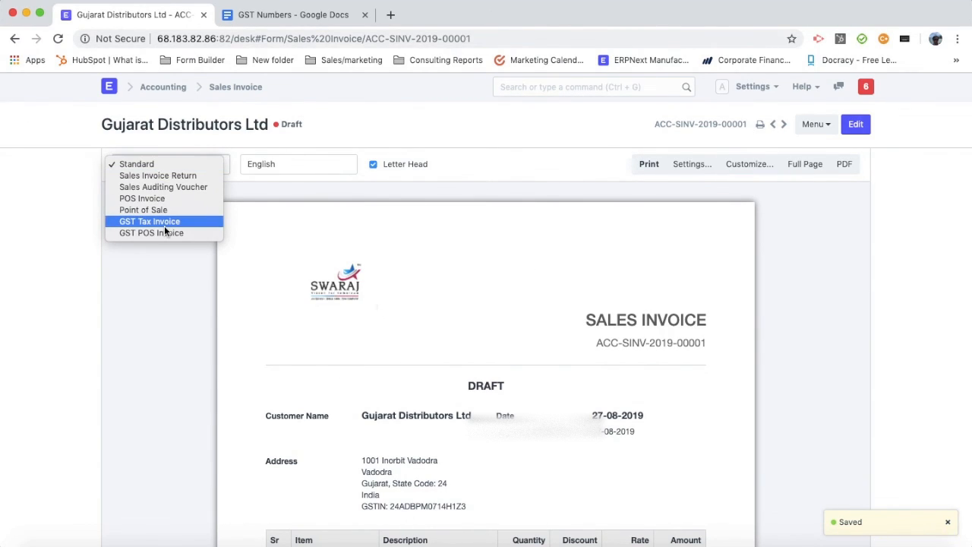
click(149, 222)
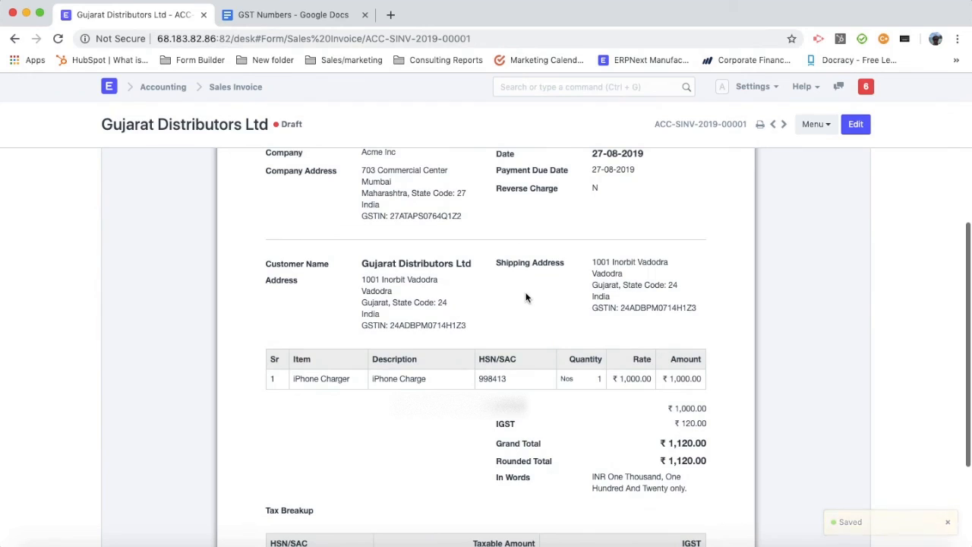
mouse_move(604, 391)
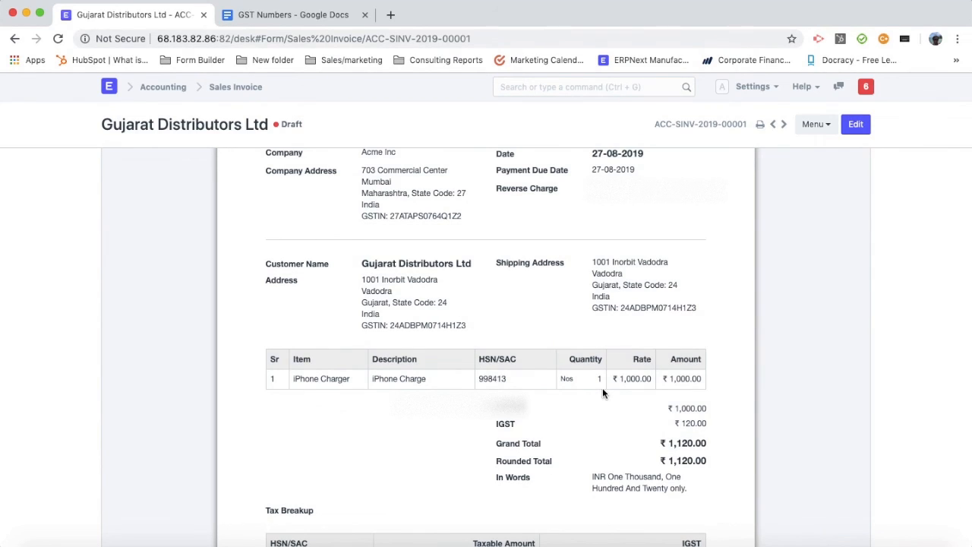
Step: Scroll through the preview to check the HSN code and the ₹120 IGST tax breakup
scroll(up, 3)
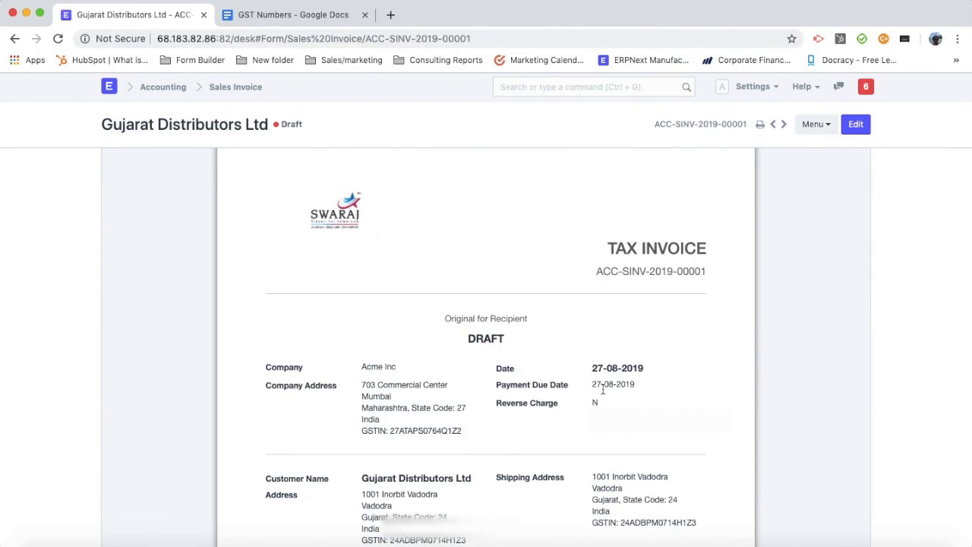
scroll(down, 3)
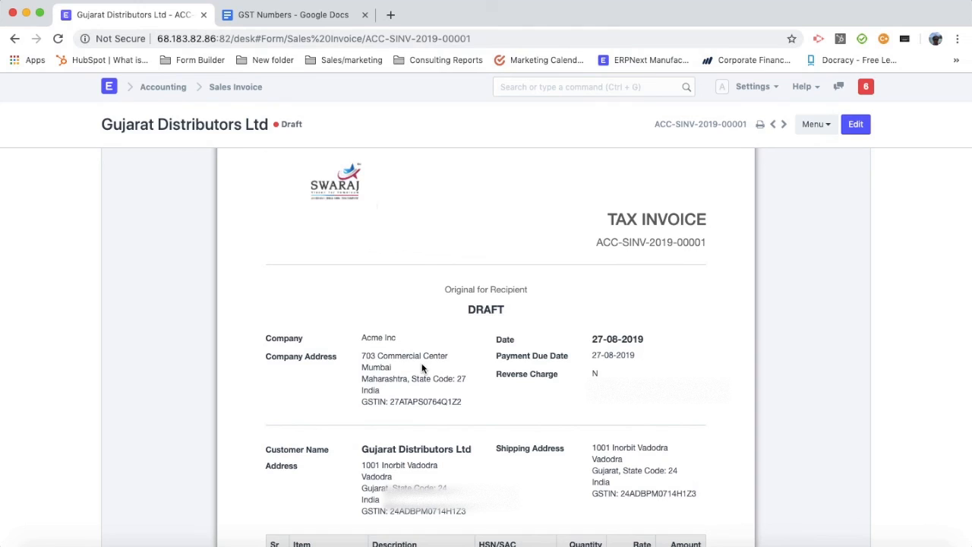
scroll(down, 3)
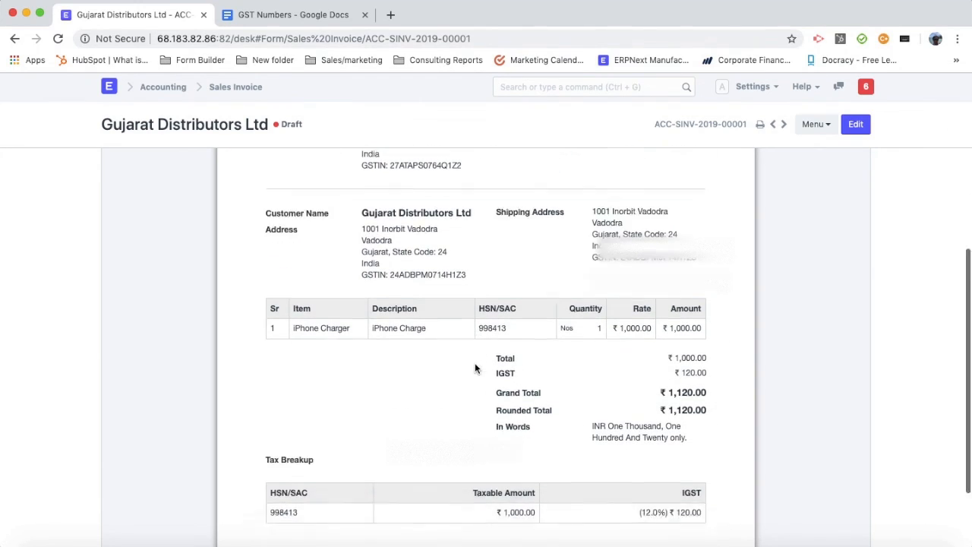
scroll(down, 3)
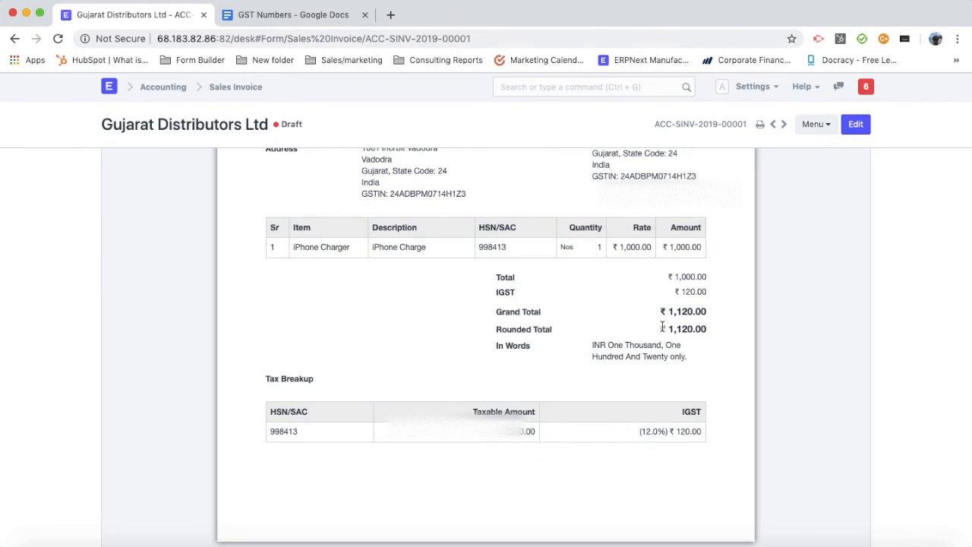
scroll(up, 3)
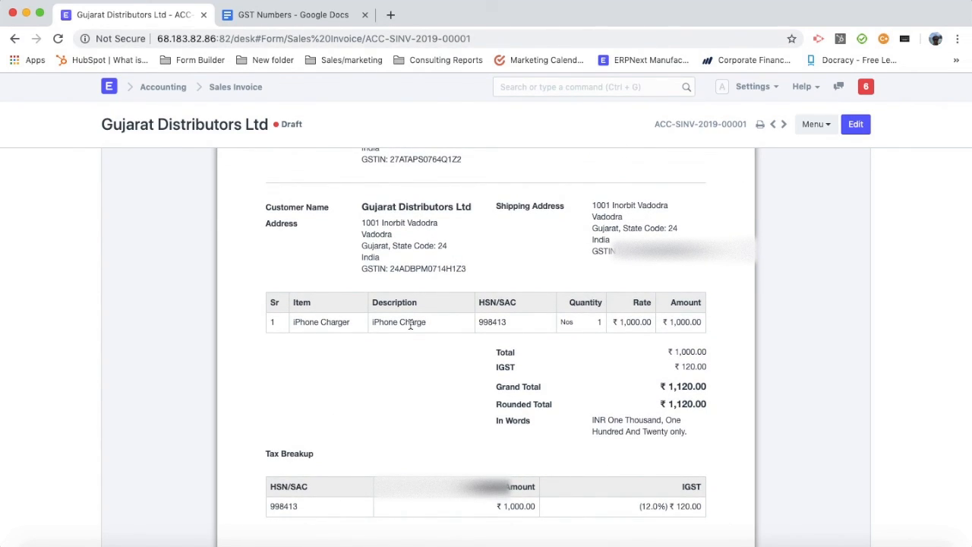
mouse_move(723, 211)
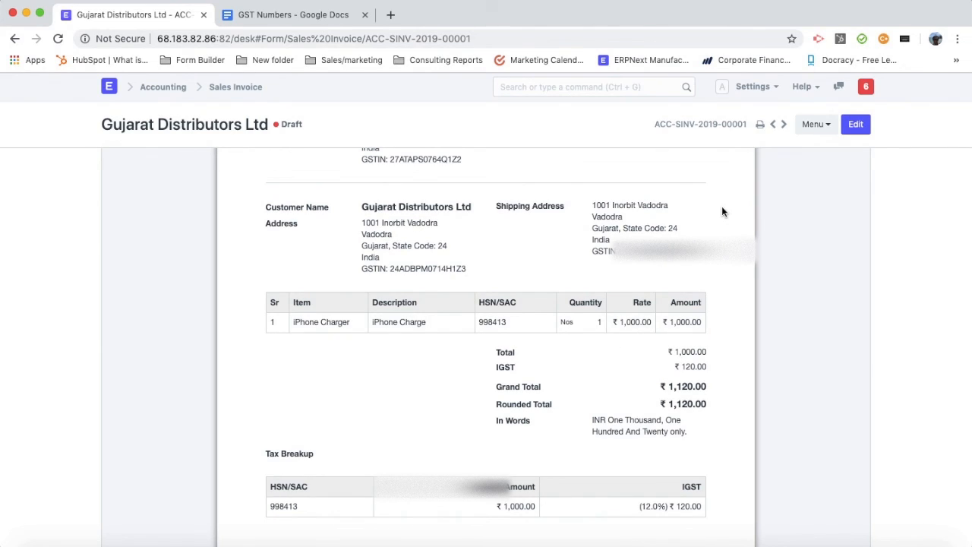